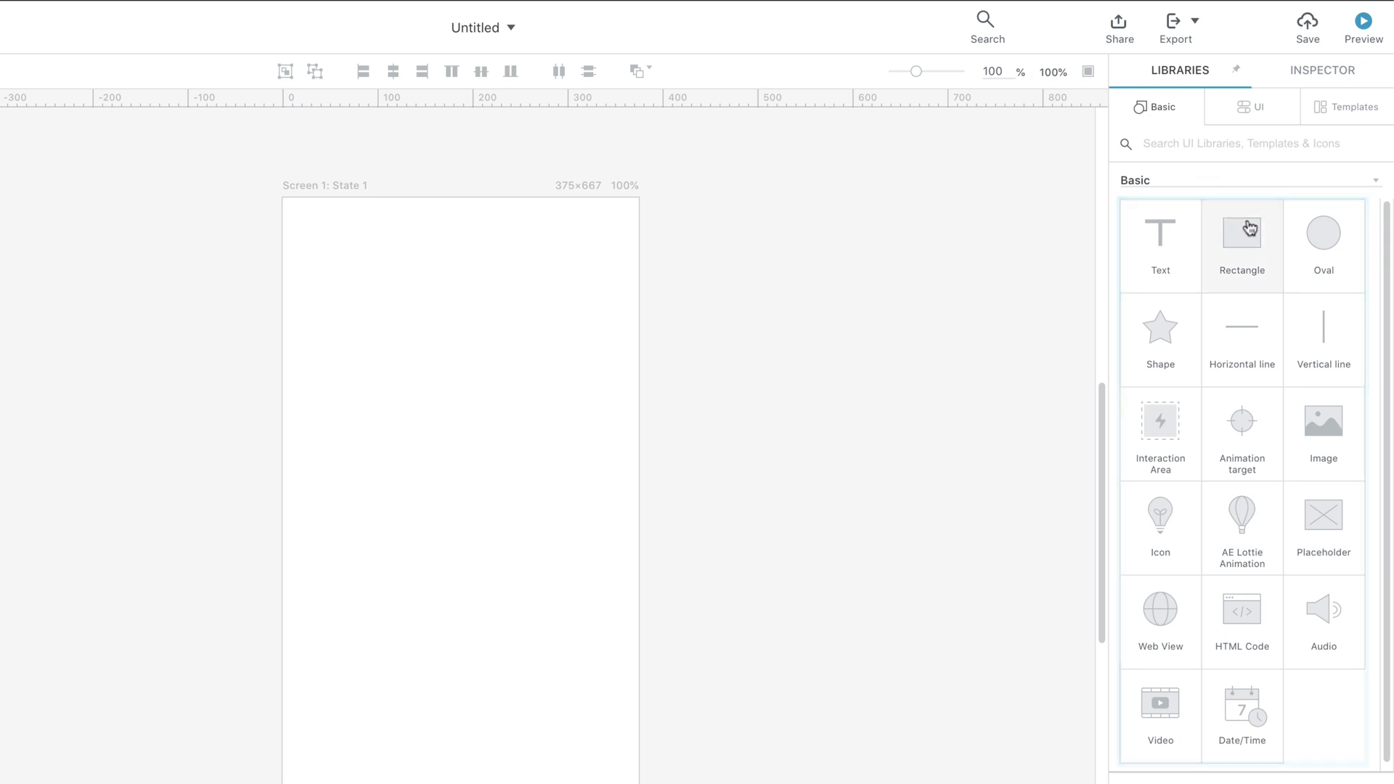
mouse_move(1160, 617)
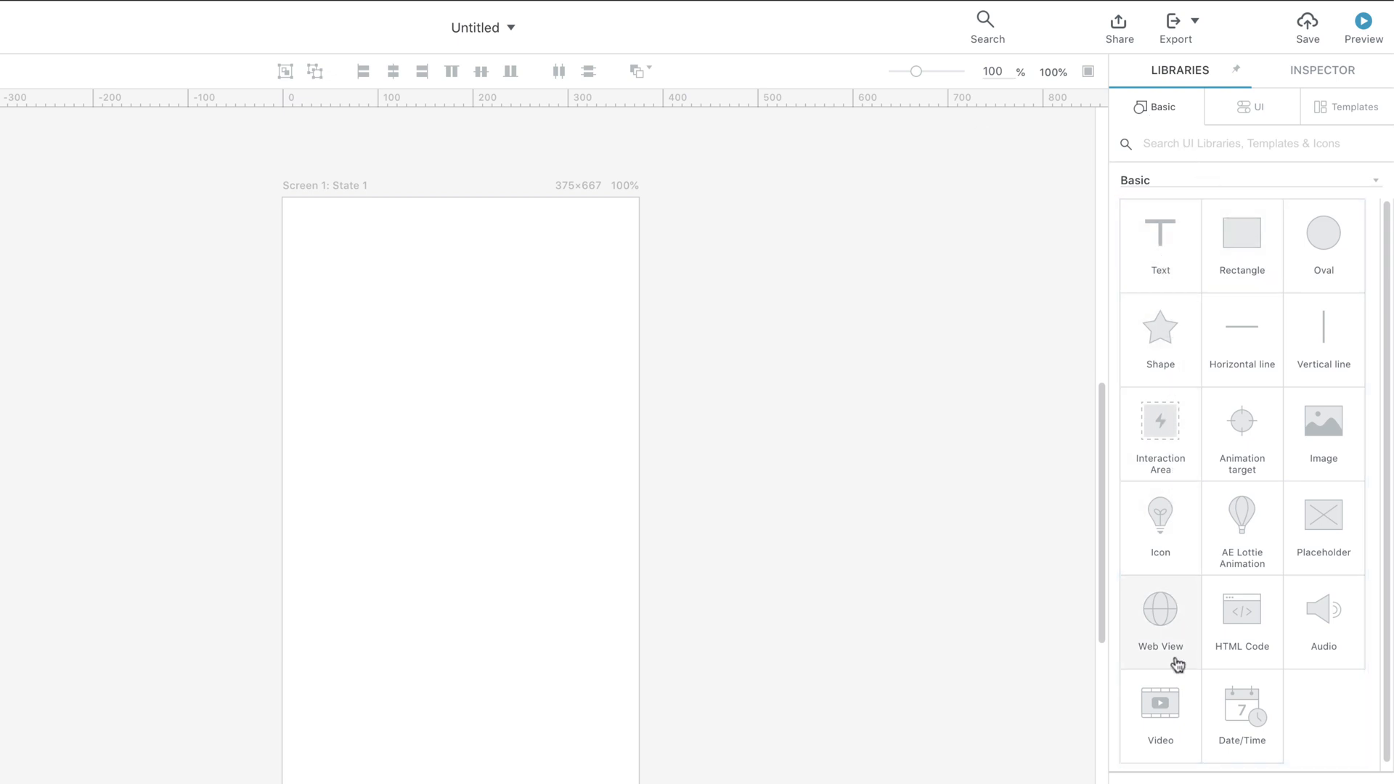
mouse_move(1175, 711)
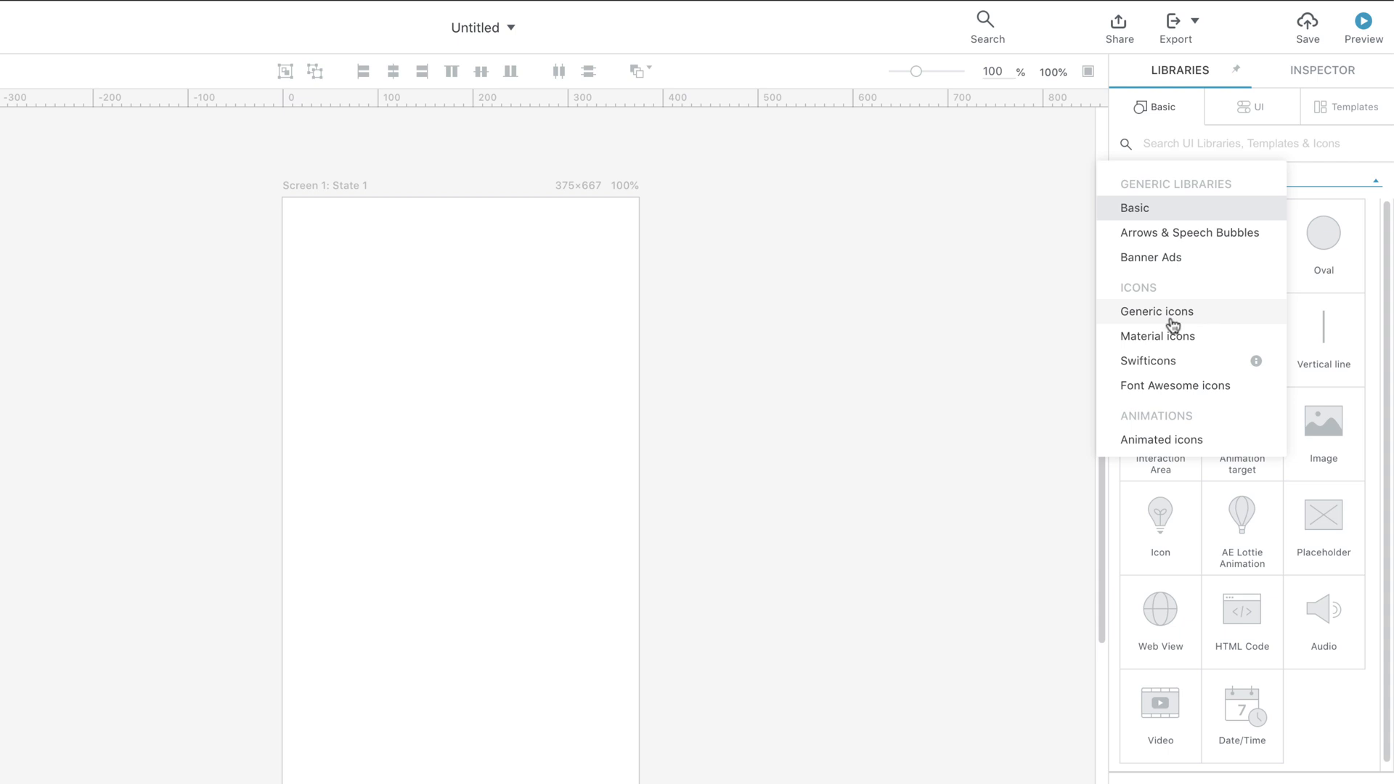
Preview the Generic and Animated icon libraries, then return to basic shapes.
left_click(1156, 311)
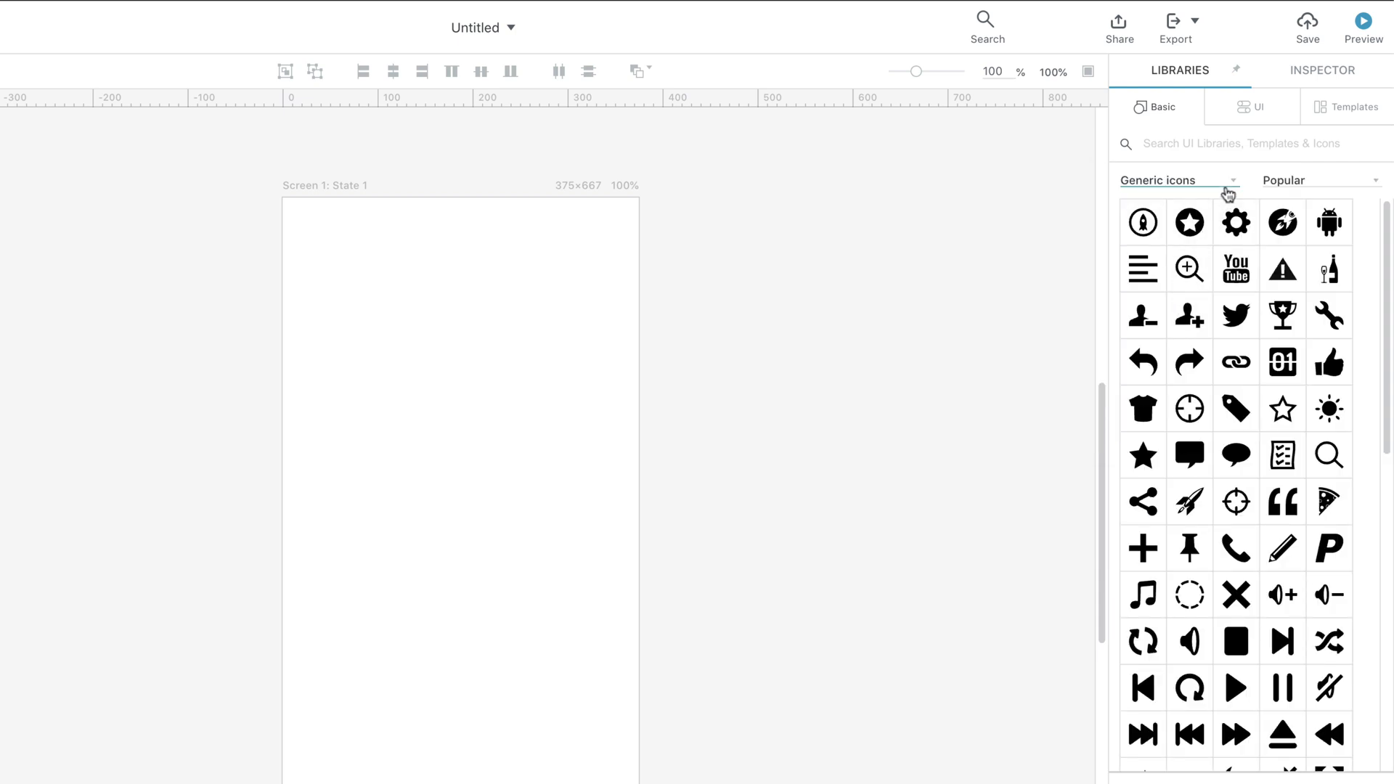
left_click(1173, 180)
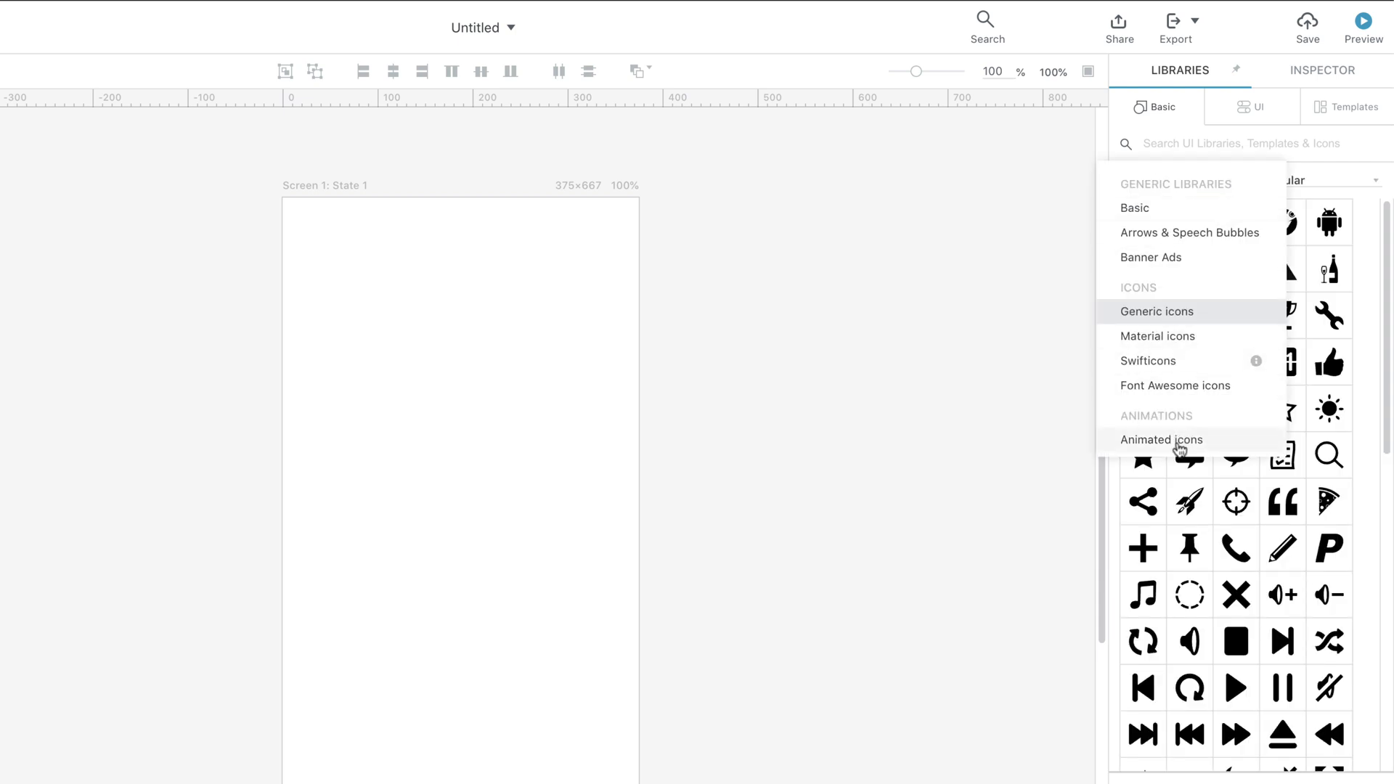
left_click(1161, 439)
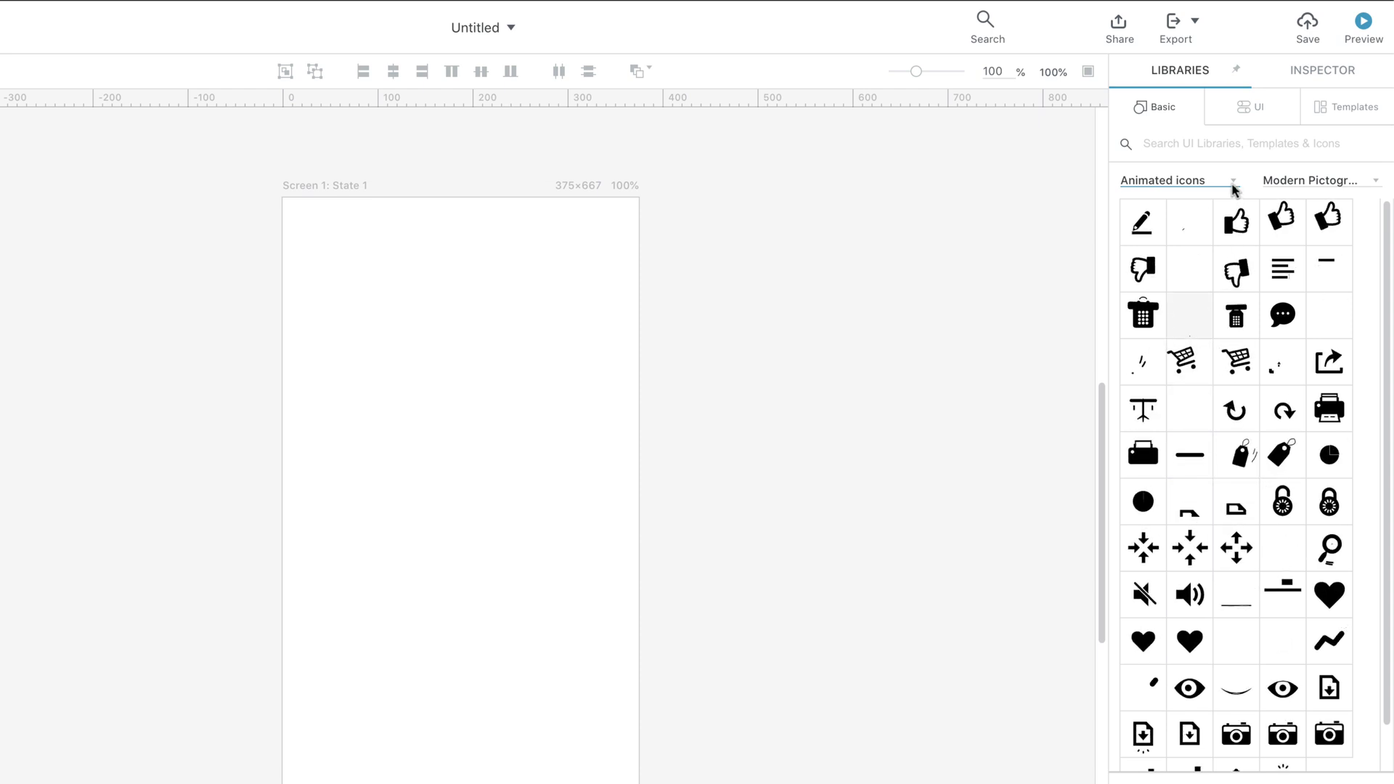
left_click(1256, 106)
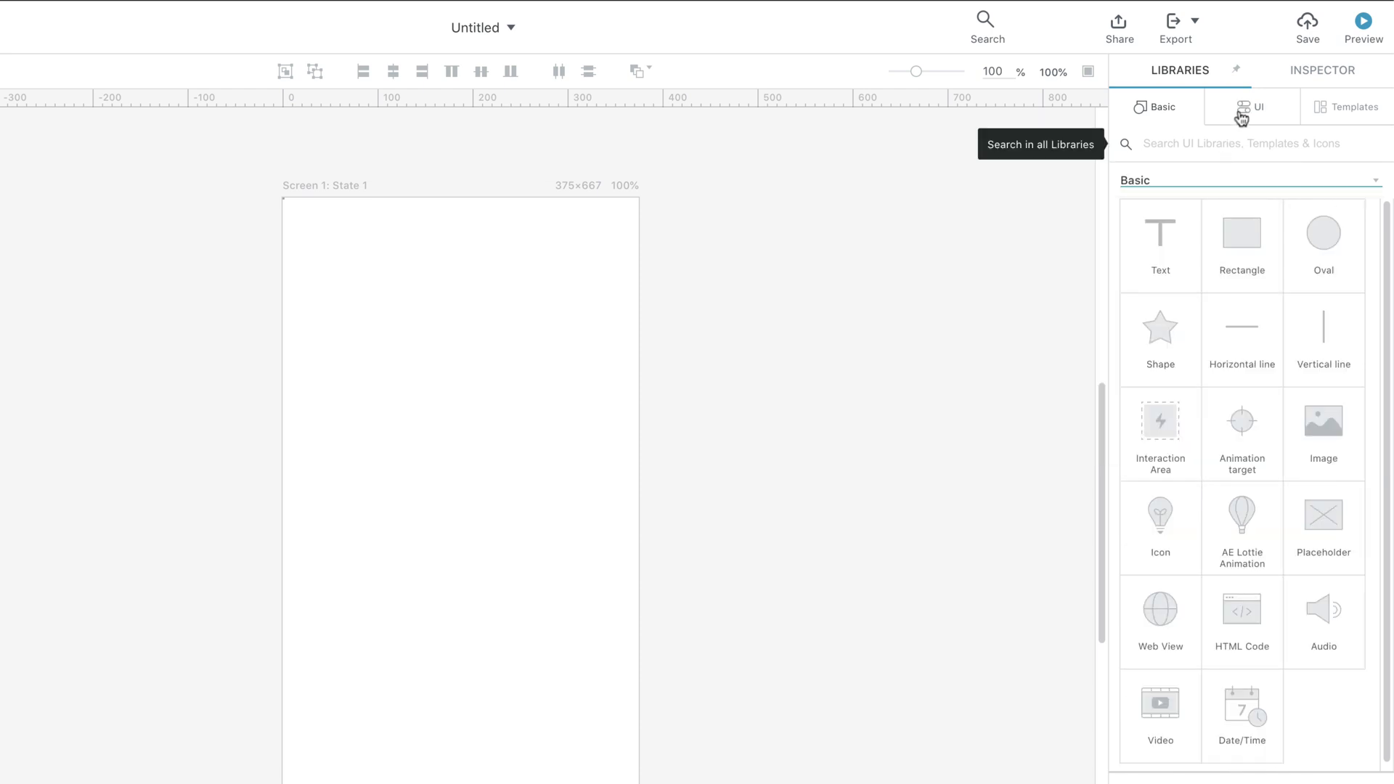
Browse the UI component library with iOS kept as the device library.
left_click(1257, 107)
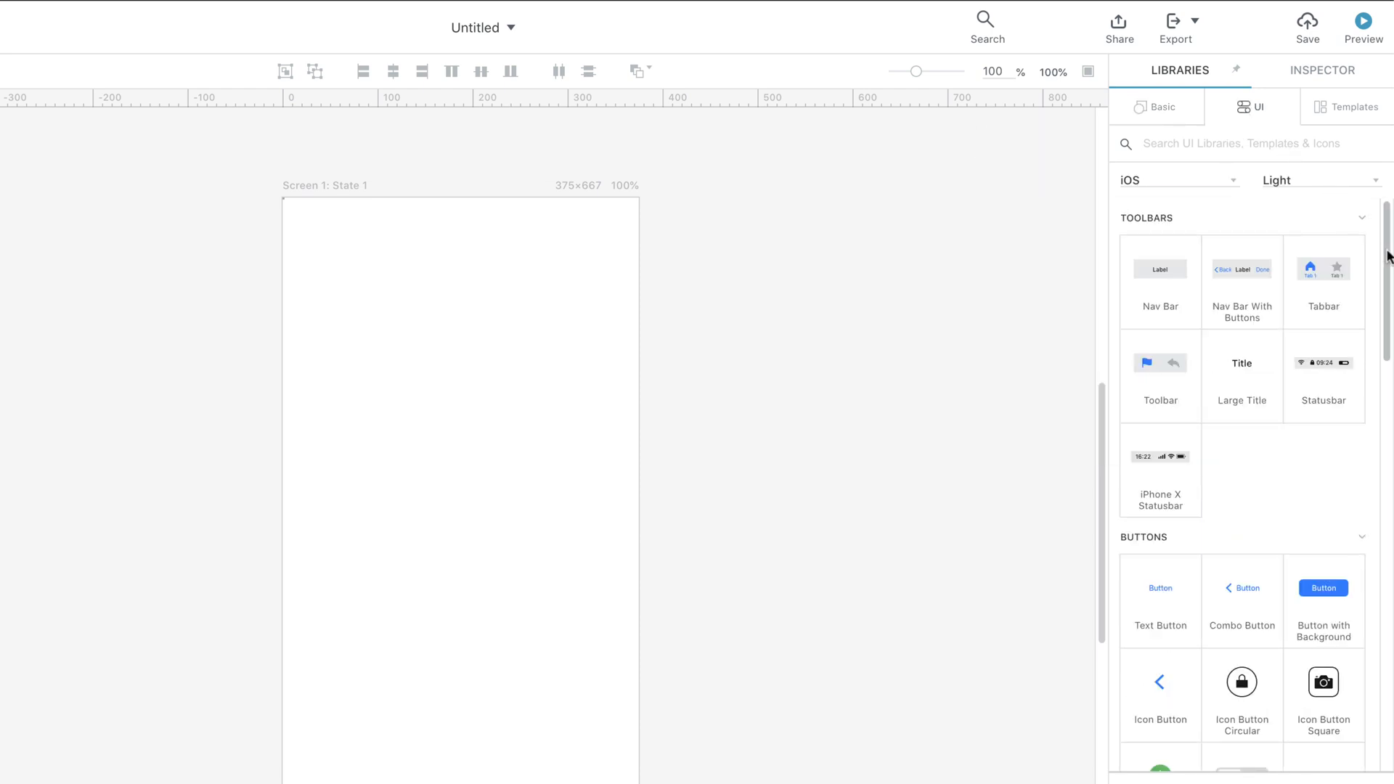
scroll("down", 3)
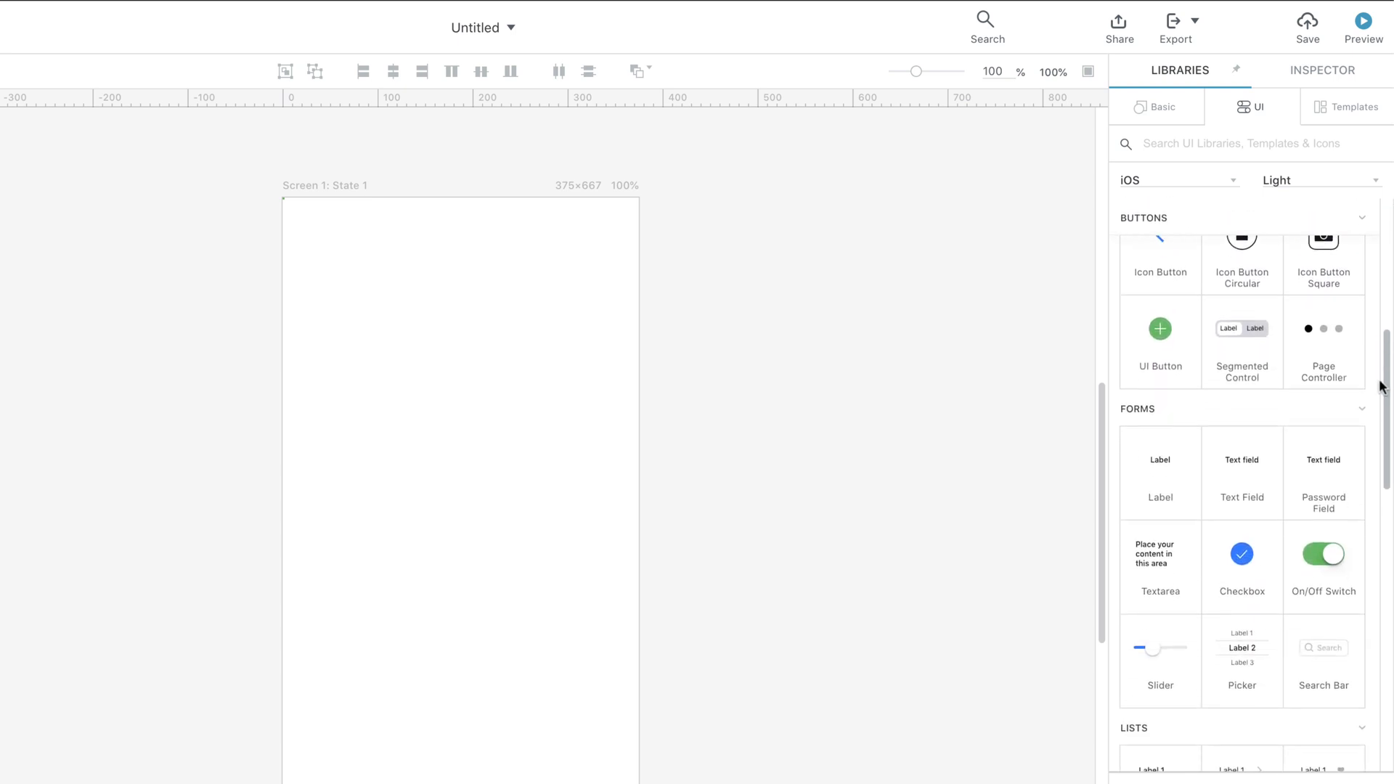
scroll("down", 3)
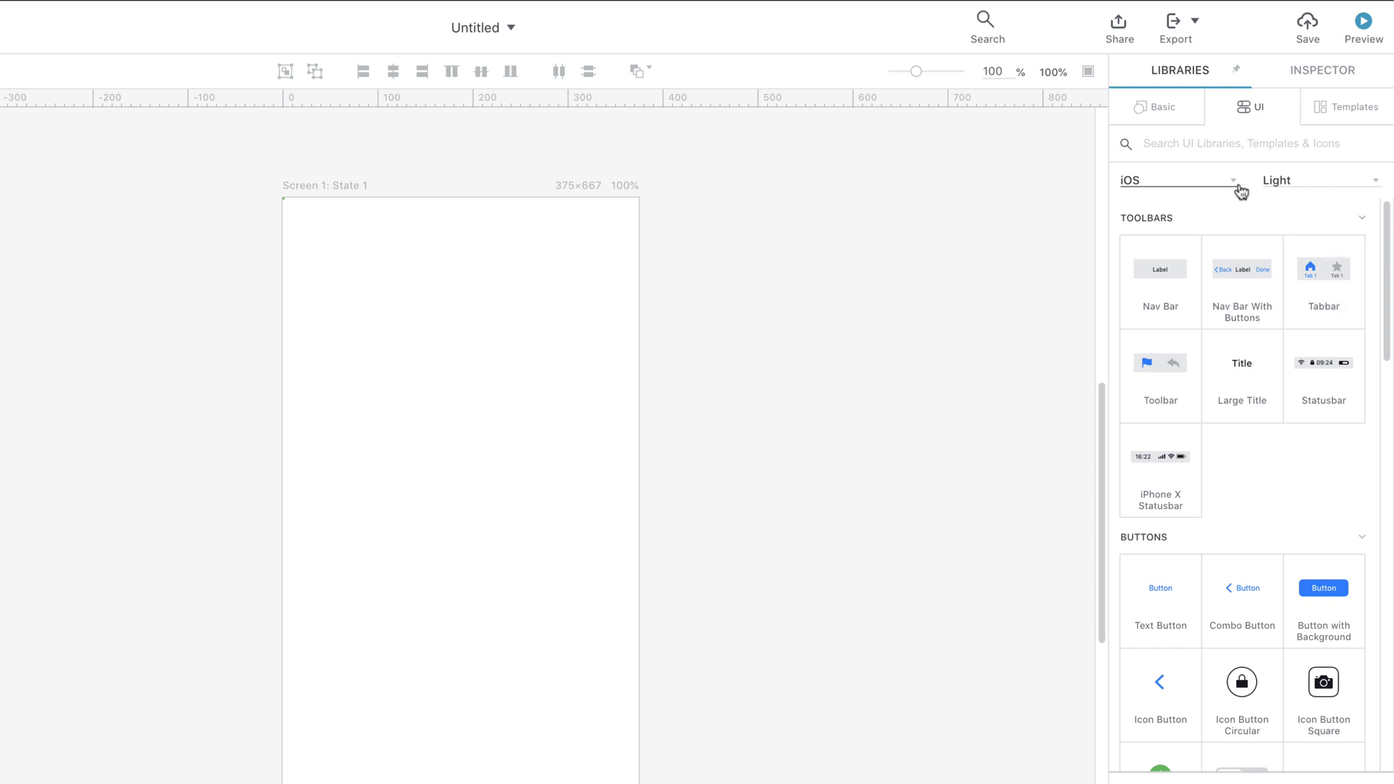
left_click(1173, 179)
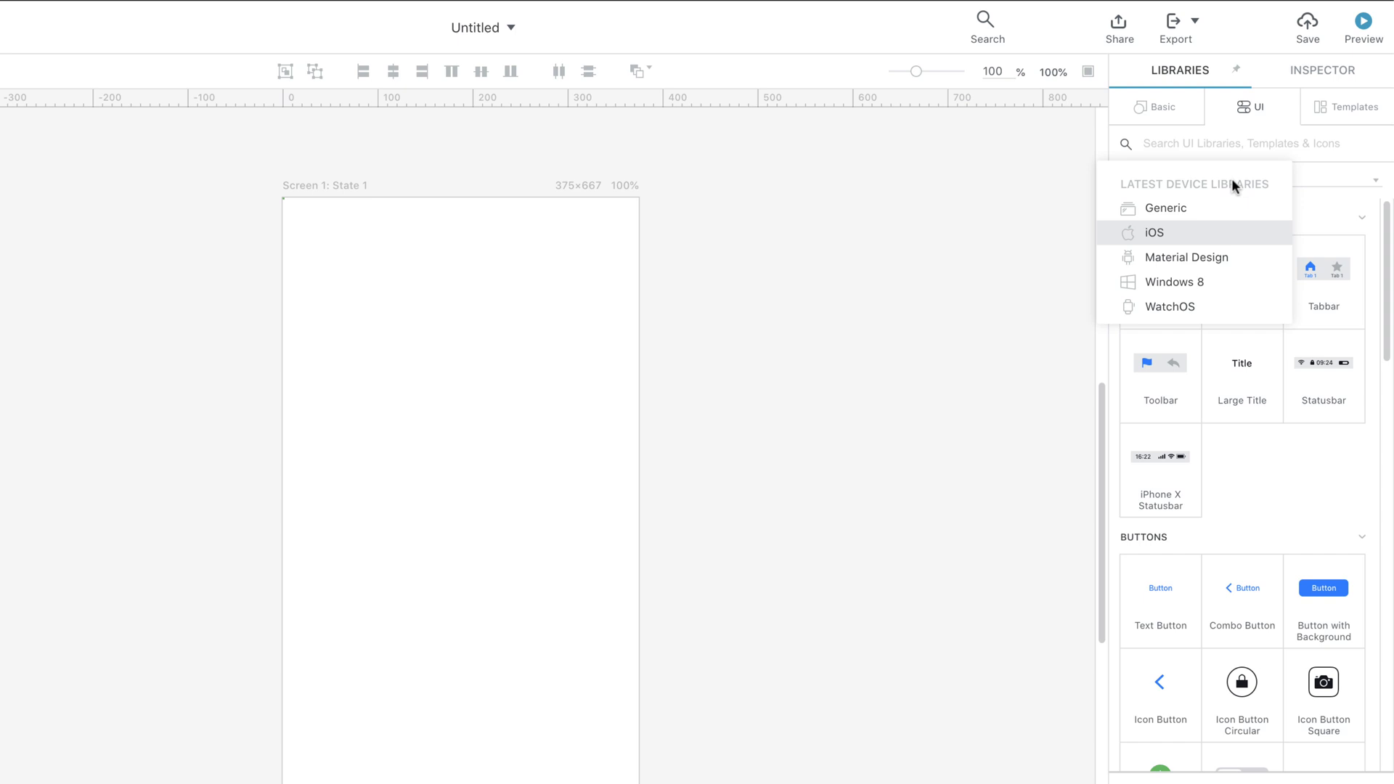
left_click(1153, 232)
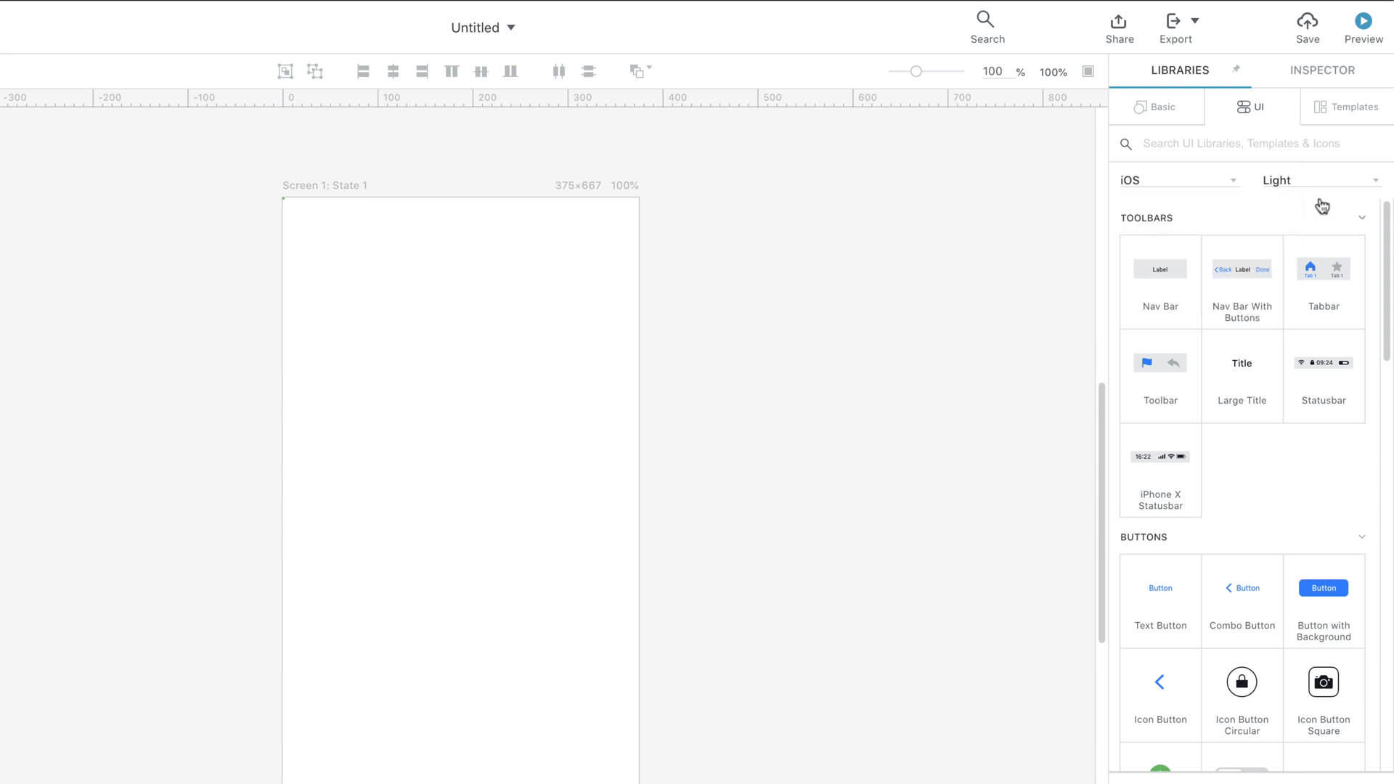
Browse the iOS Wireframing Kit for iPhone 8 templates down to the sign-in screens.
left_click(1350, 107)
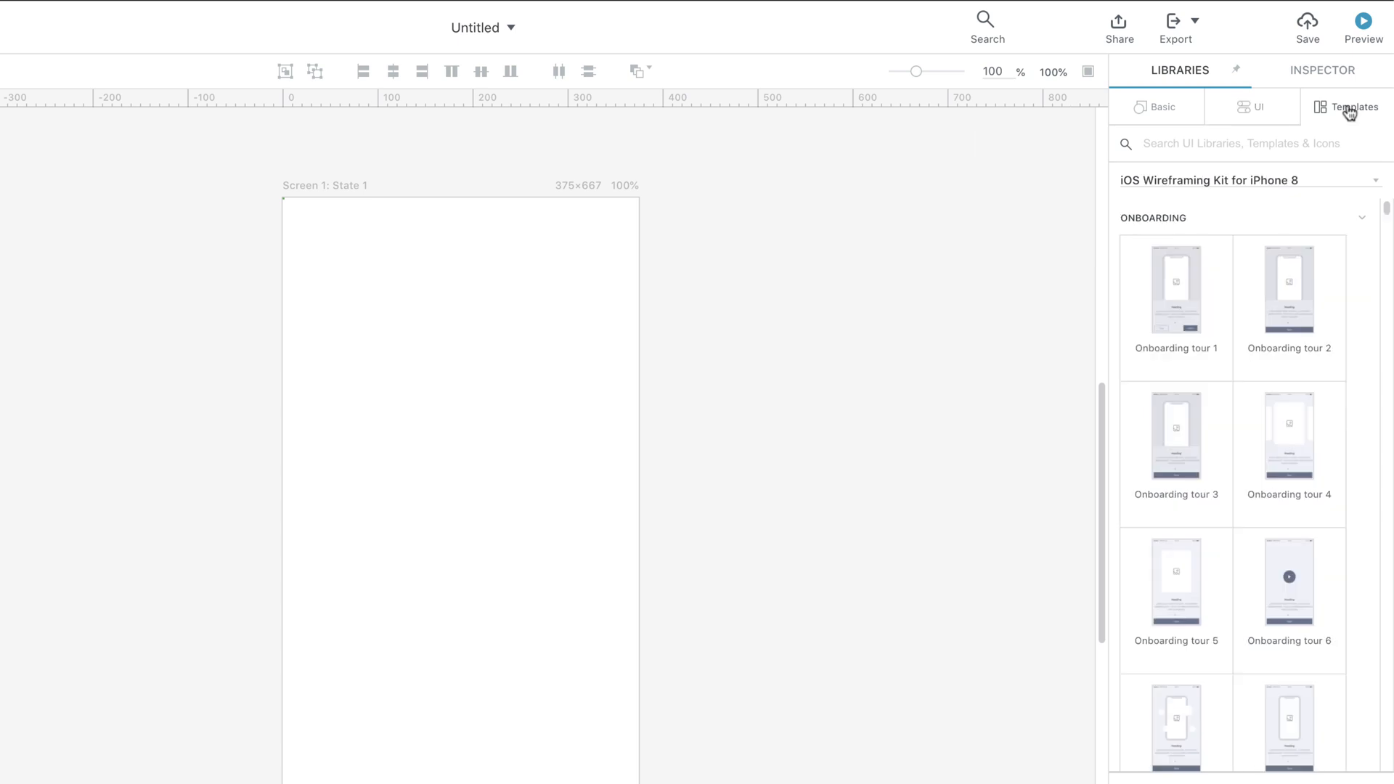
mouse_move(1349, 119)
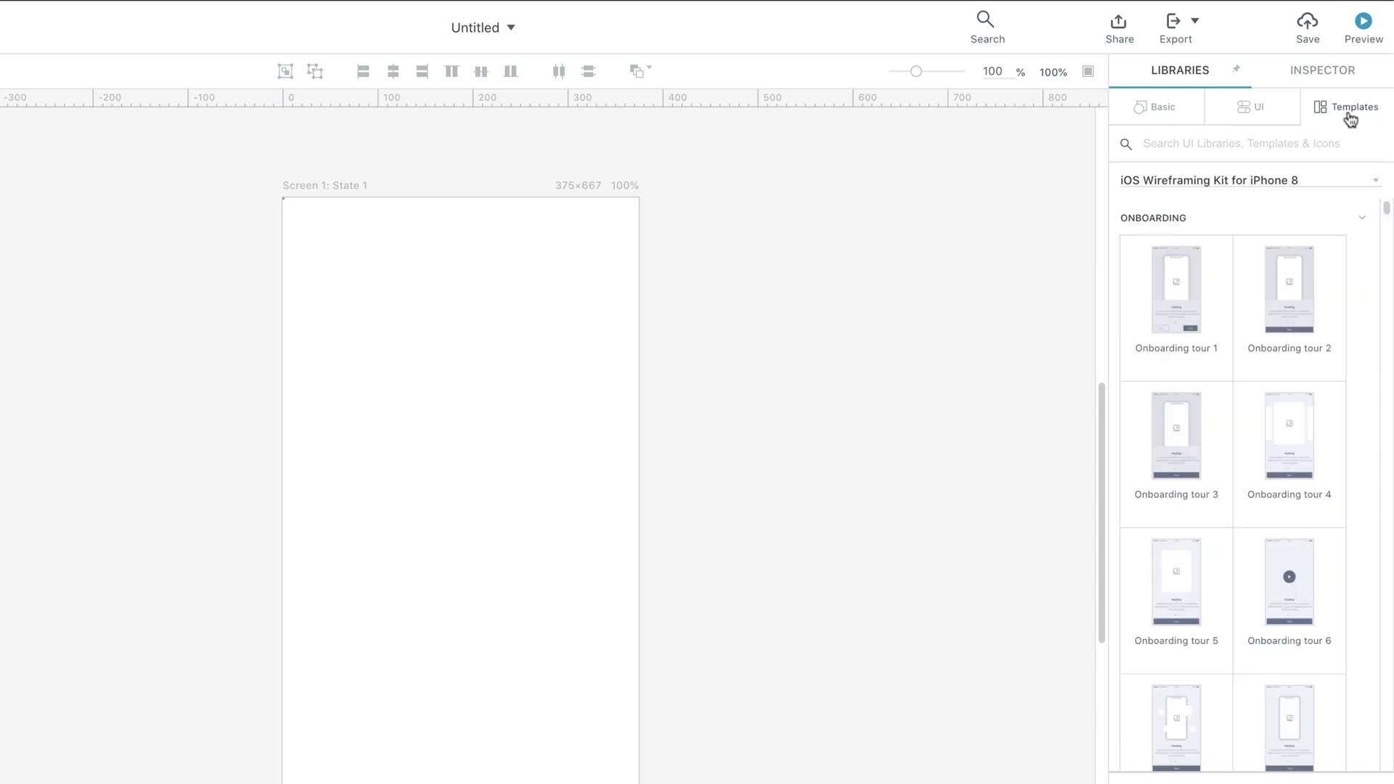
left_click(1244, 179)
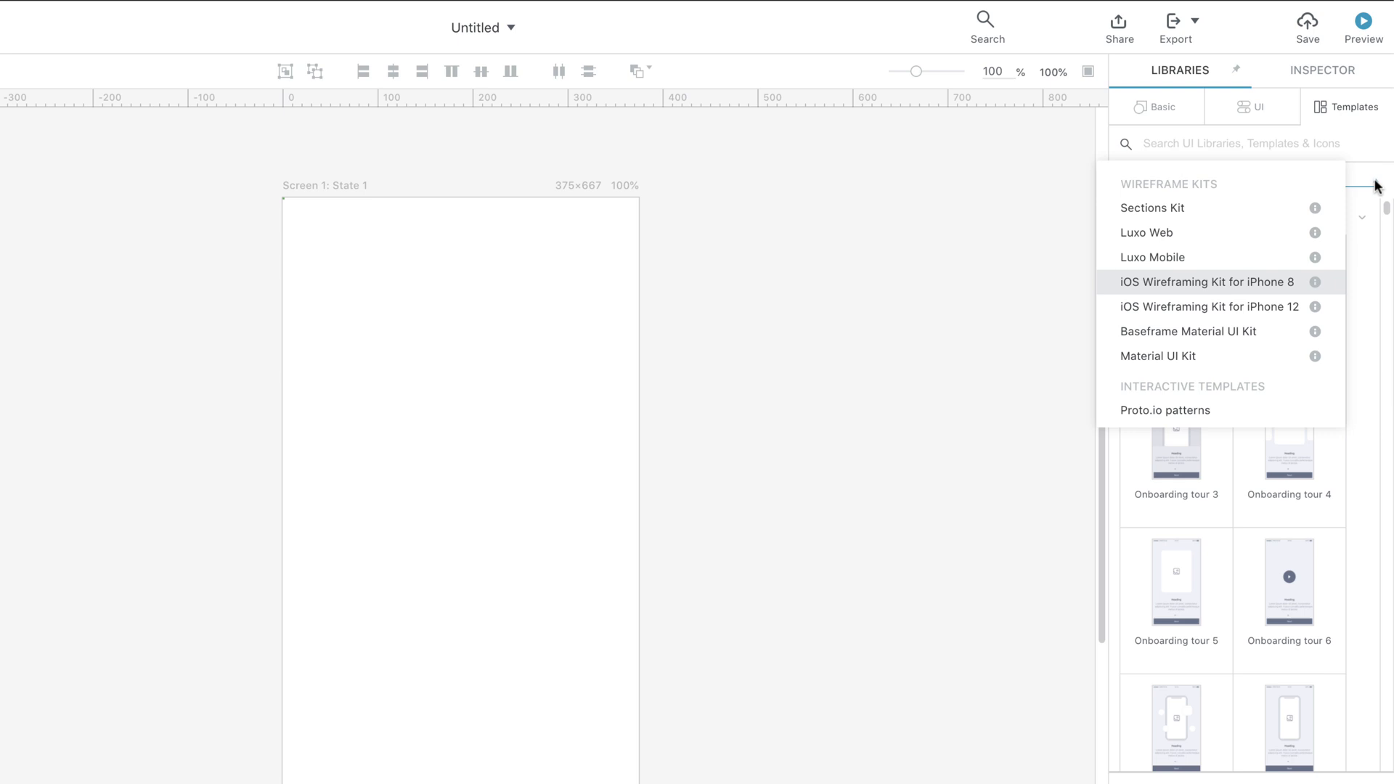
left_click(1204, 282)
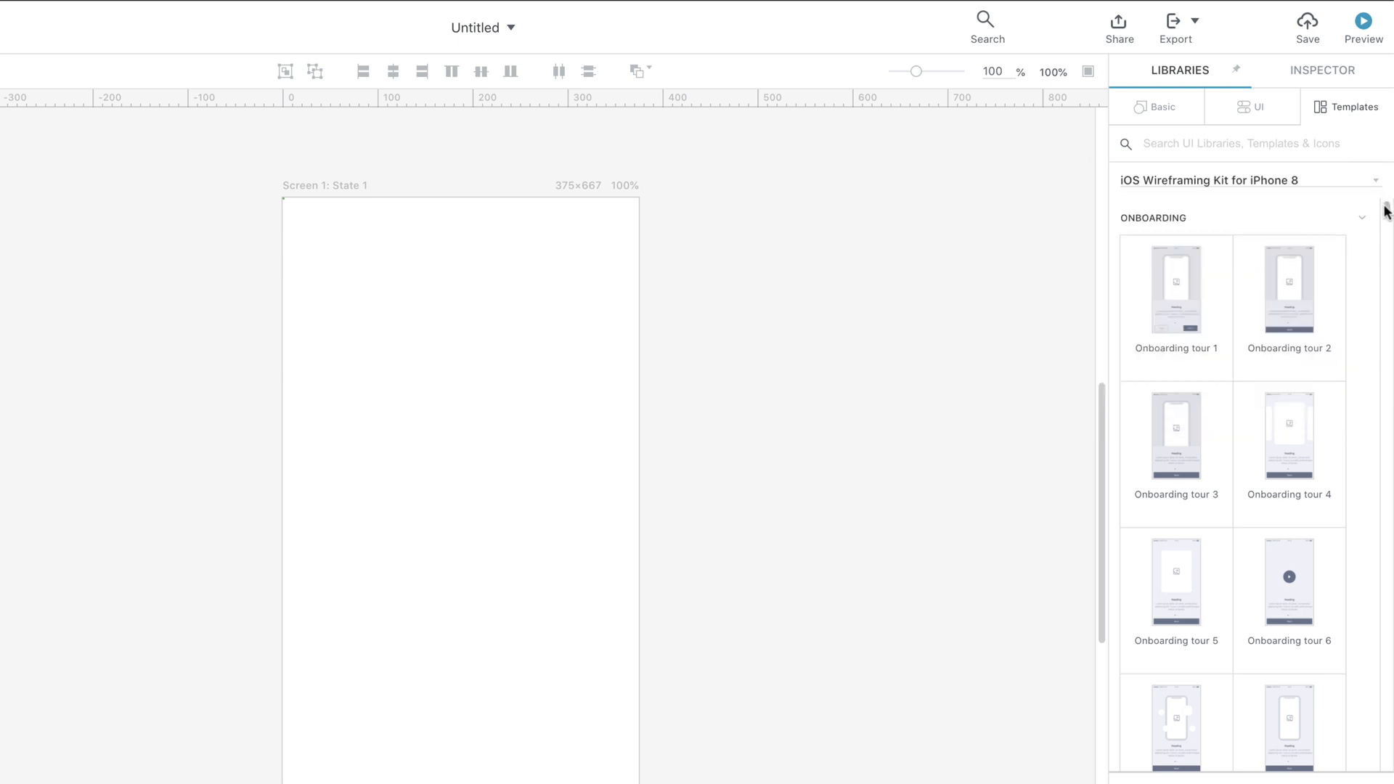
scroll("down", 3)
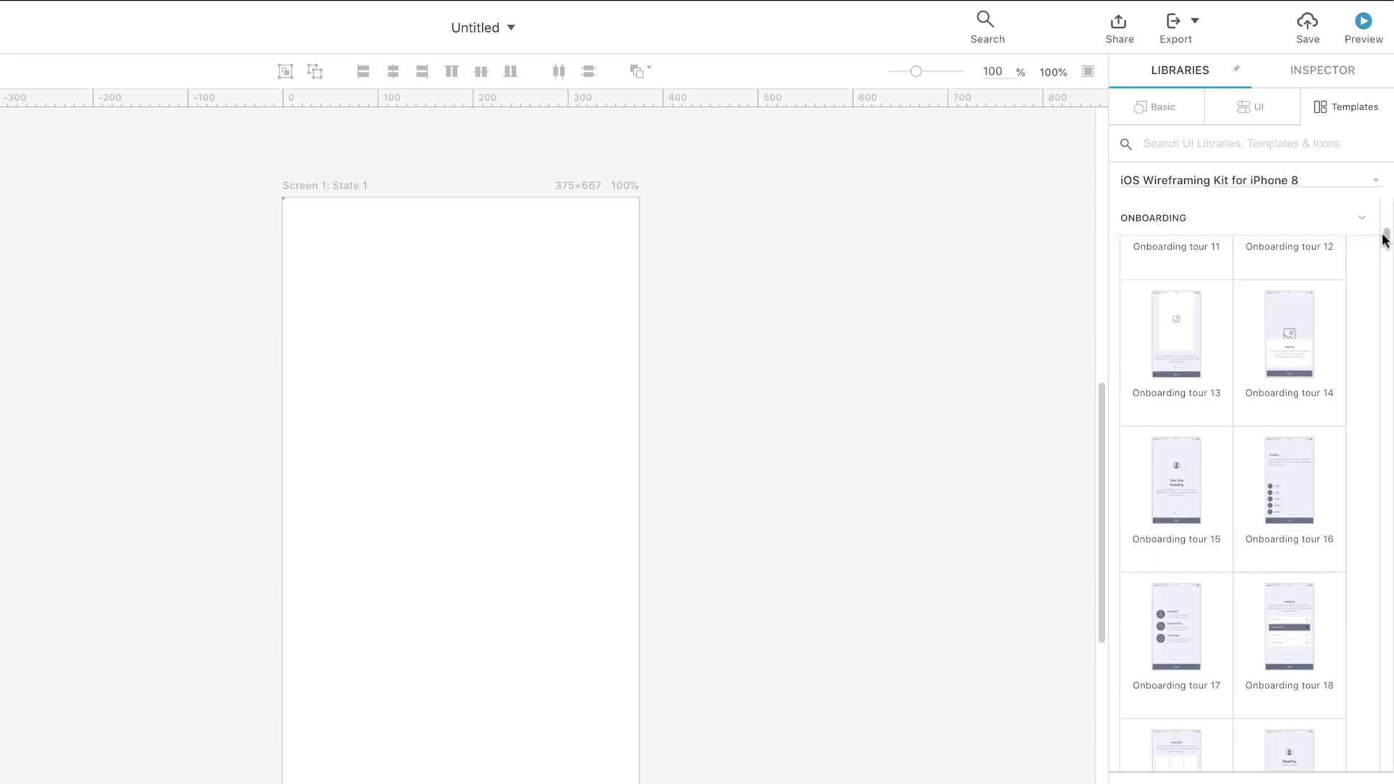
scroll("down", 3)
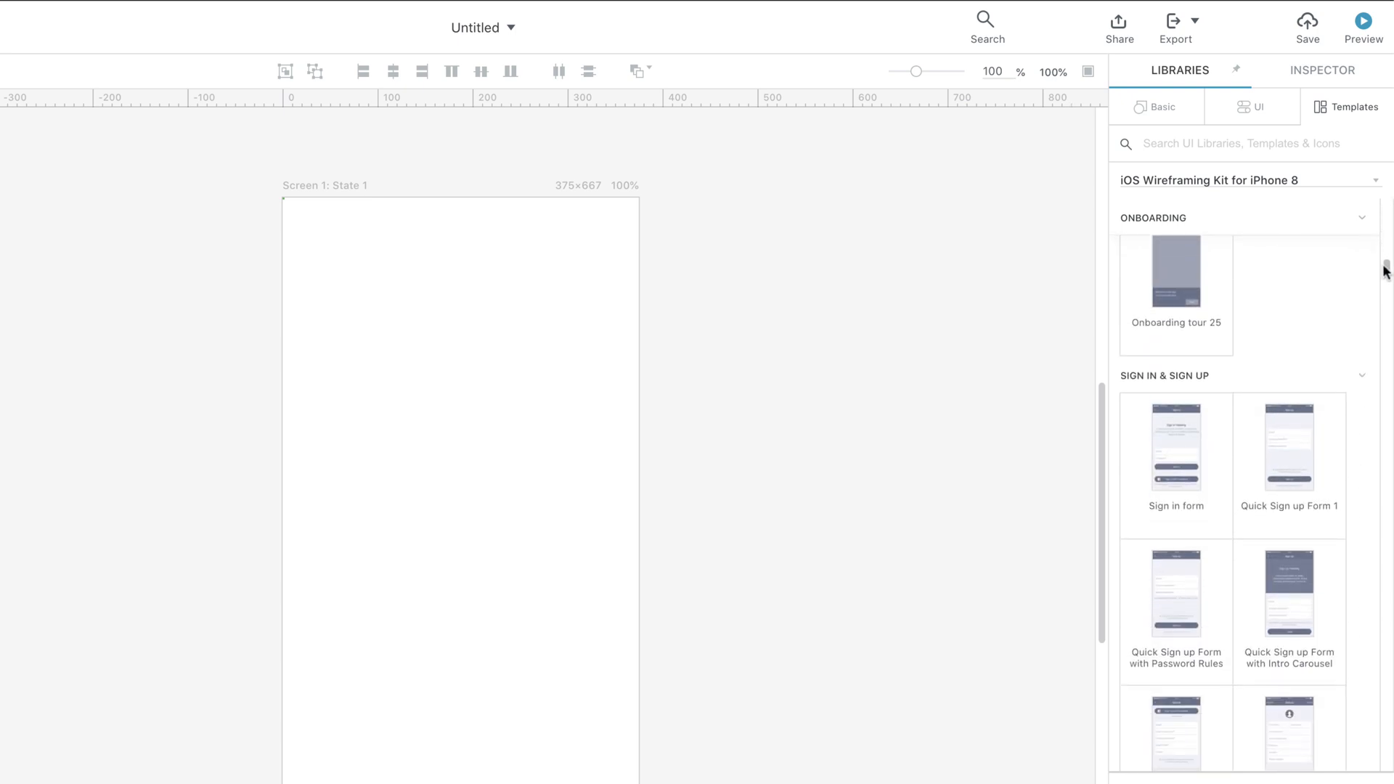
scroll("down", 3)
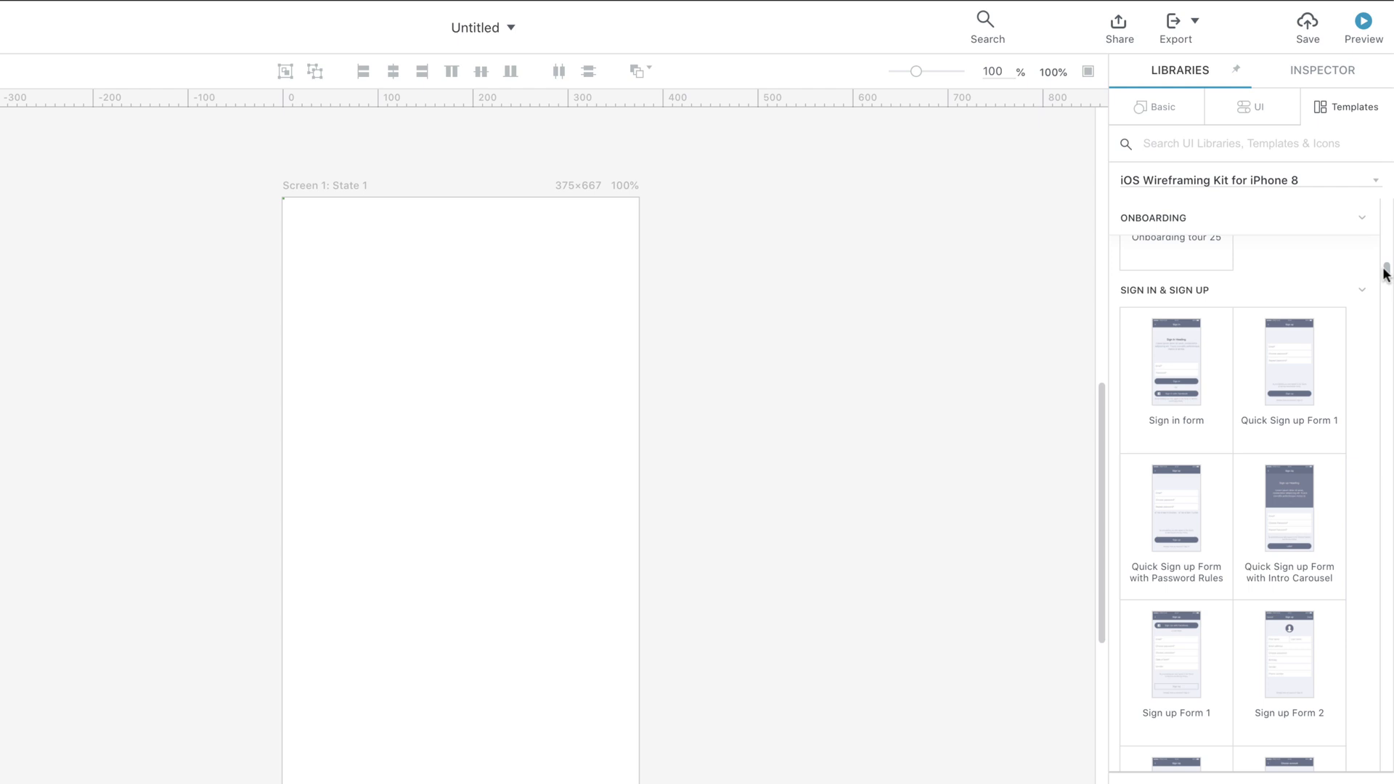
mouse_move(1175, 385)
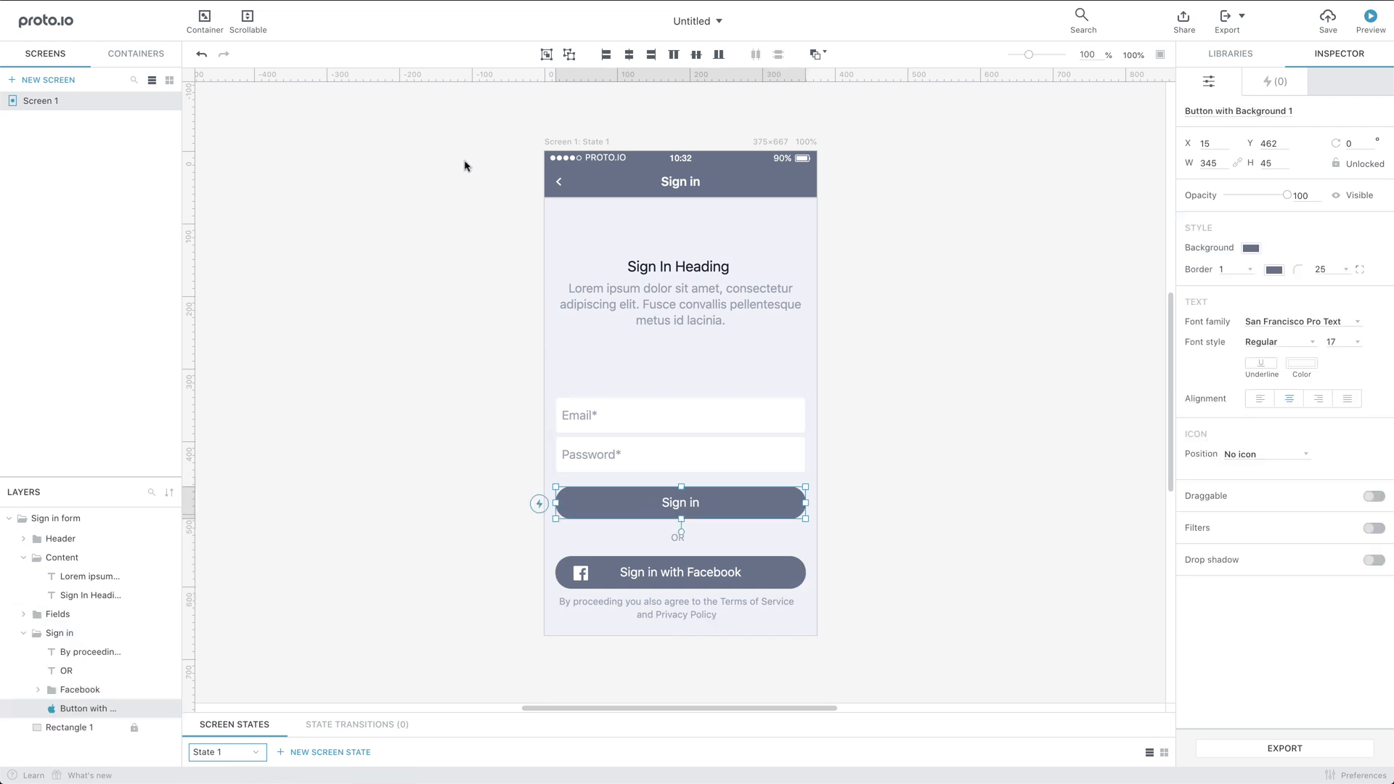
Delete the sign-in form and add a taller, full-width rectangle filled with blue.
key("Delete")
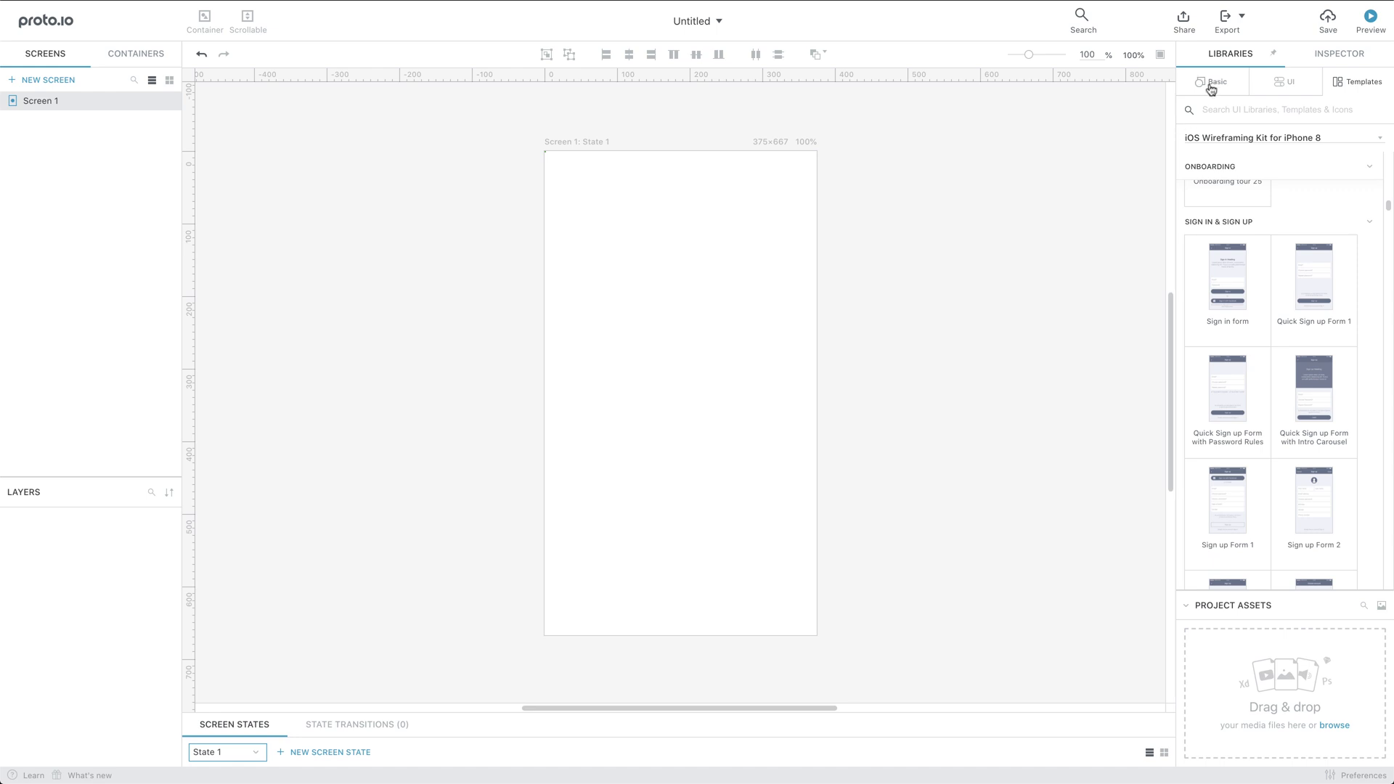
left_click(1213, 82)
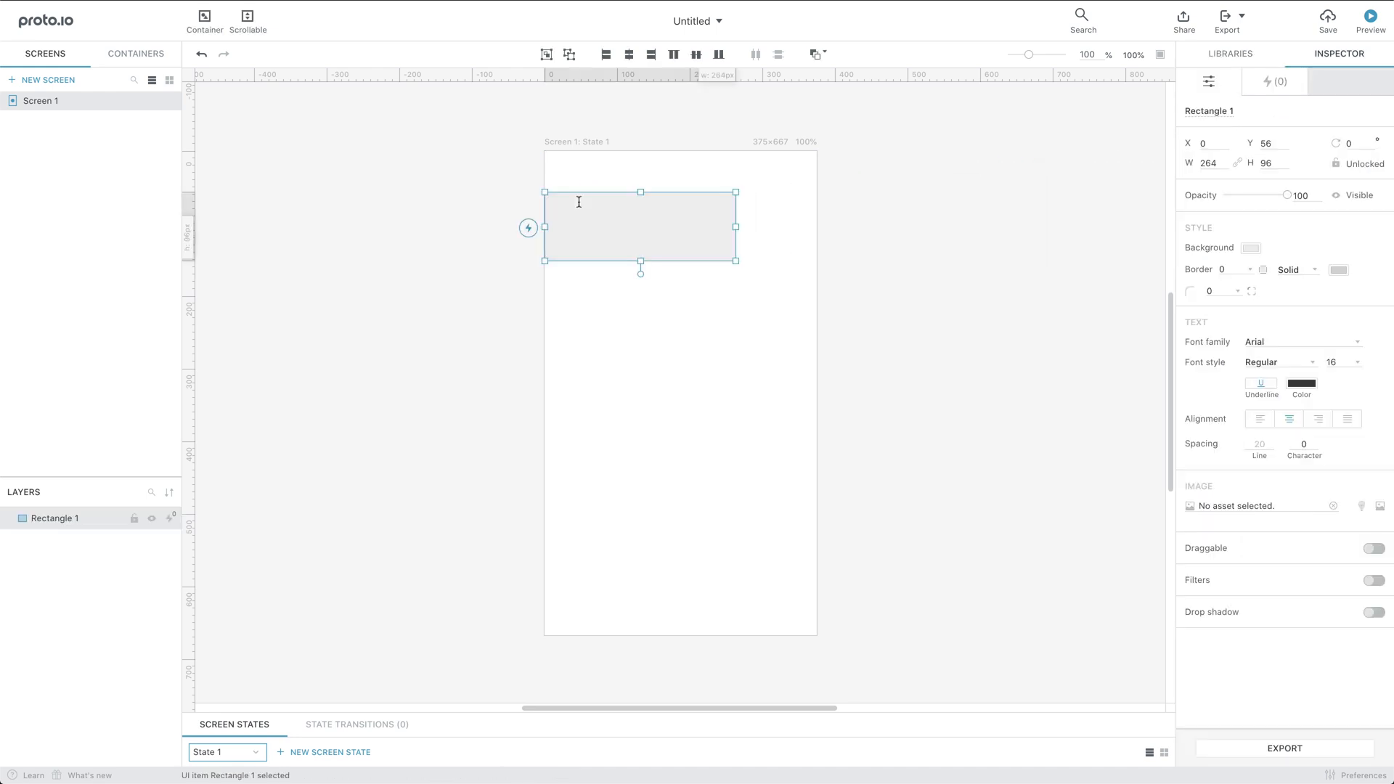
left_click_drag(737, 261, 815, 322)
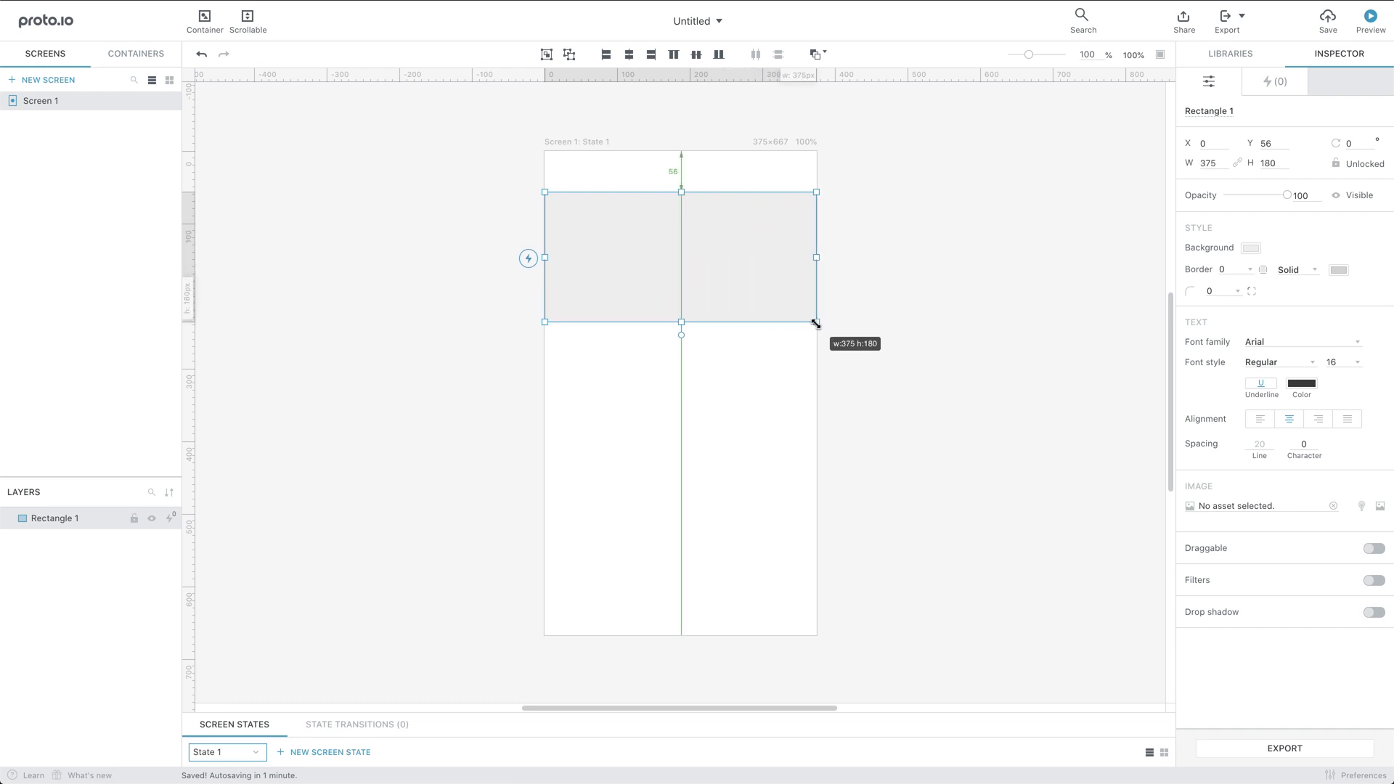
left_click_drag(815, 322, 815, 371)
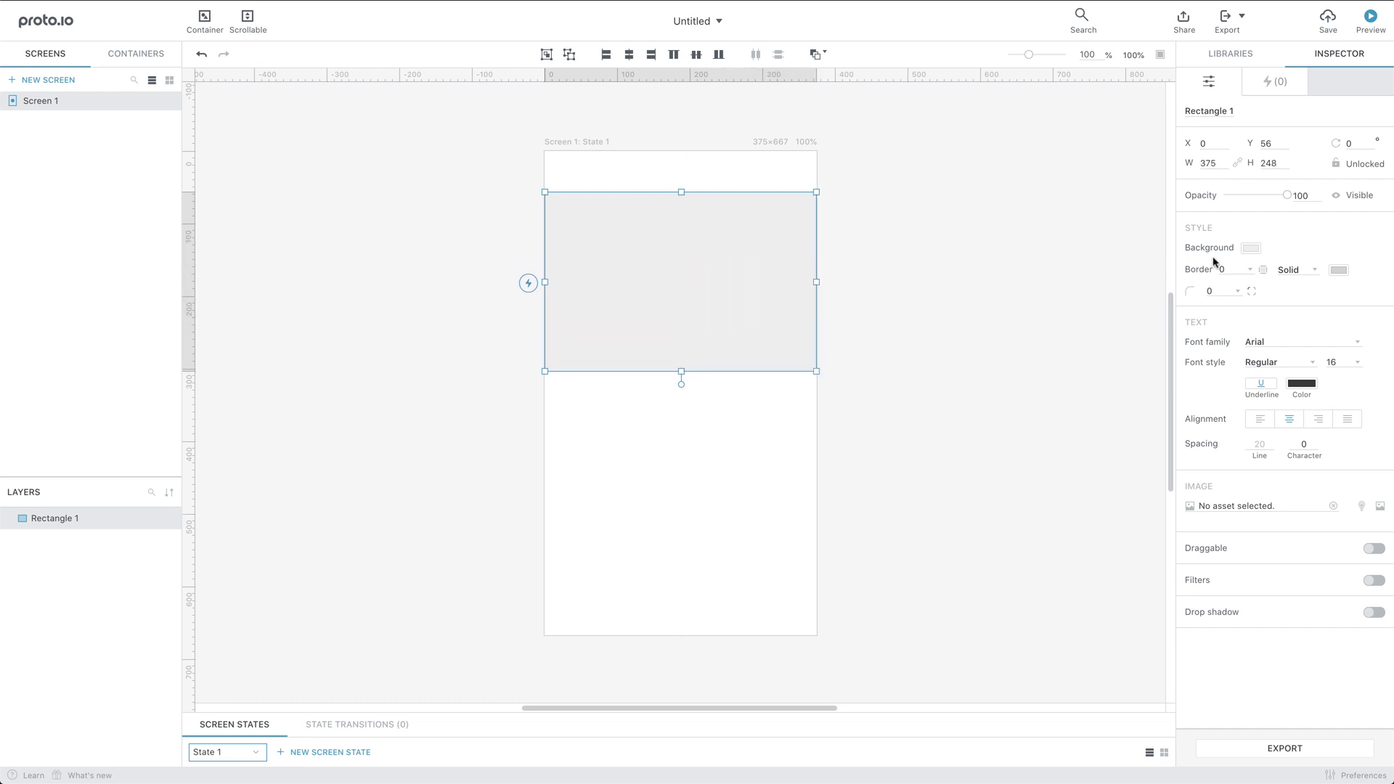
left_click(1249, 246)
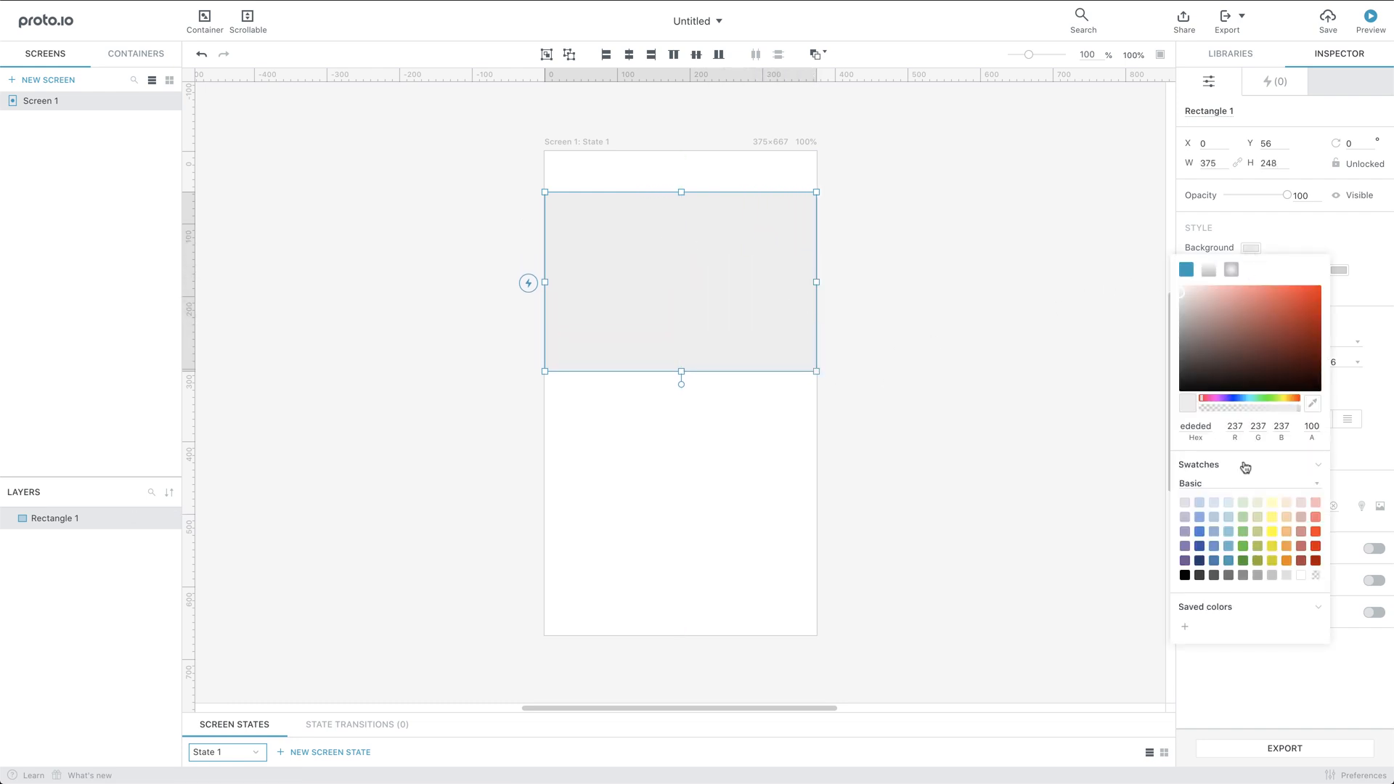
left_click(1270, 313)
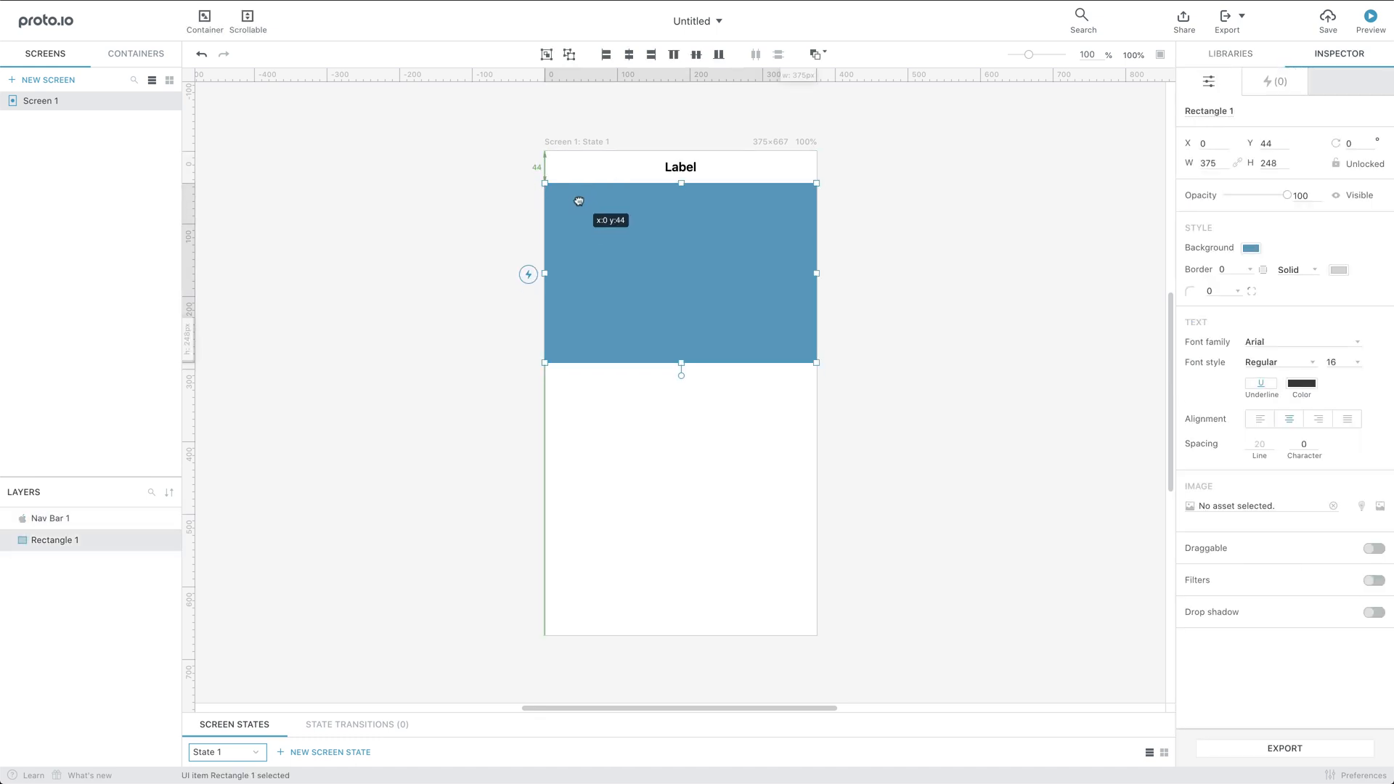
Retitle the nav bar 'Recipes' and review its font family in the font manager.
left_click(680, 167)
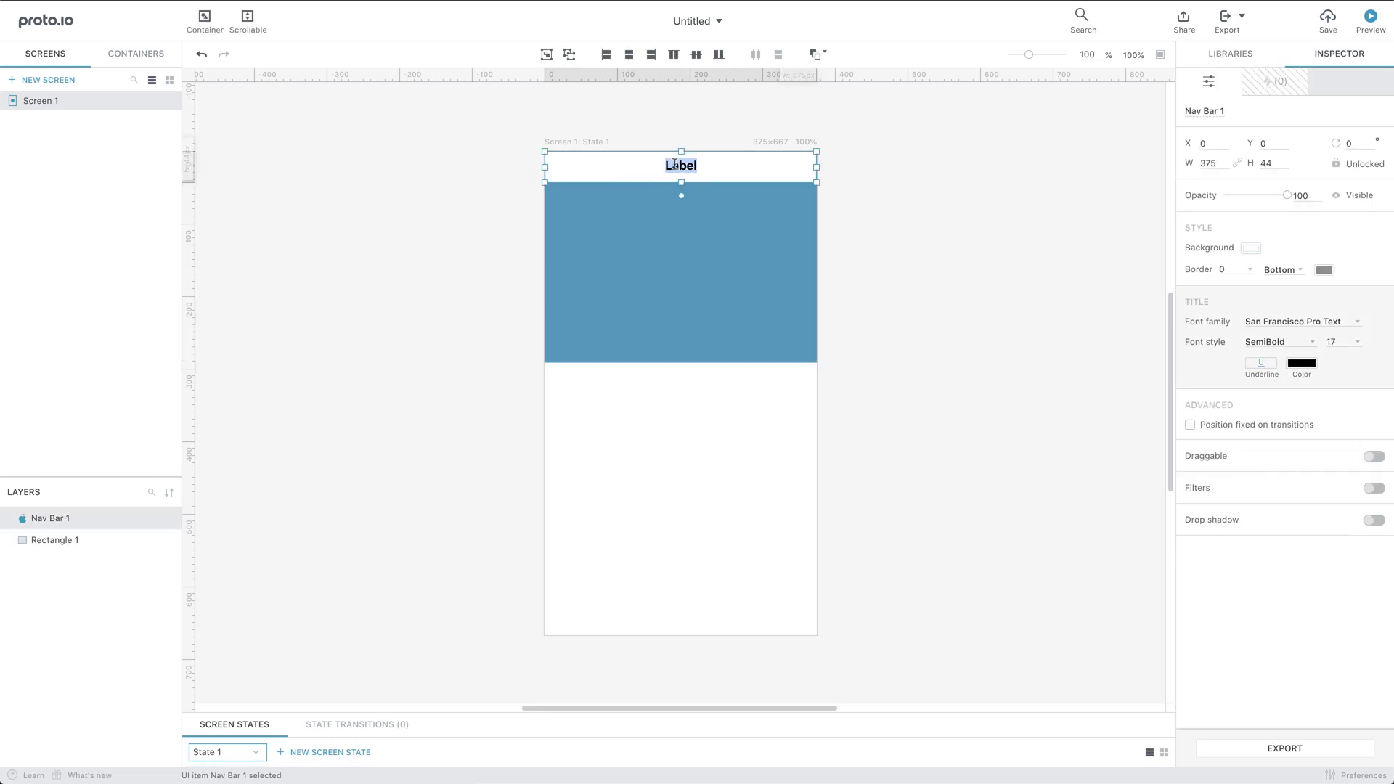
type("Recipes")
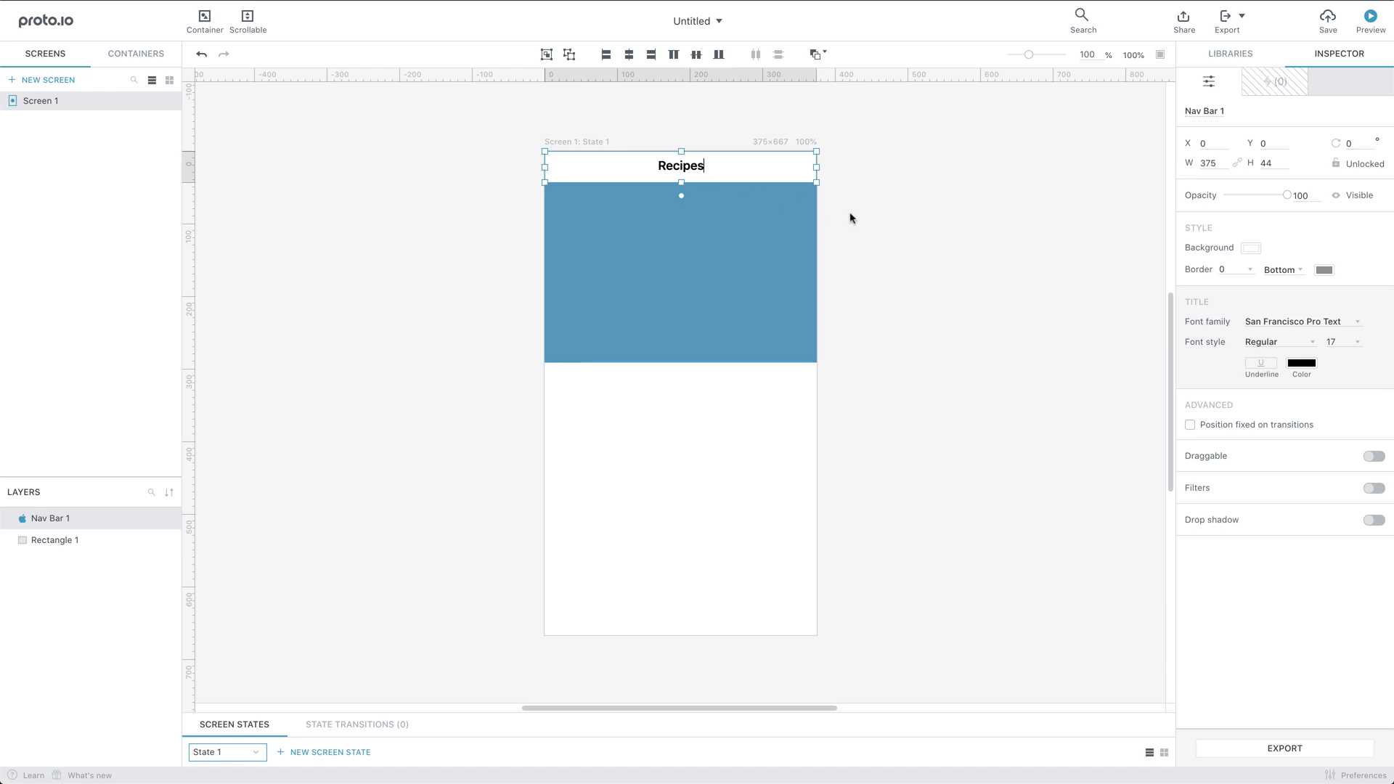
left_click(1299, 322)
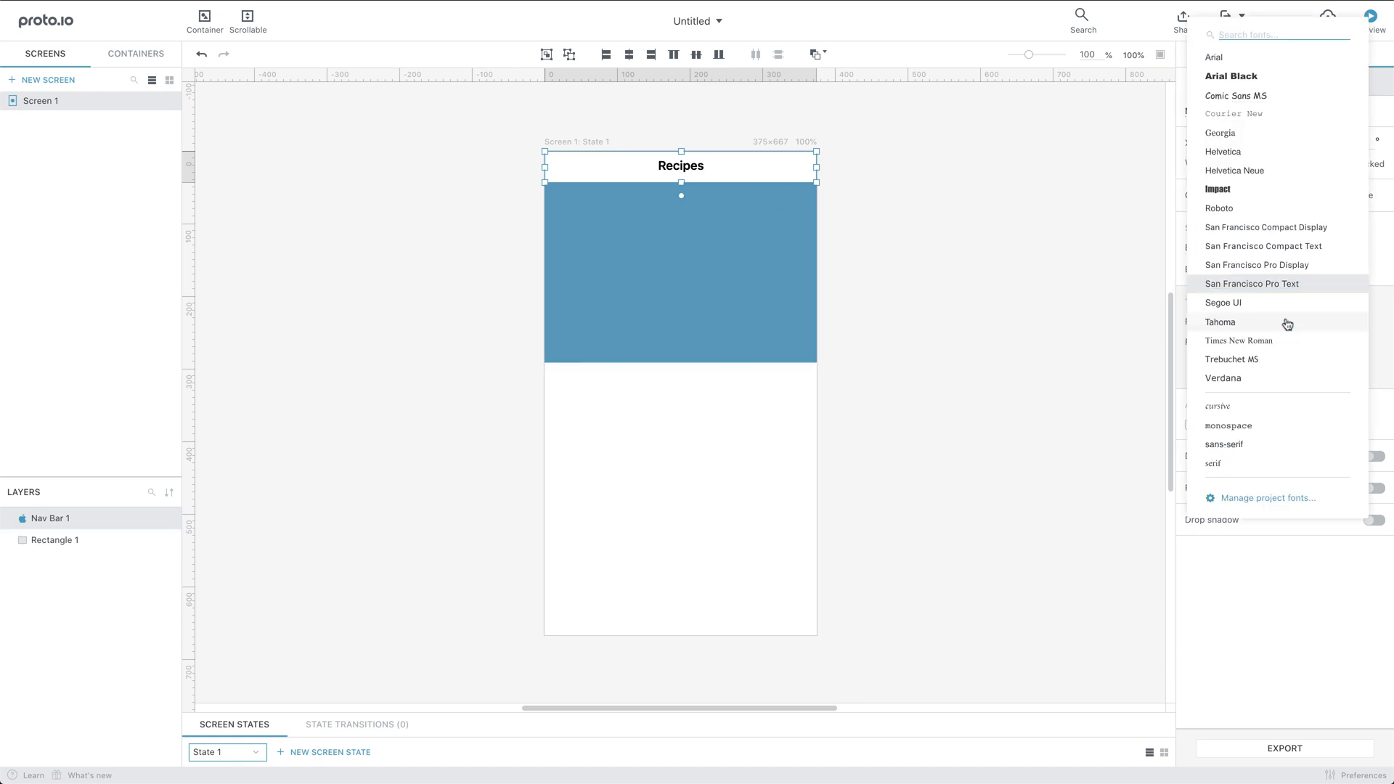
left_click(1270, 497)
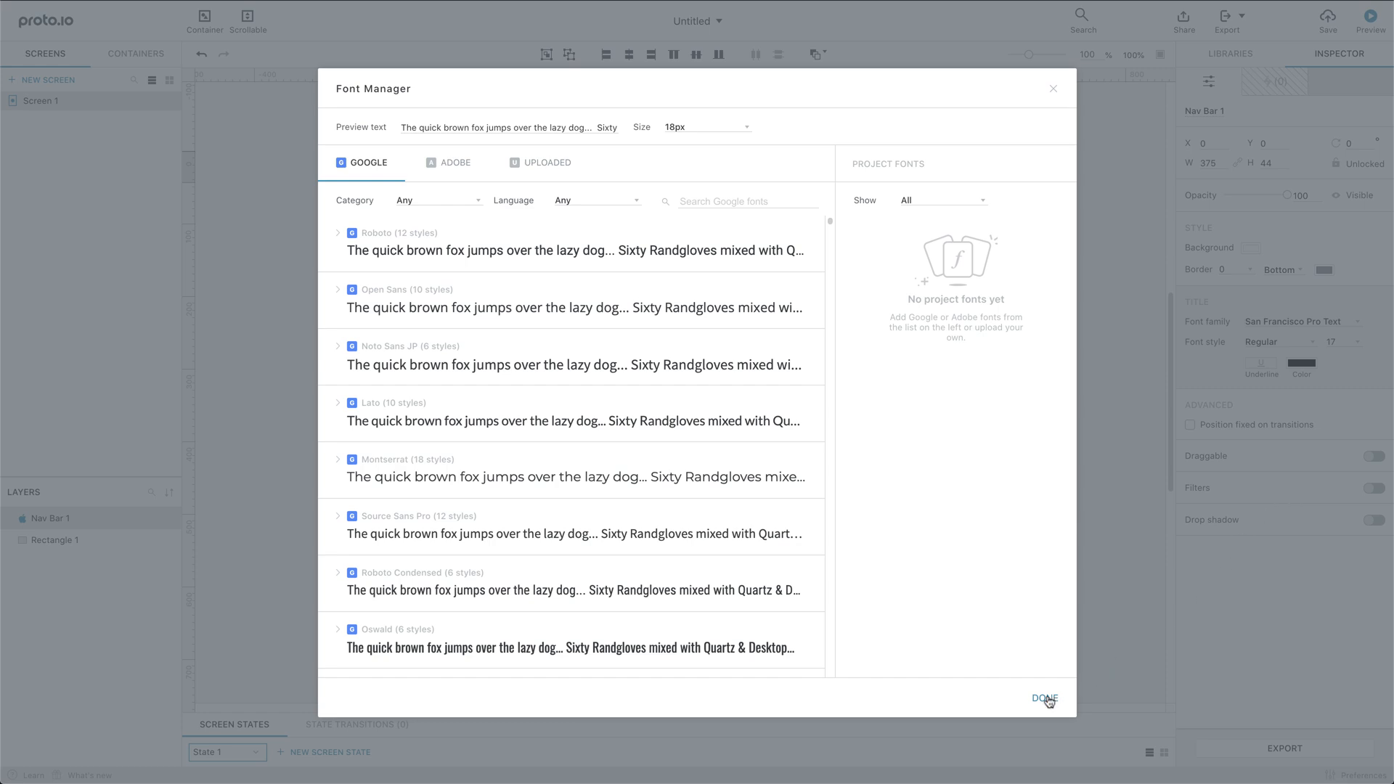
left_click(1045, 697)
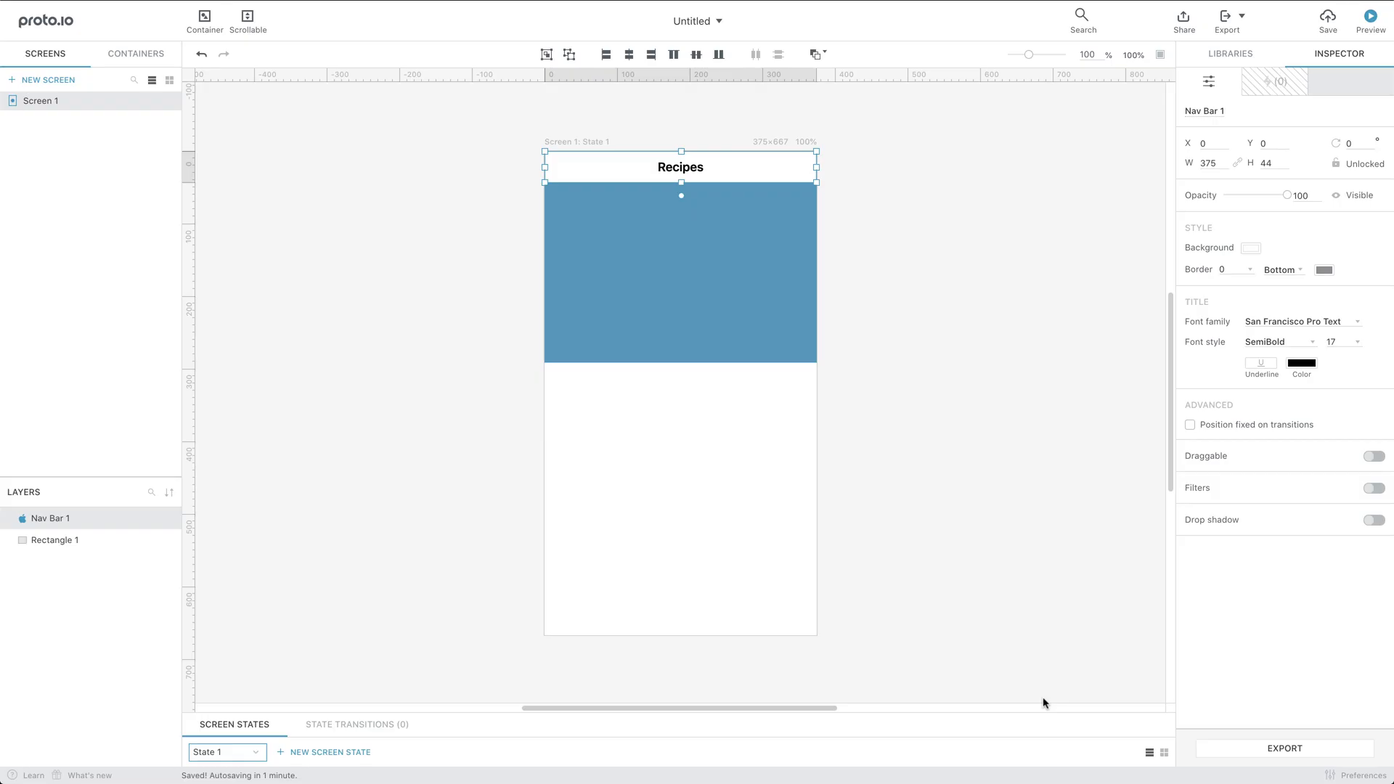
mouse_move(717, 503)
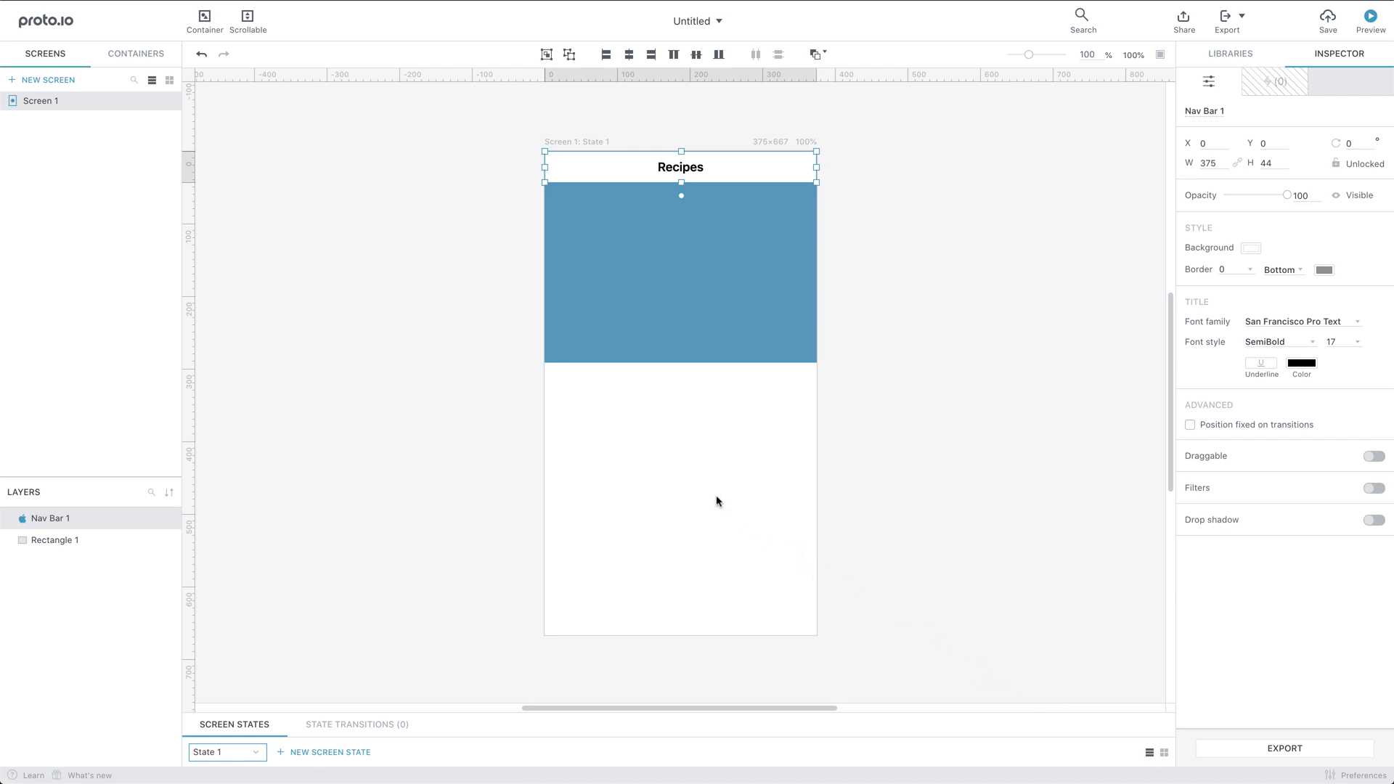
mouse_move(638, 415)
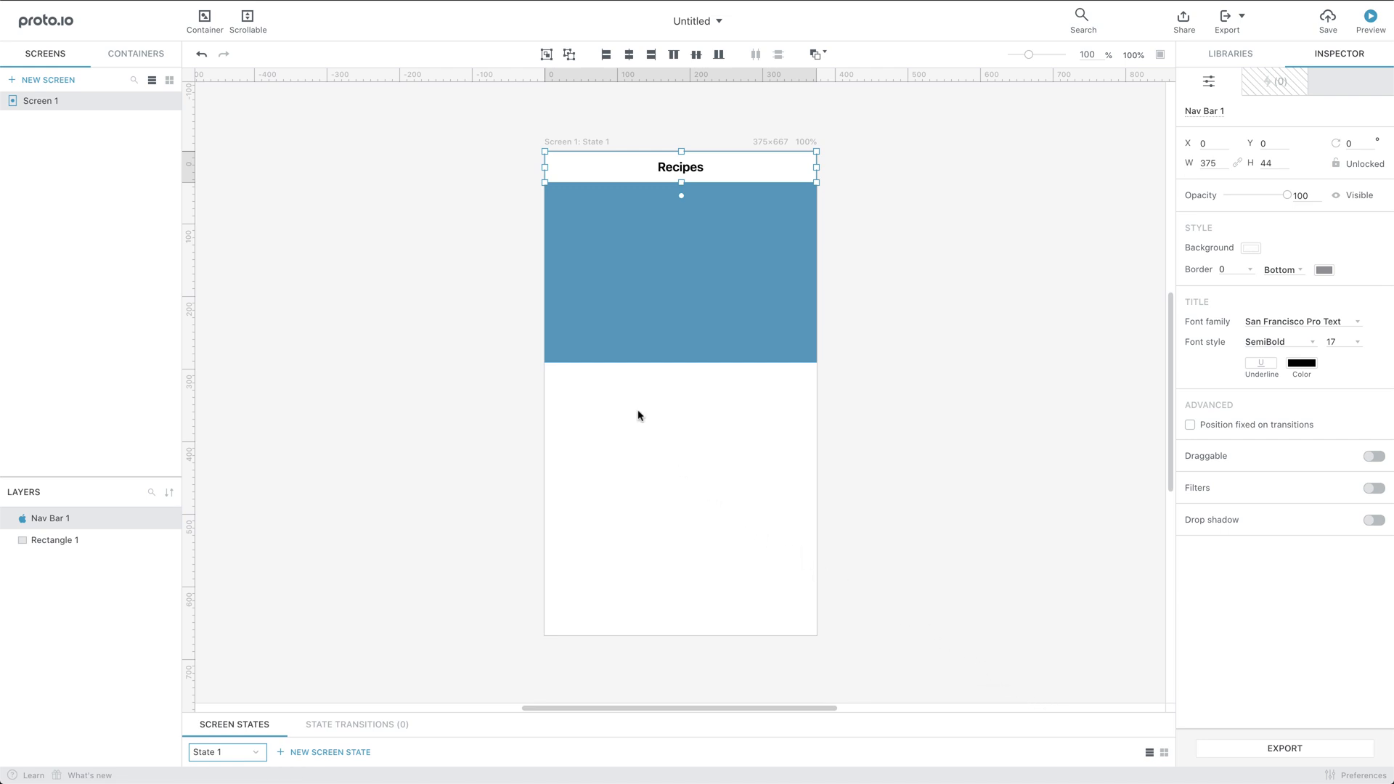
left_click_drag(636, 413, 728, 467)
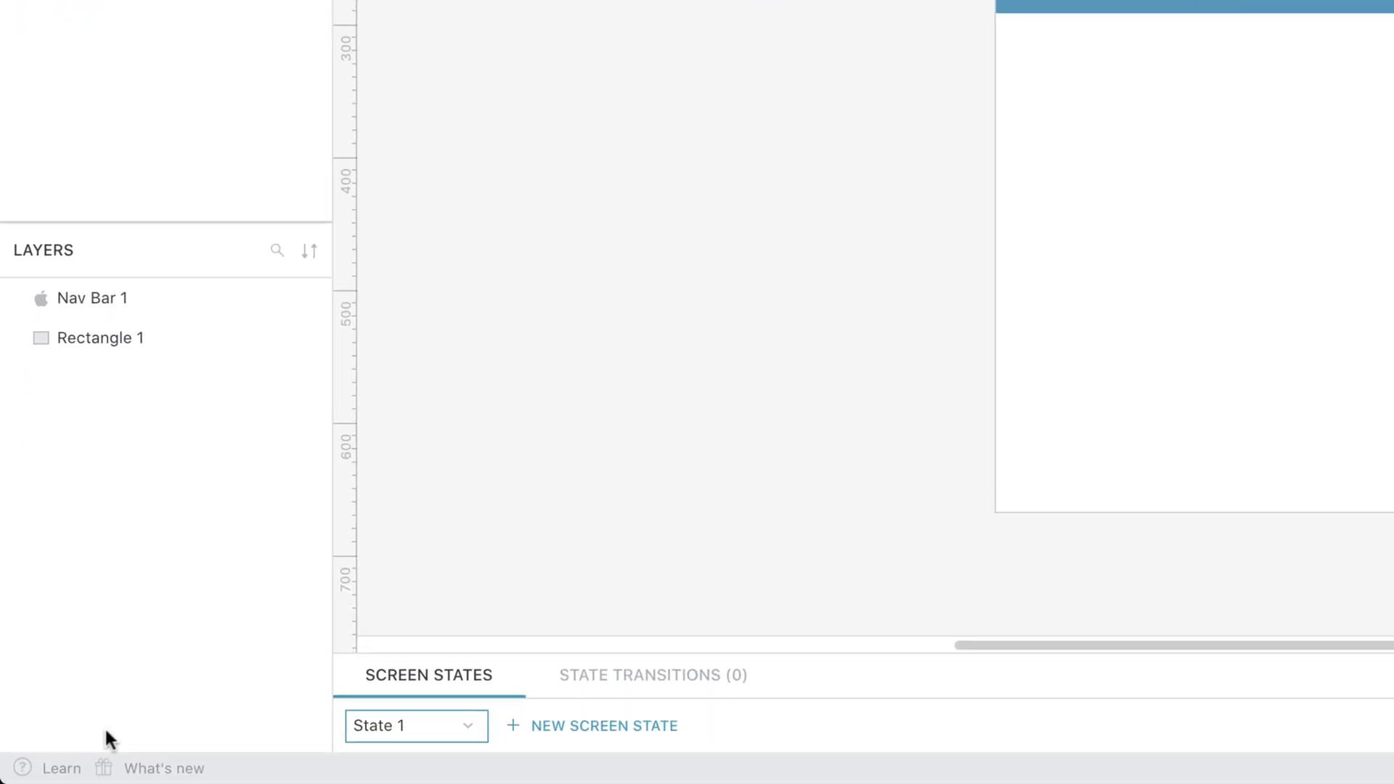
left_click(60, 768)
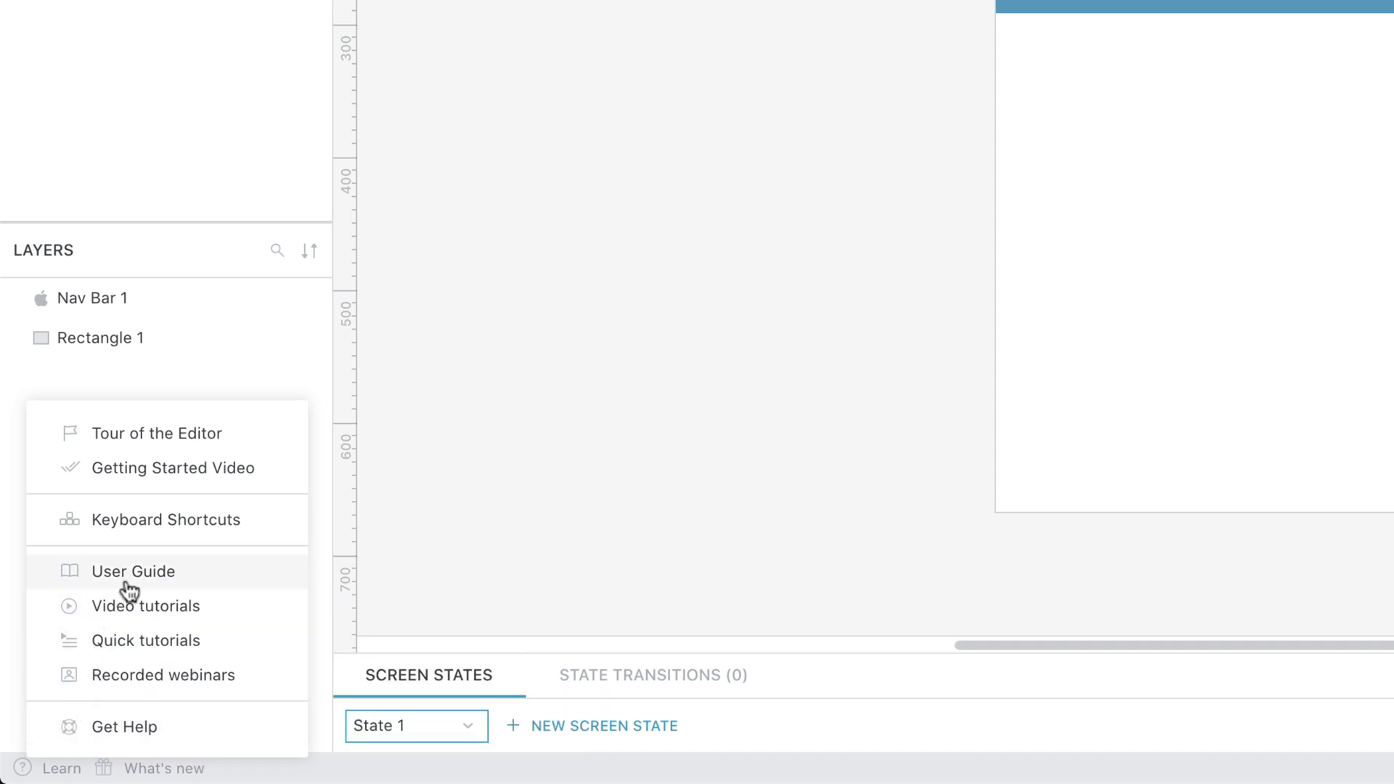
mouse_move(156, 520)
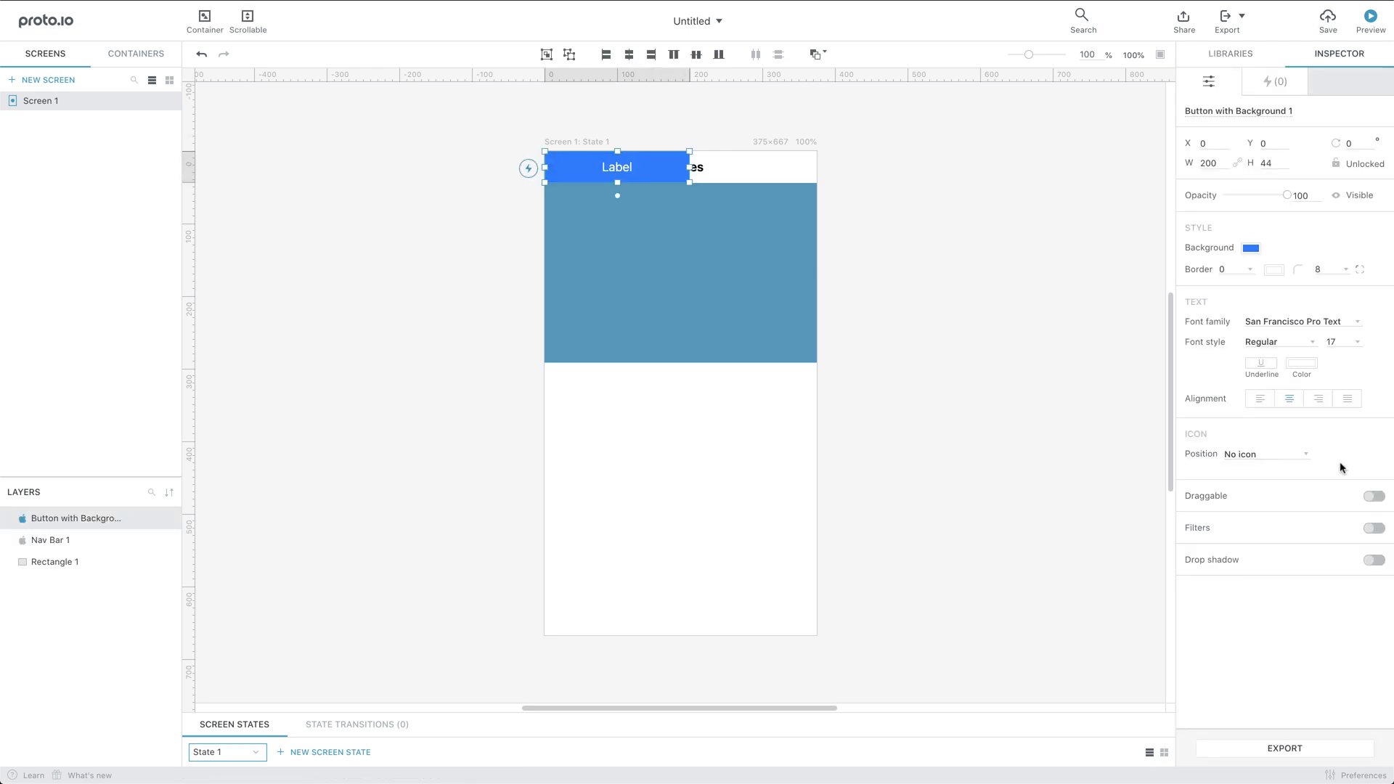
Centre the new button across the rectangle's bottom edge and label it 'Recipes'.
left_click_drag(616, 167, 685, 334)
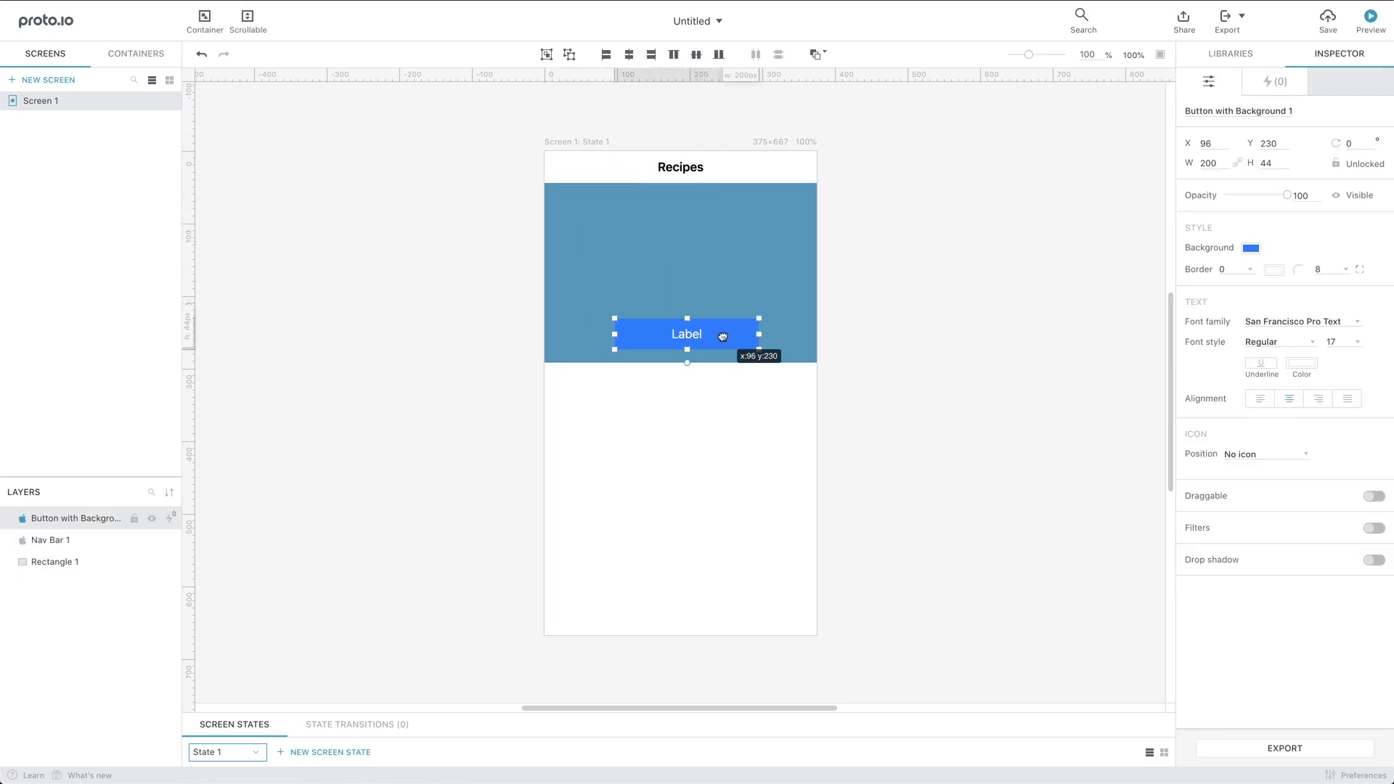
left_click_drag(686, 334, 681, 363)
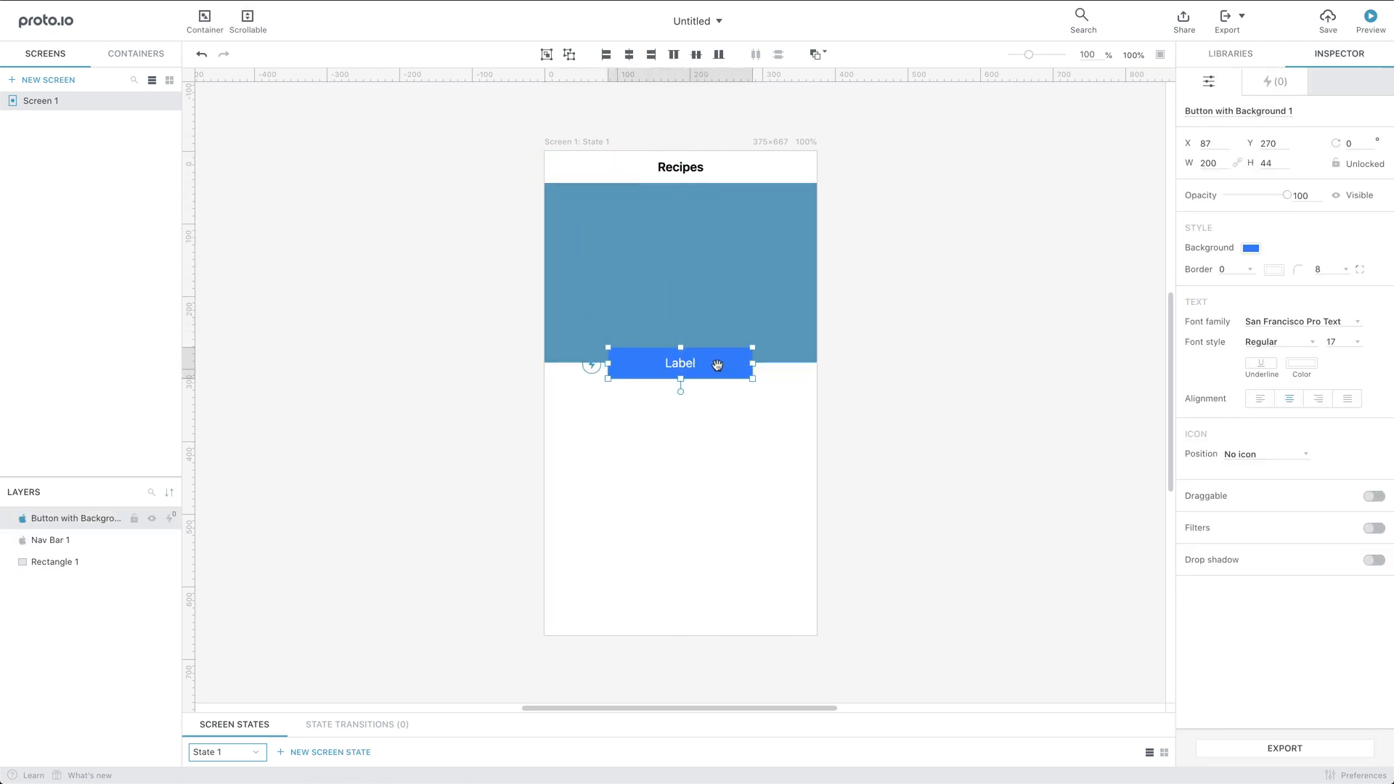
type("Recipes")
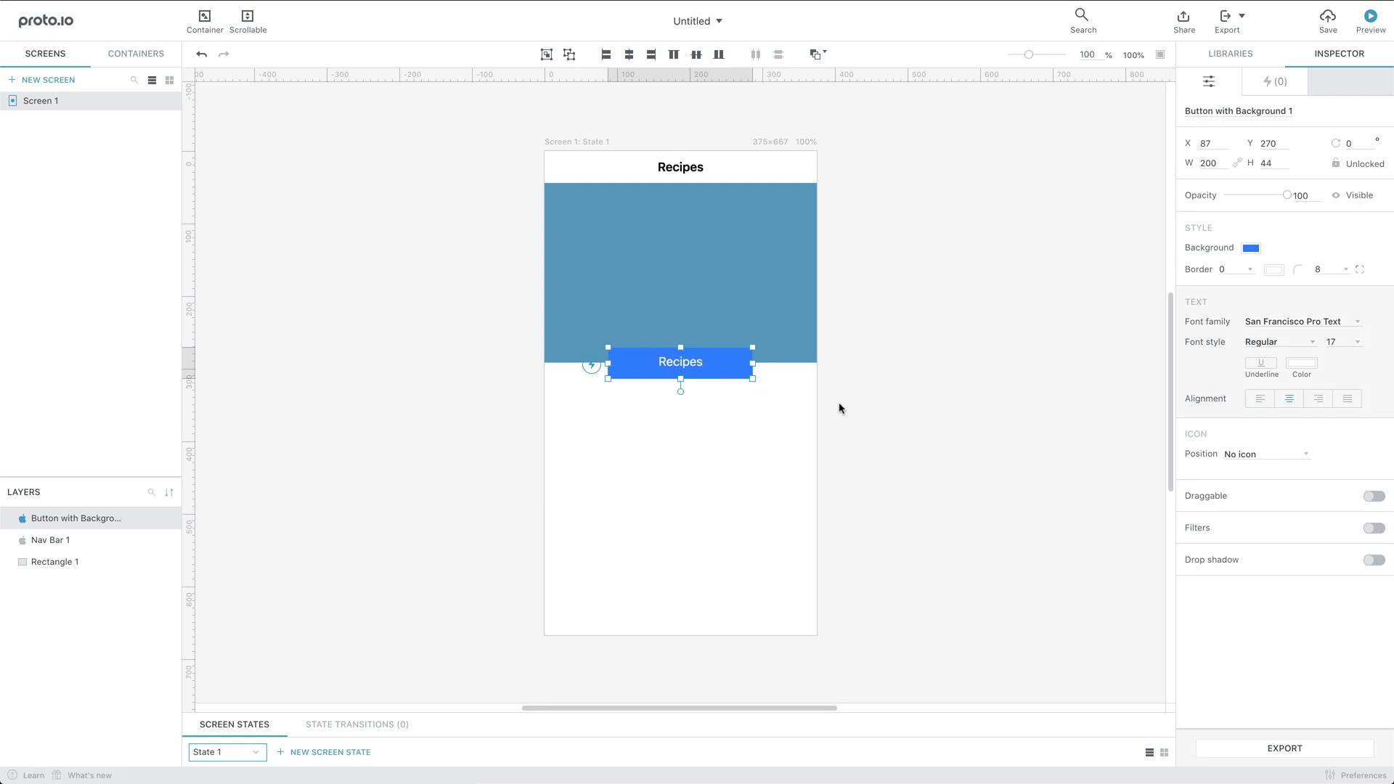
left_click(1229, 53)
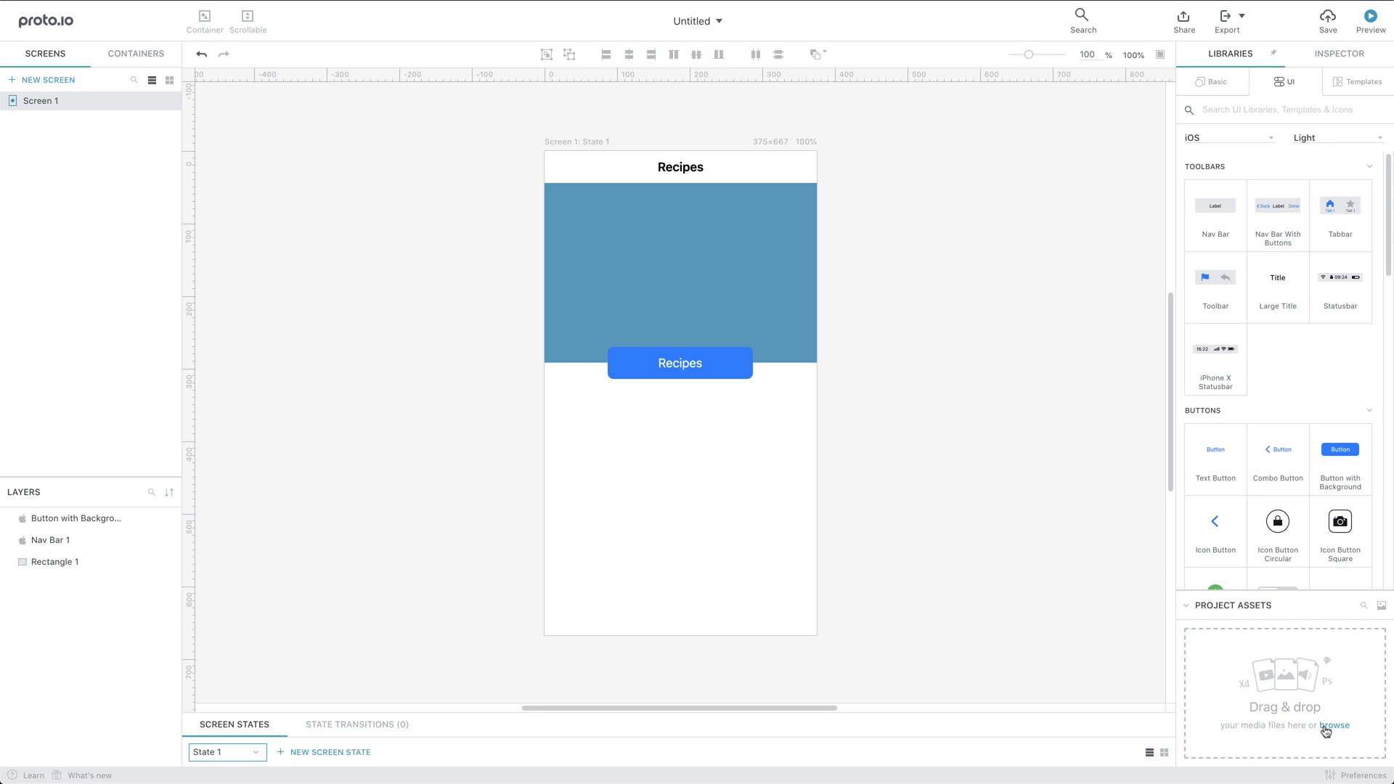
Upload Cake.jpg and Raspberries.jpg as project assets, then open and close the asset manager.
left_click(1333, 724)
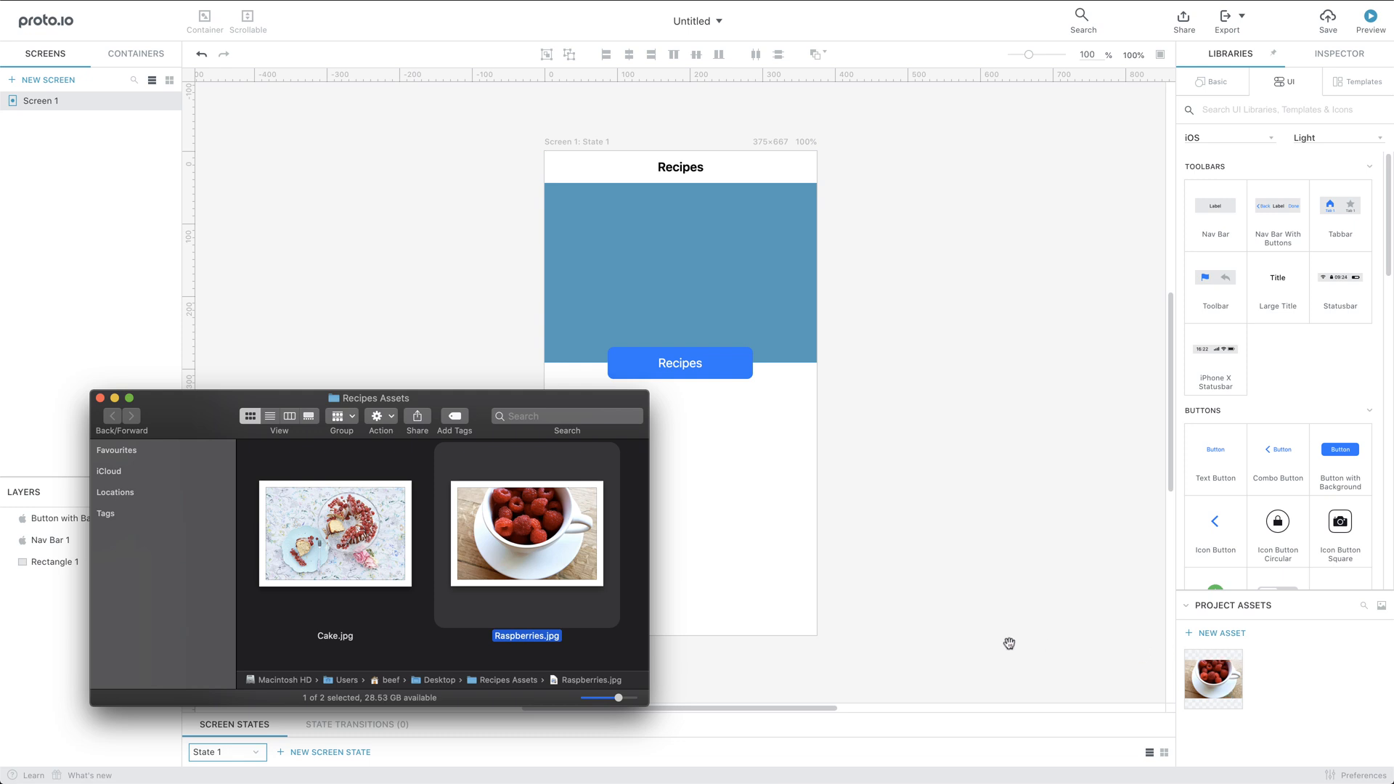
left_click_drag(335, 534, 583, 217)
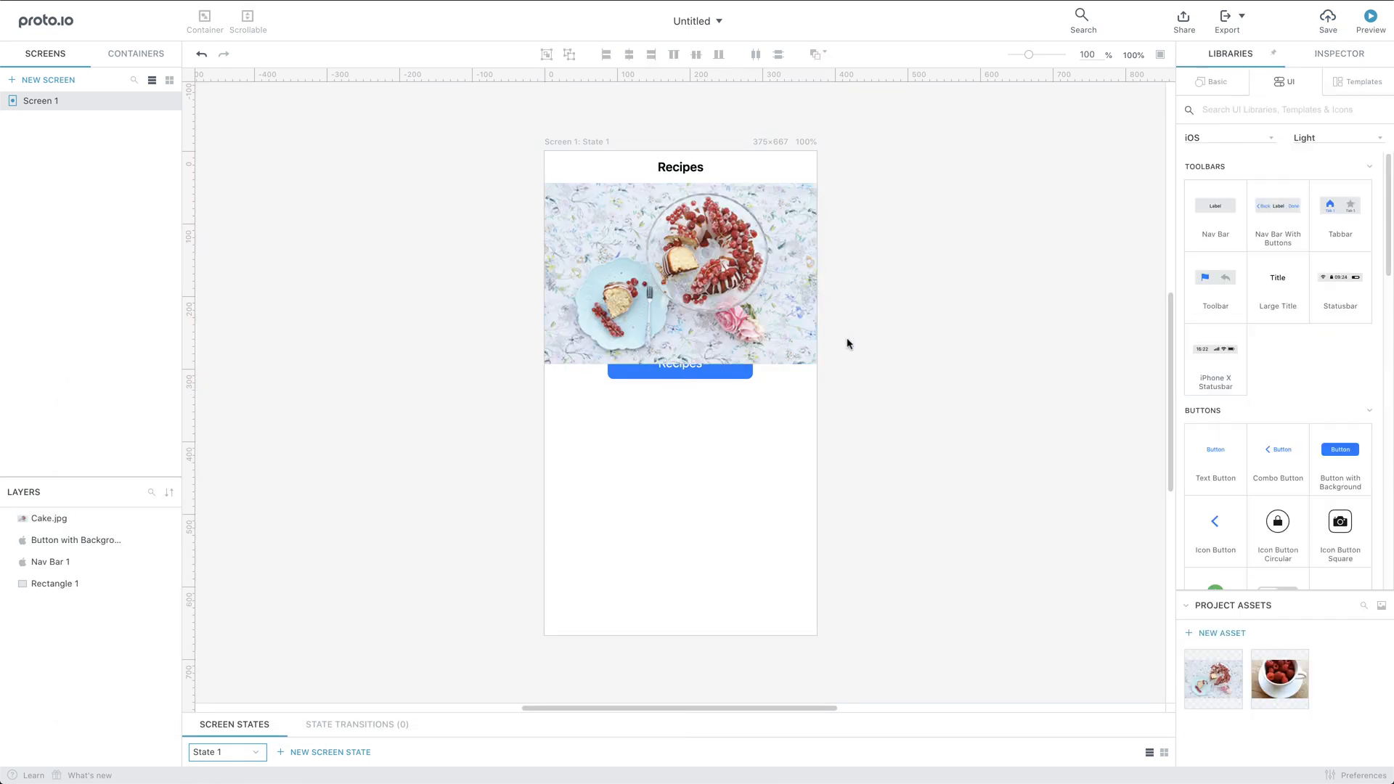
mouse_move(1381, 613)
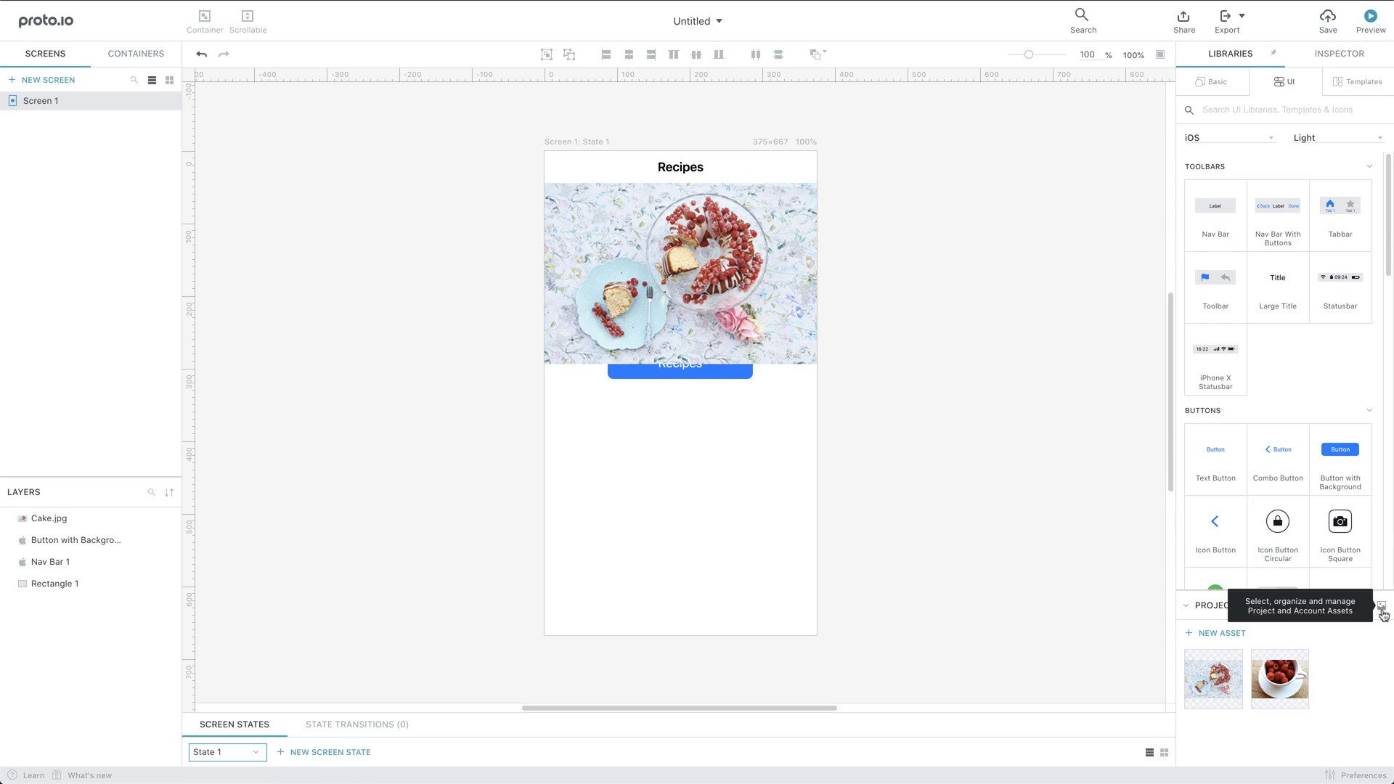
left_click(1382, 612)
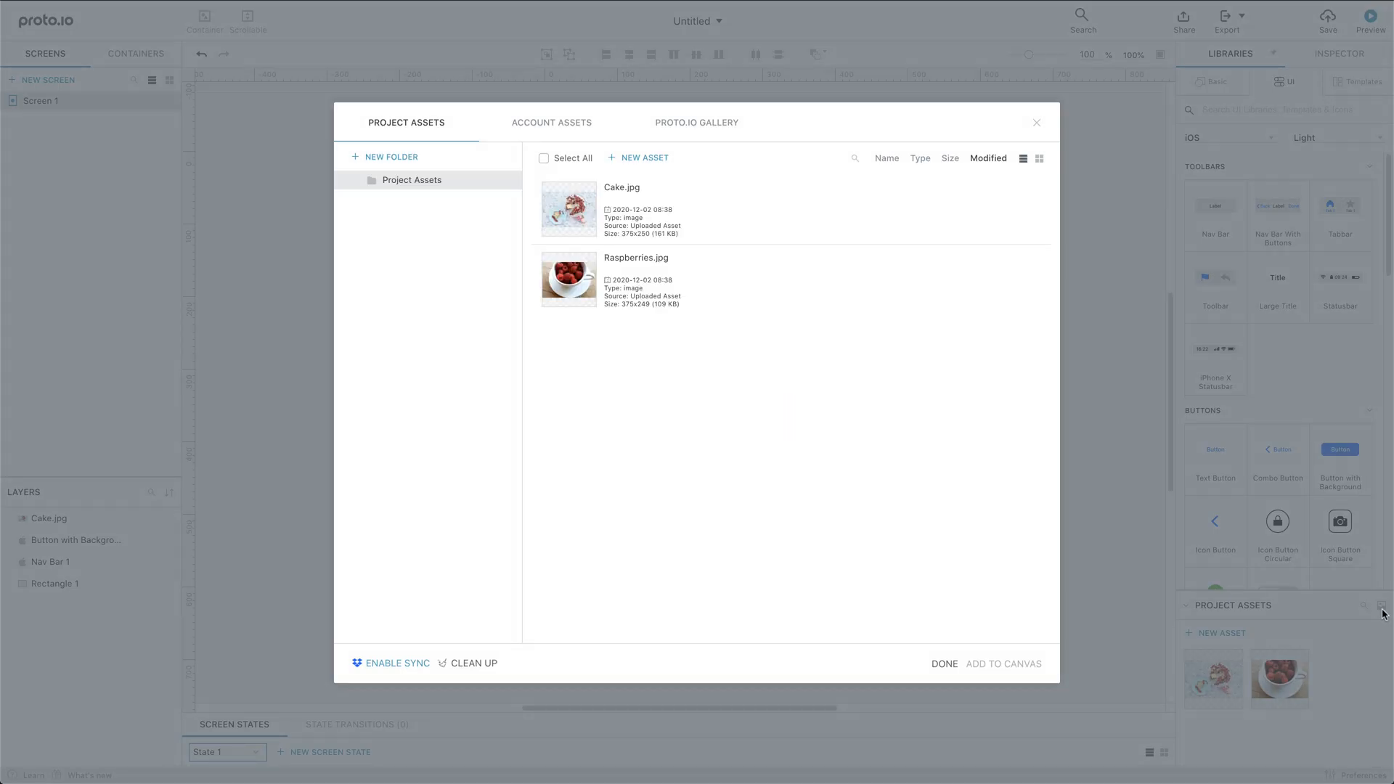
left_click(943, 663)
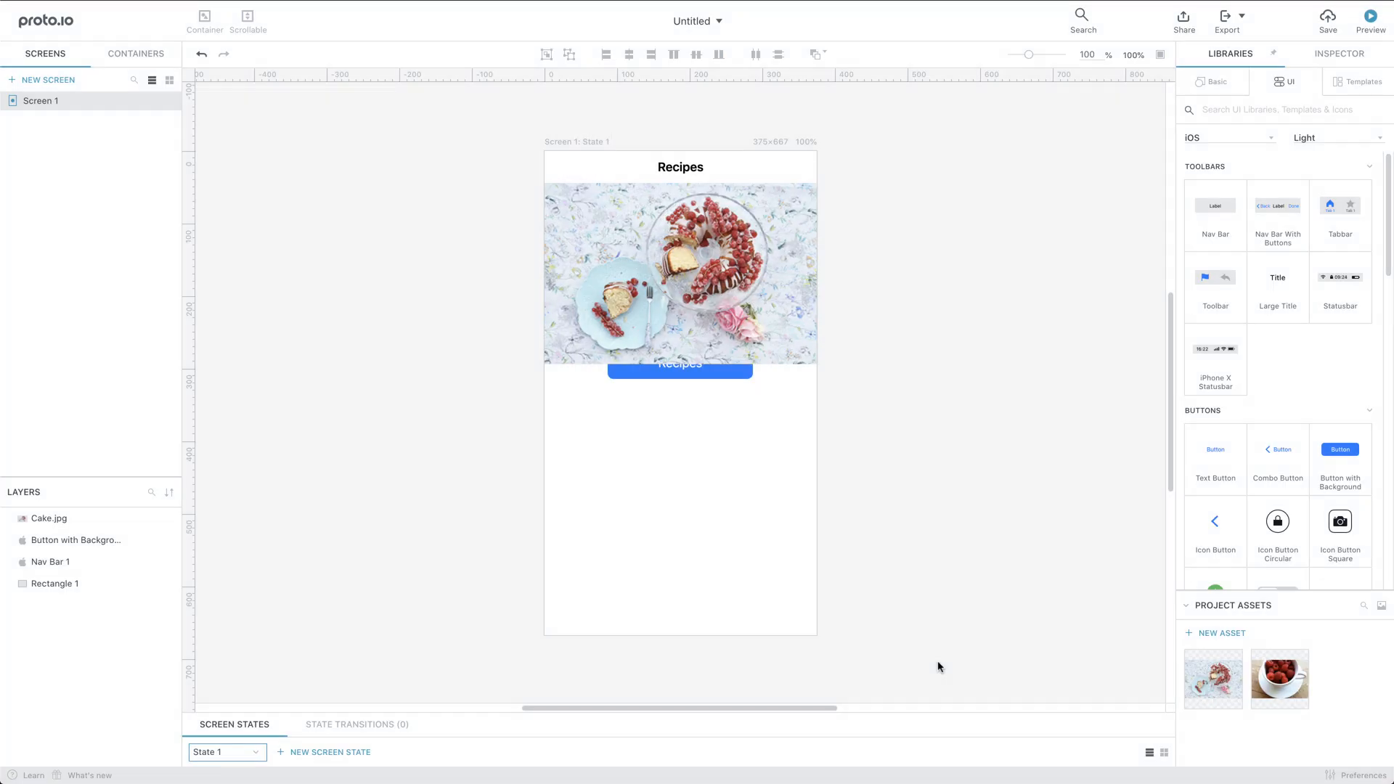
Rename the layers Recipes and See Recipes, and toggle the See Recipes layer lock.
double_click(48, 539)
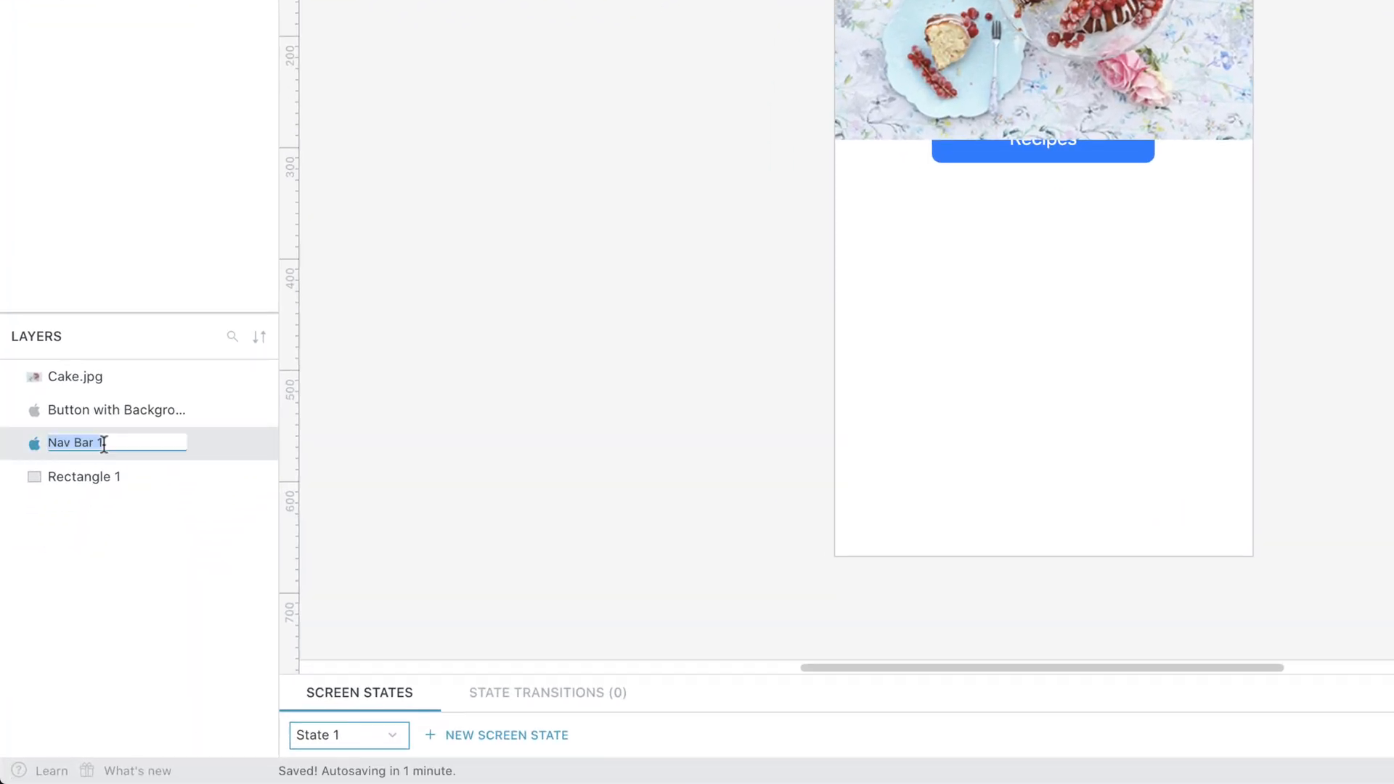
type("Recipes")
left_click(118, 409)
type("See")
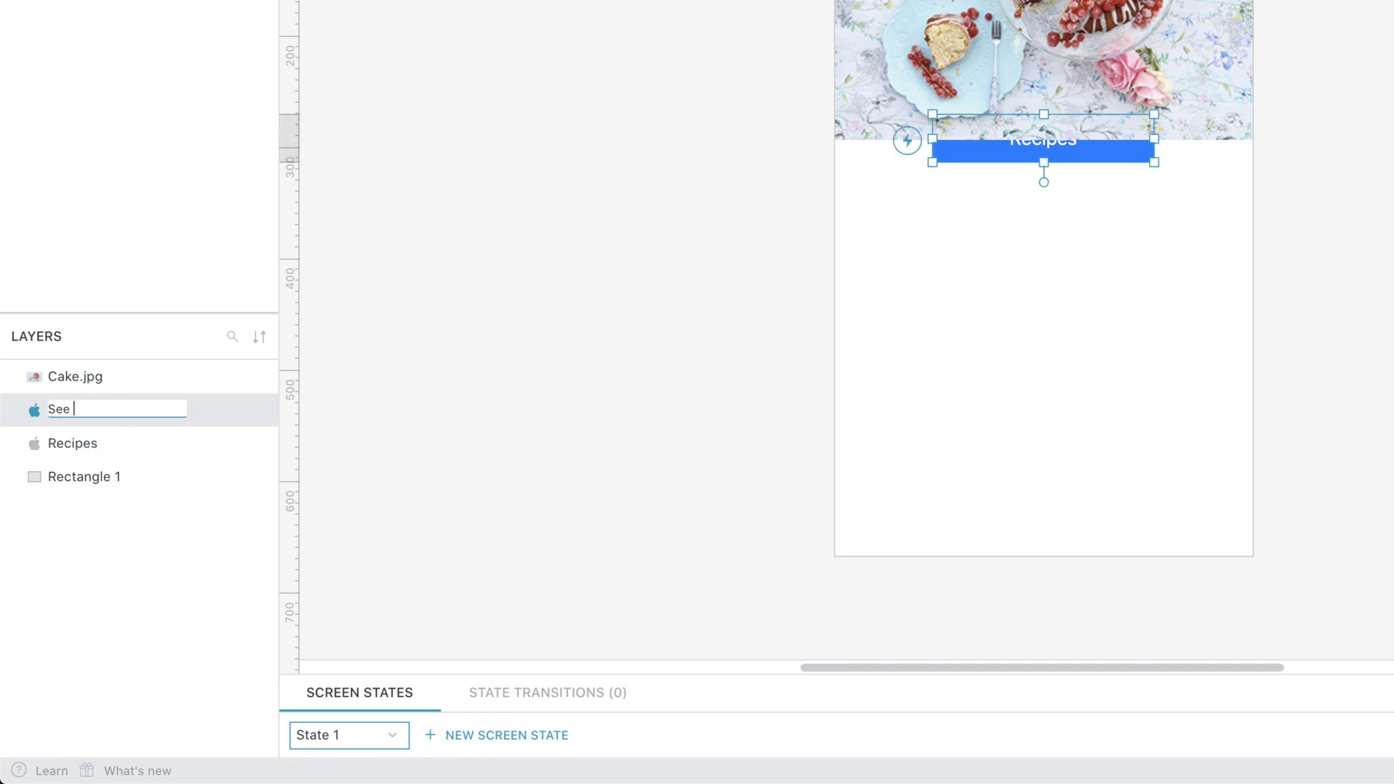
type("Recipes")
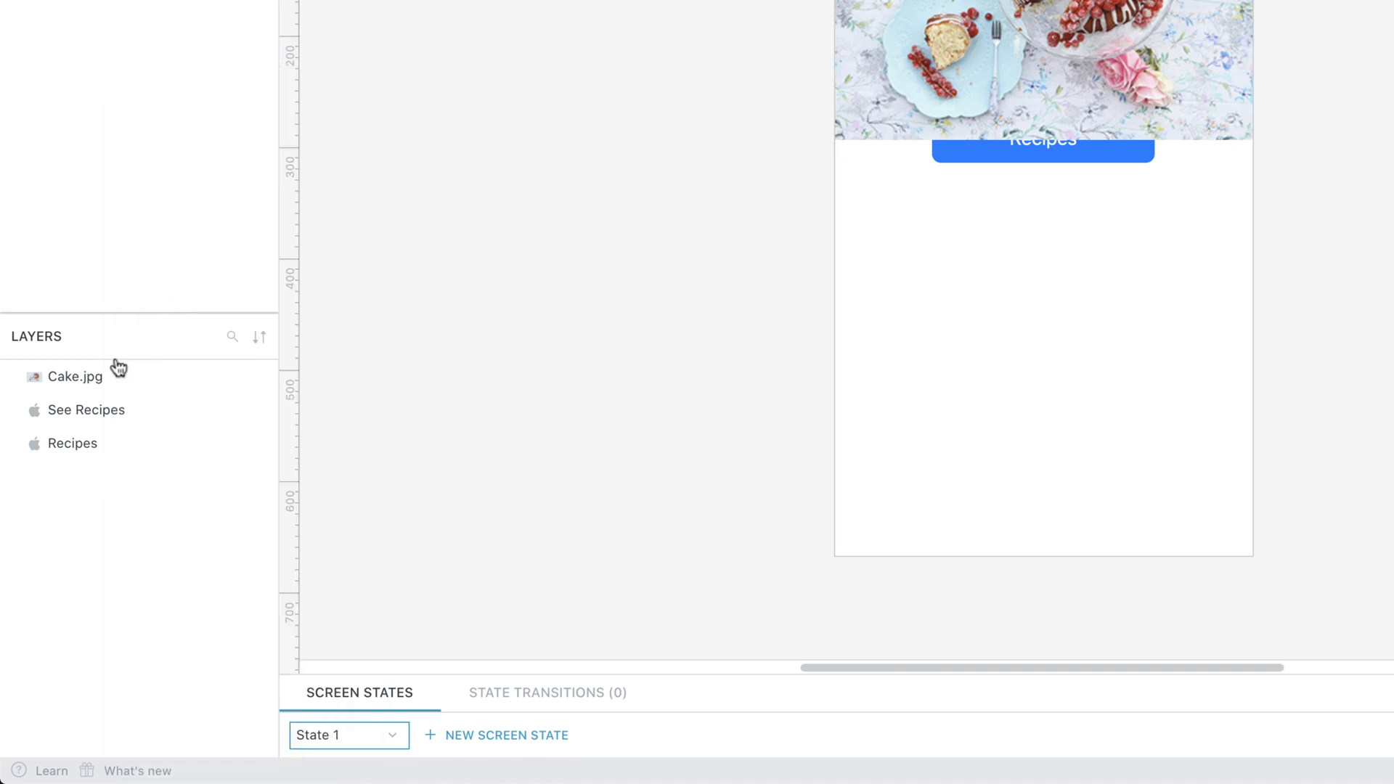
left_click(205, 376)
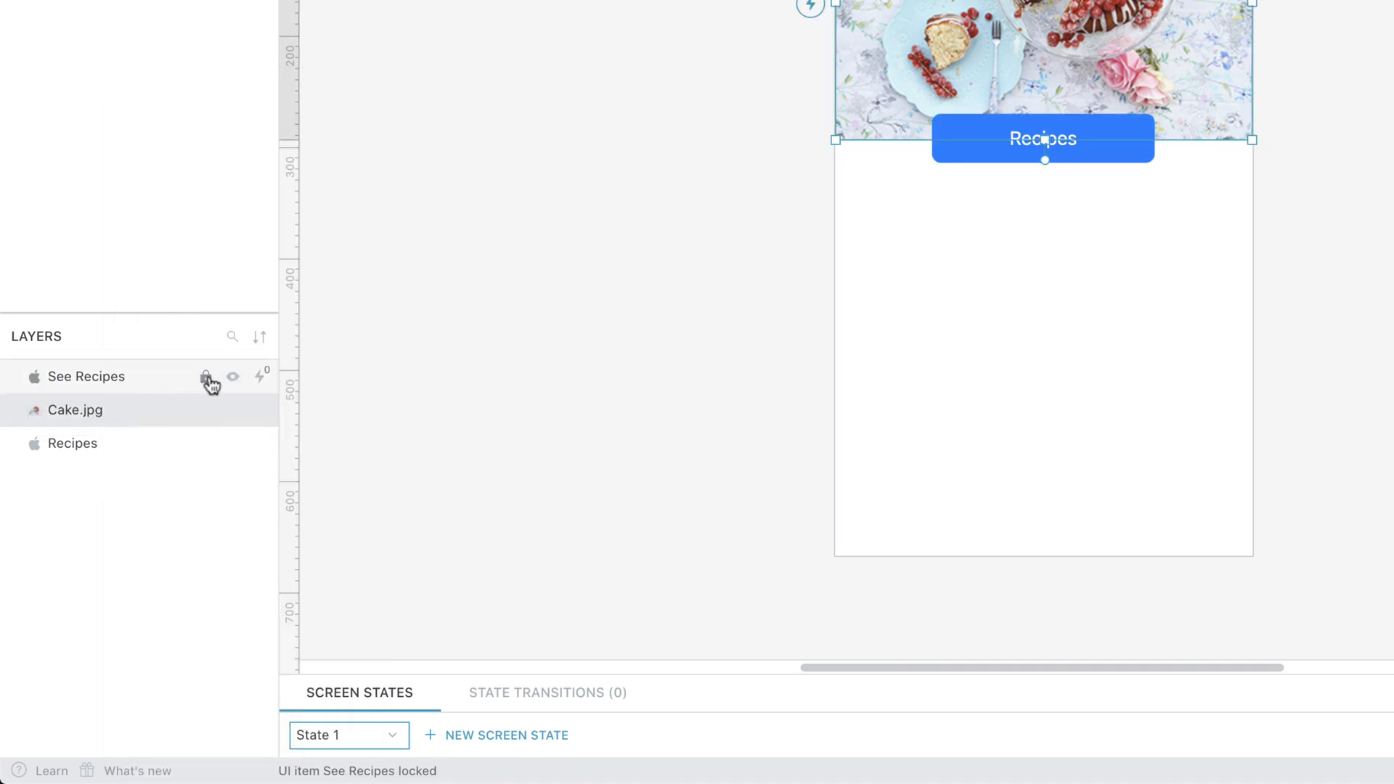
left_click(76, 409)
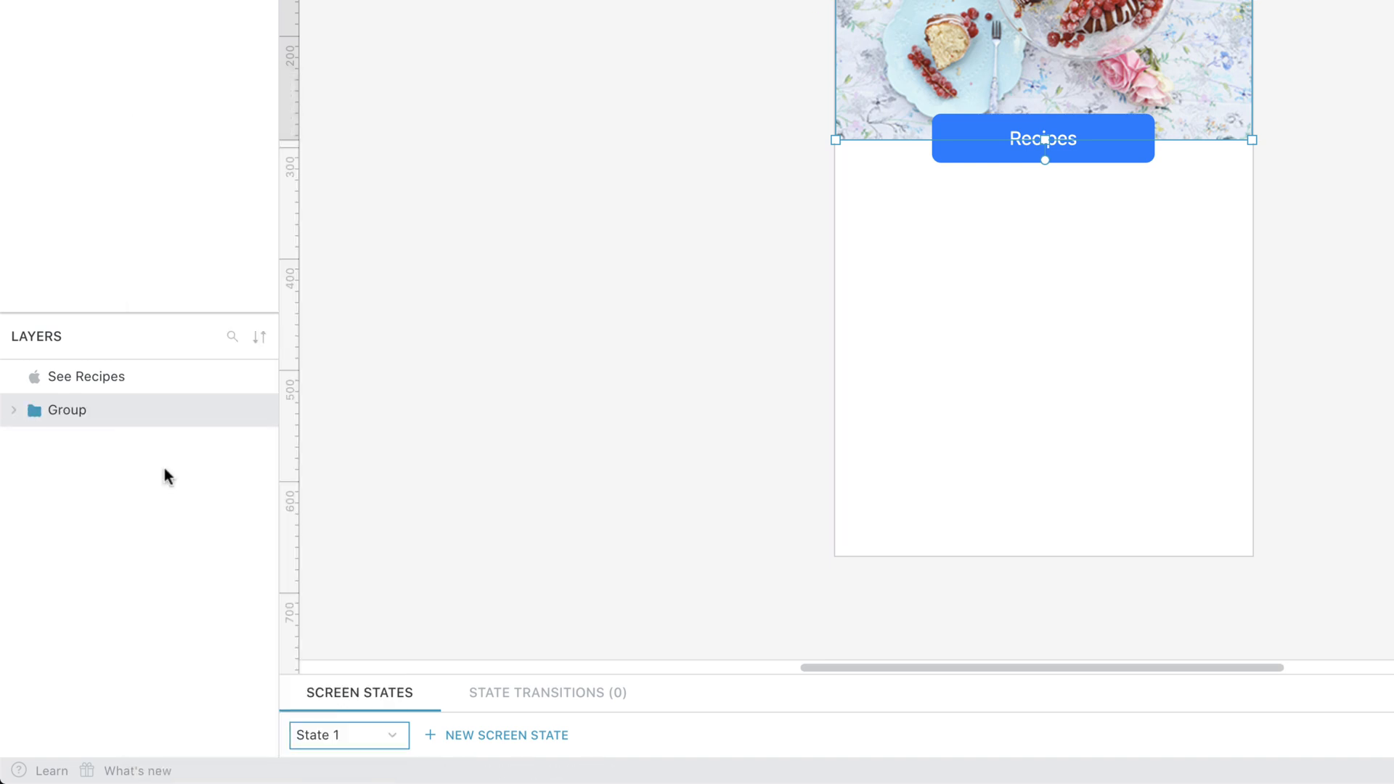
left_click_drag(1042, 138, 1042, 234)
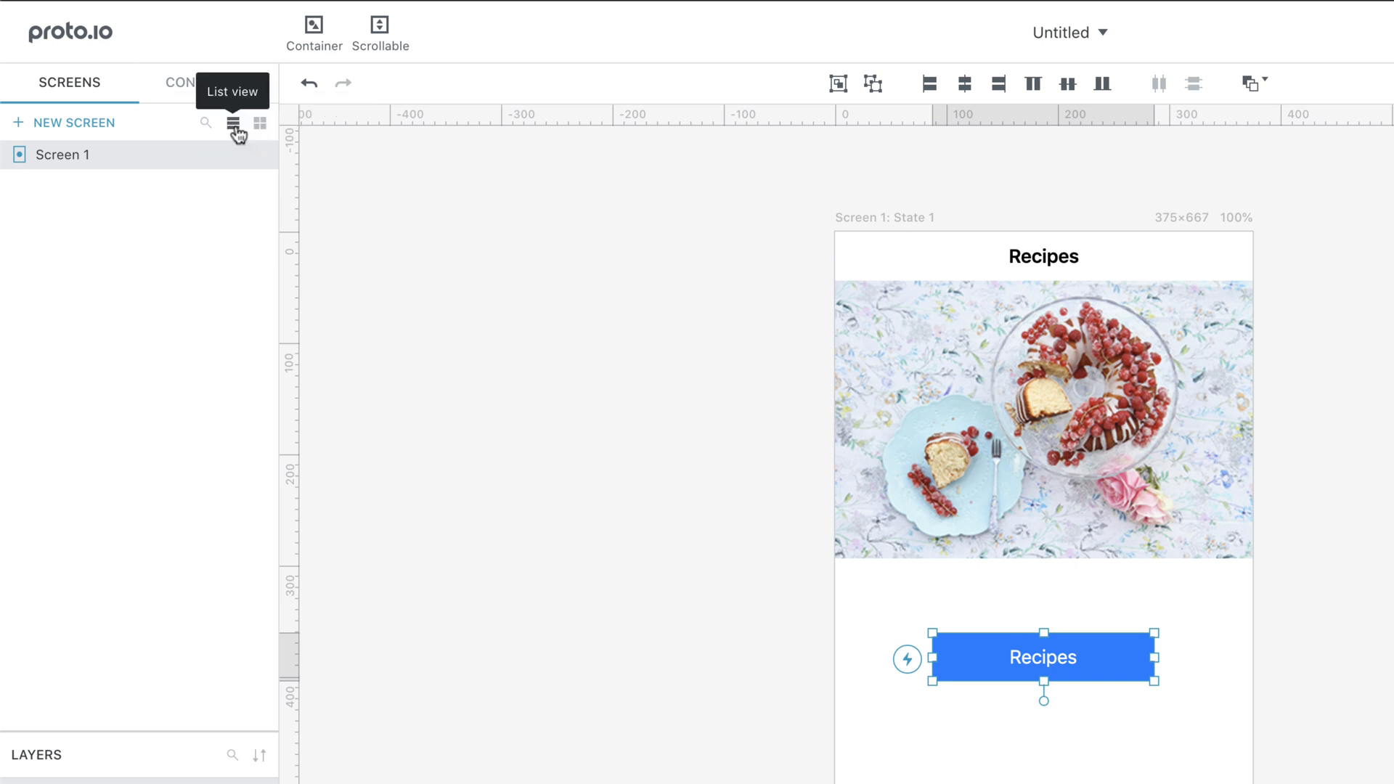
Duplicate the Recipes screen to create the second screen, Cake.
left_click(261, 122)
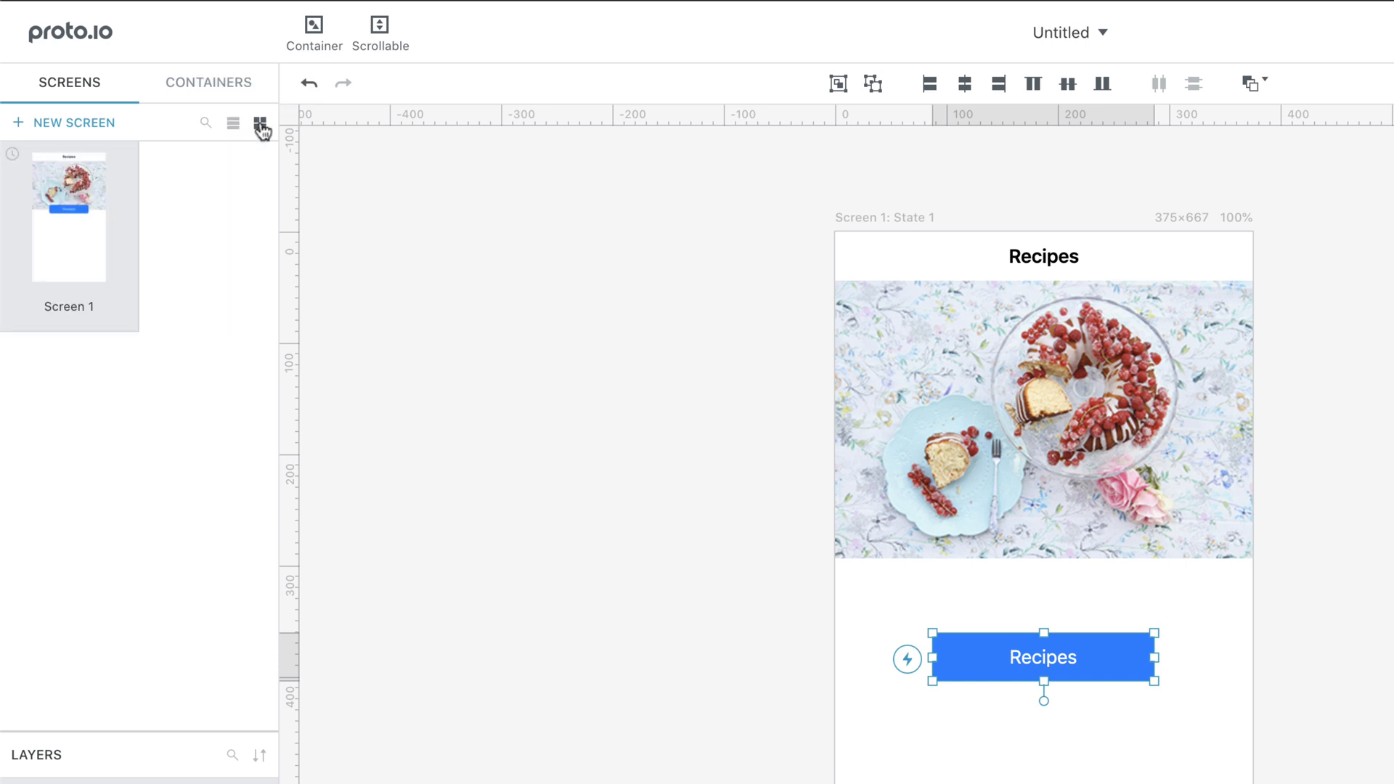
left_click(233, 122)
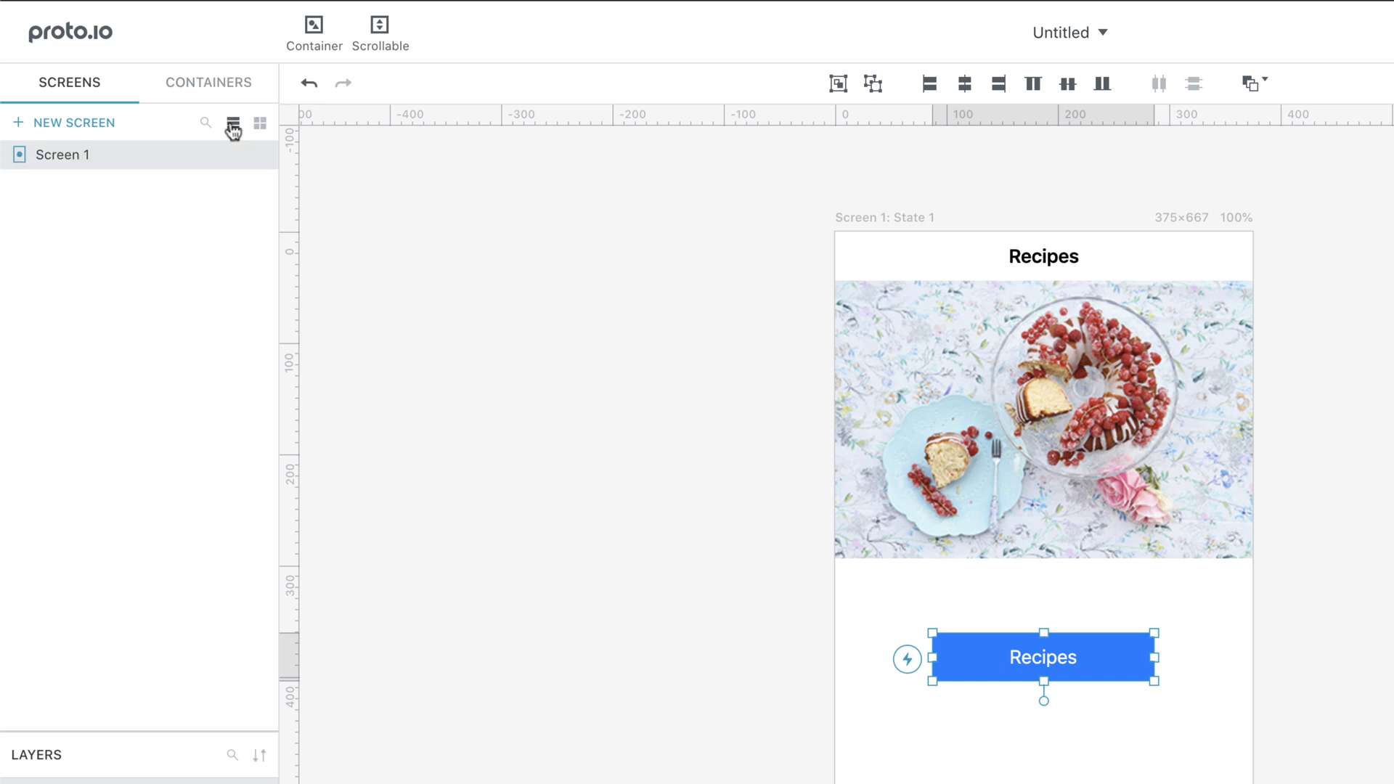
mouse_move(76, 160)
type("Recipes")
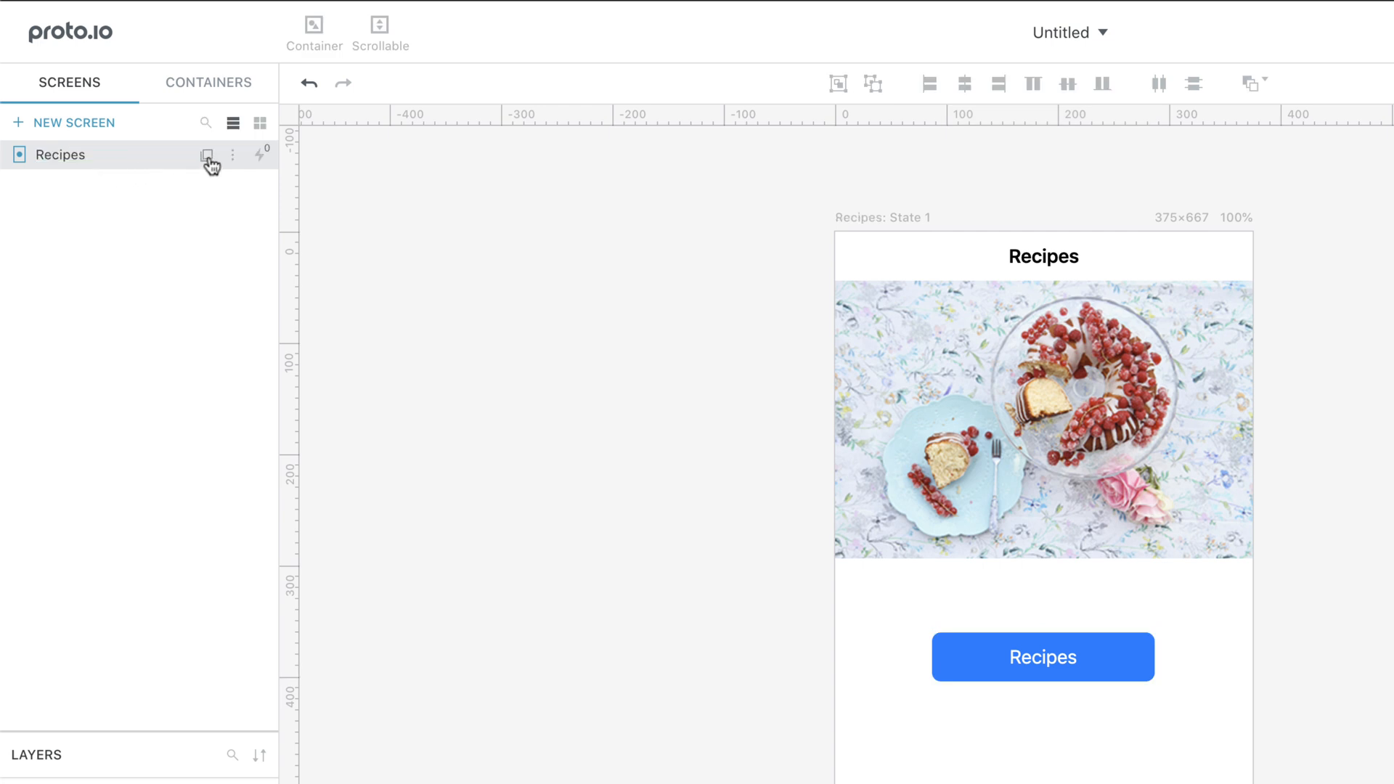
left_click(206, 154)
type("Cake")
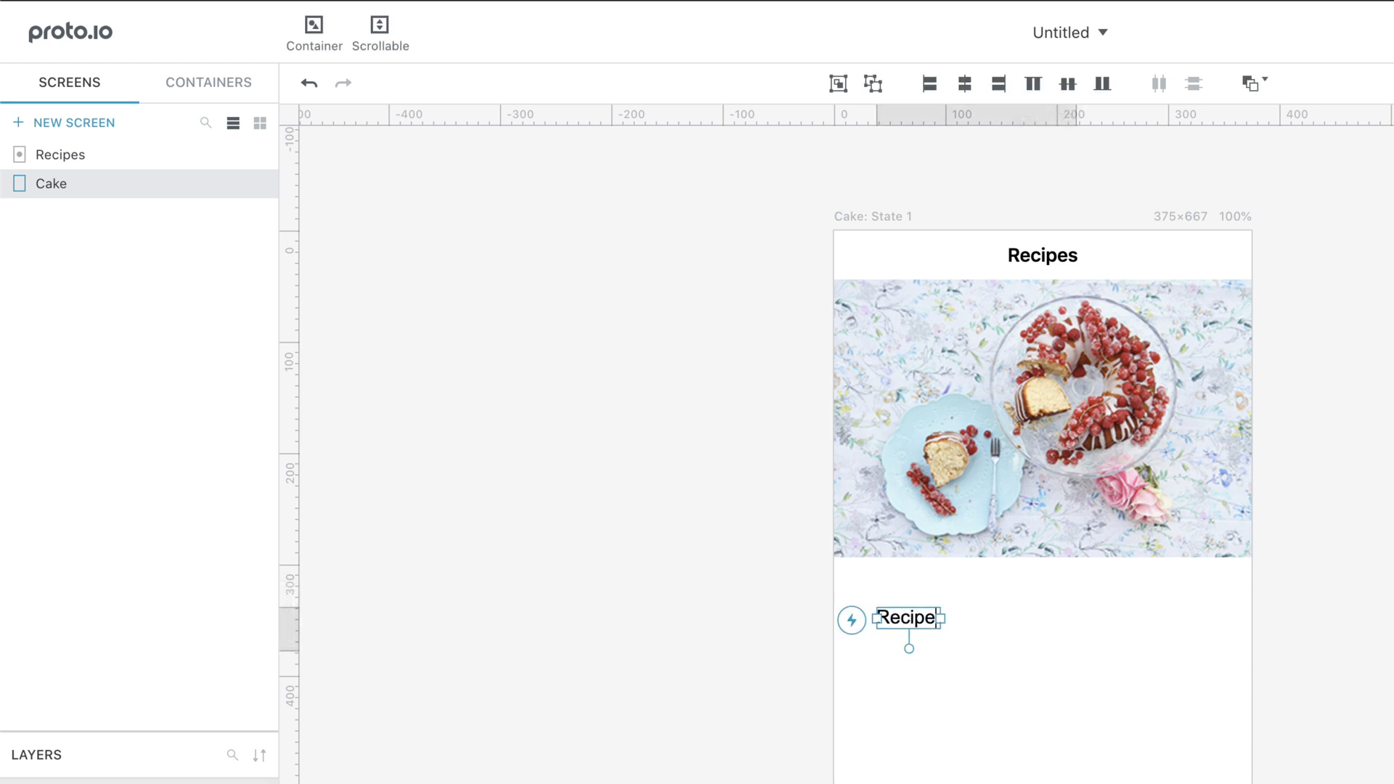
left_click_drag(905, 619, 898, 601)
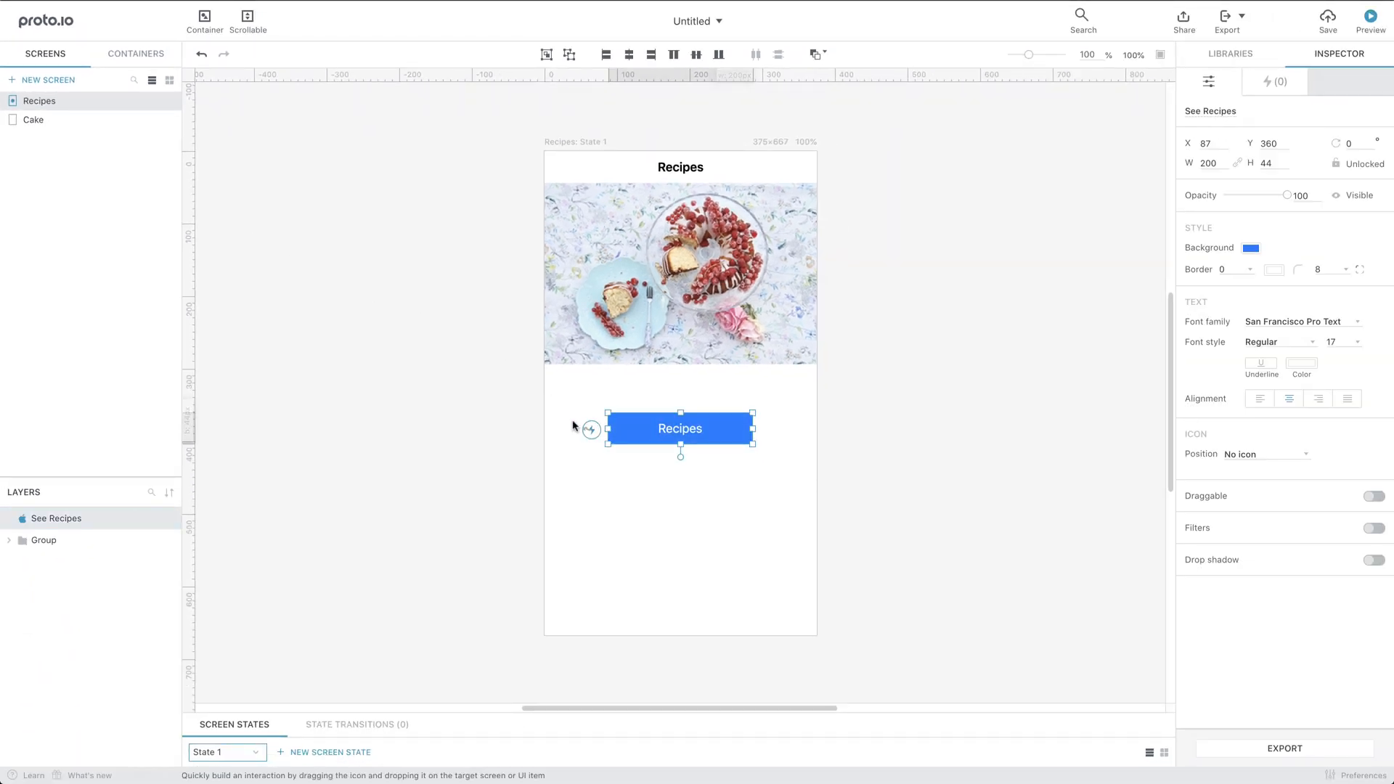
Link the See Recipes button to the Cake screen with an On Tap interaction.
left_click_drag(589, 428, 98, 120)
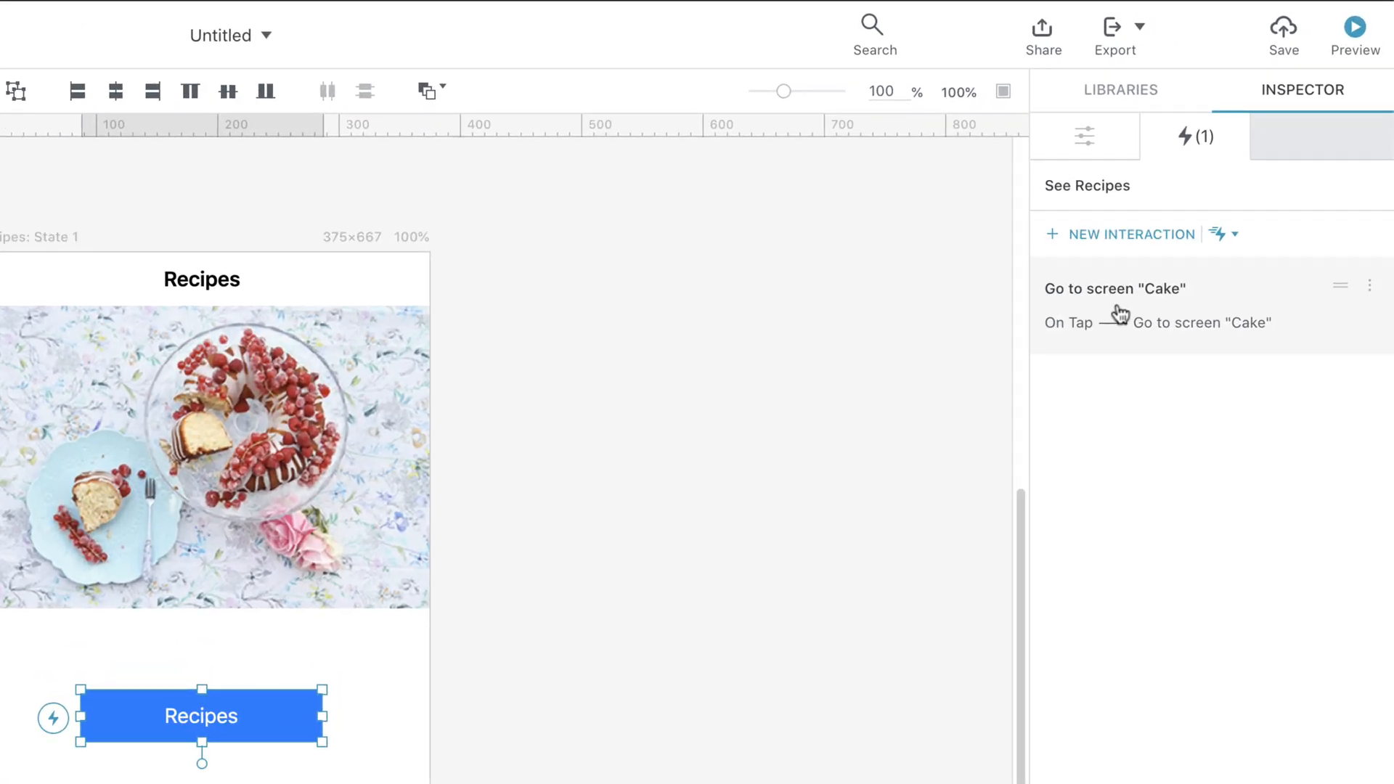
left_click(1113, 289)
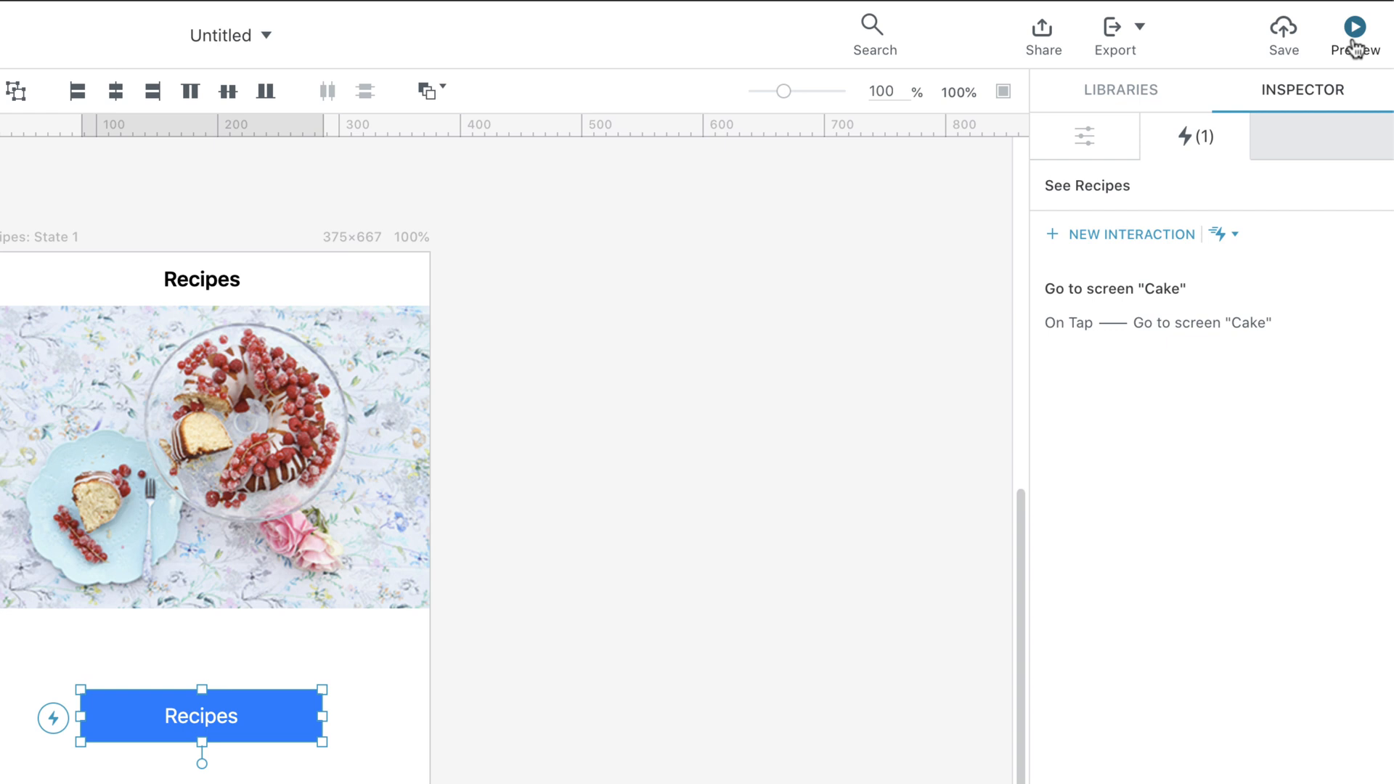
left_click(1355, 23)
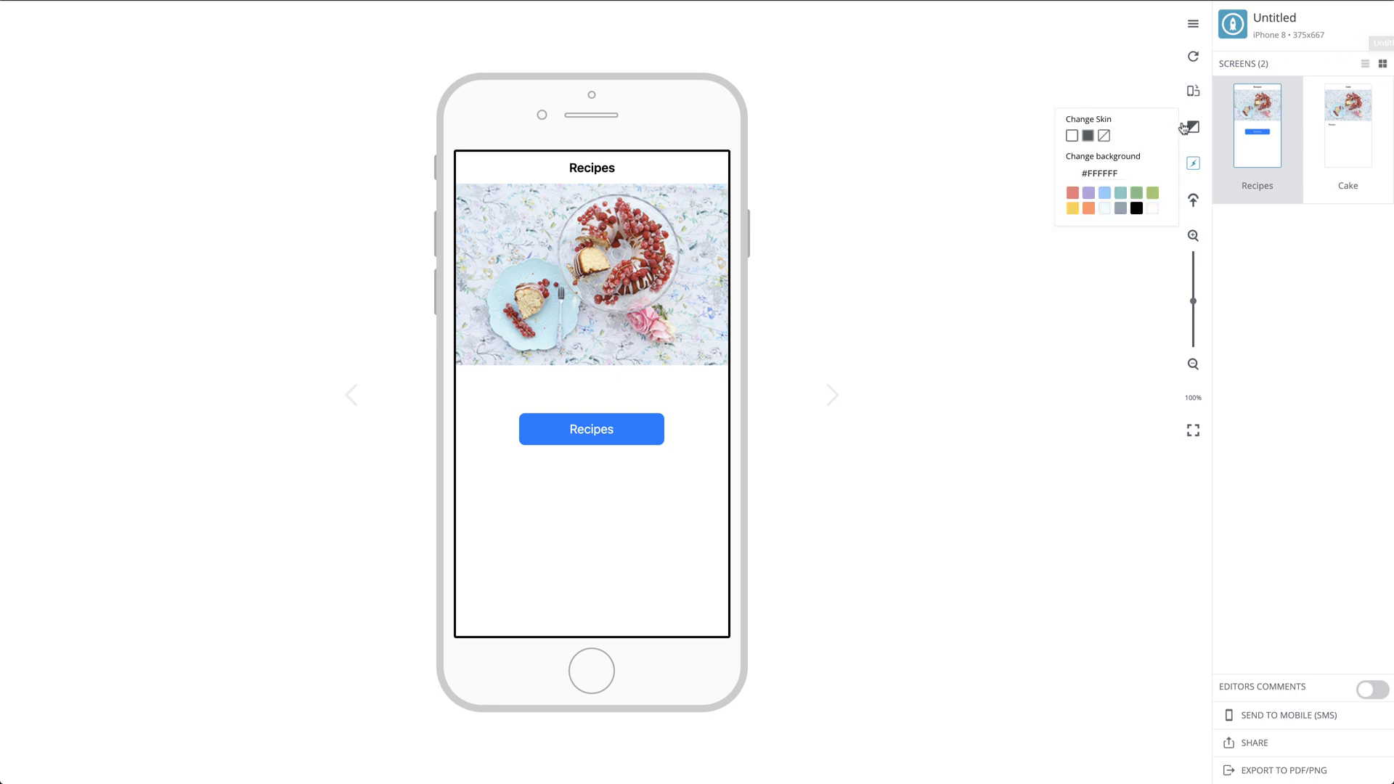
left_click(591, 428)
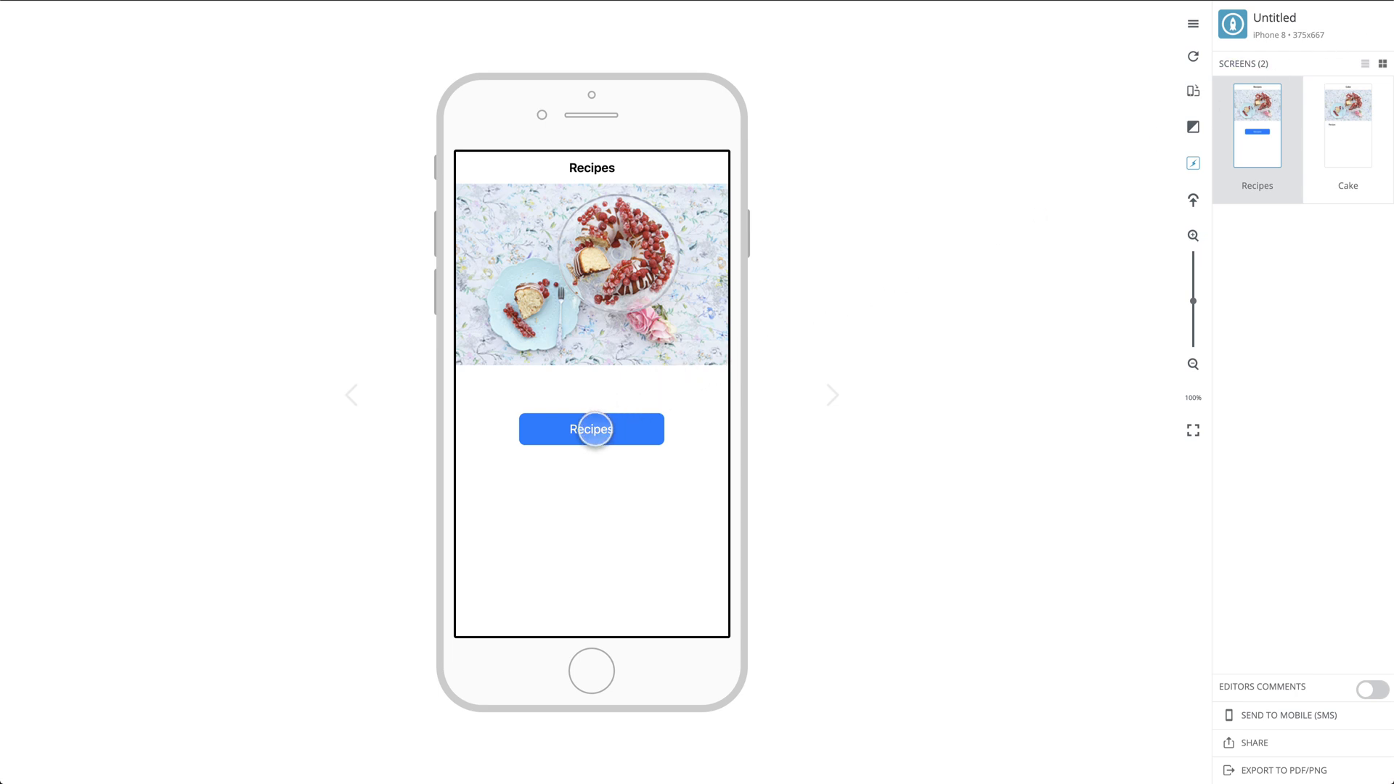
left_click(590, 429)
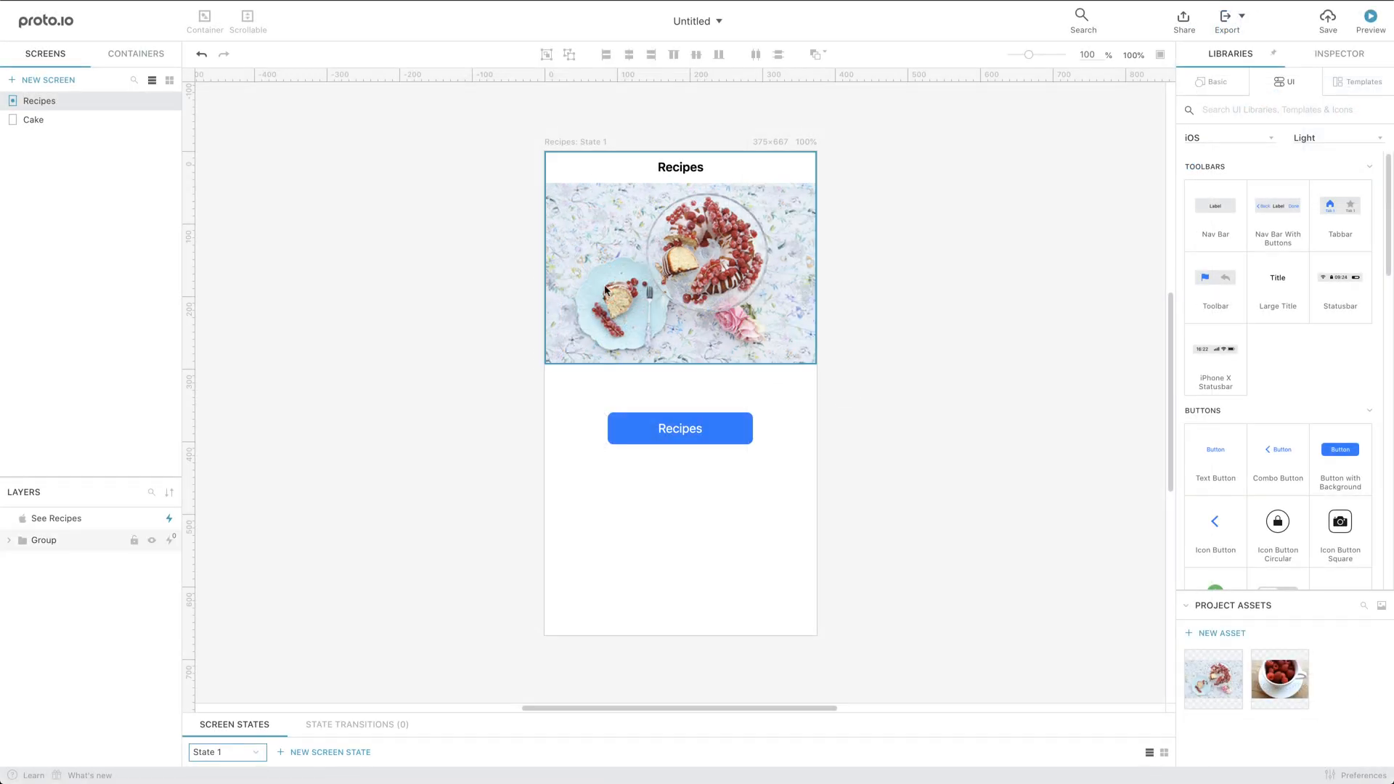
View the project's Containers tab, confirming no containers exist yet.
left_click(135, 53)
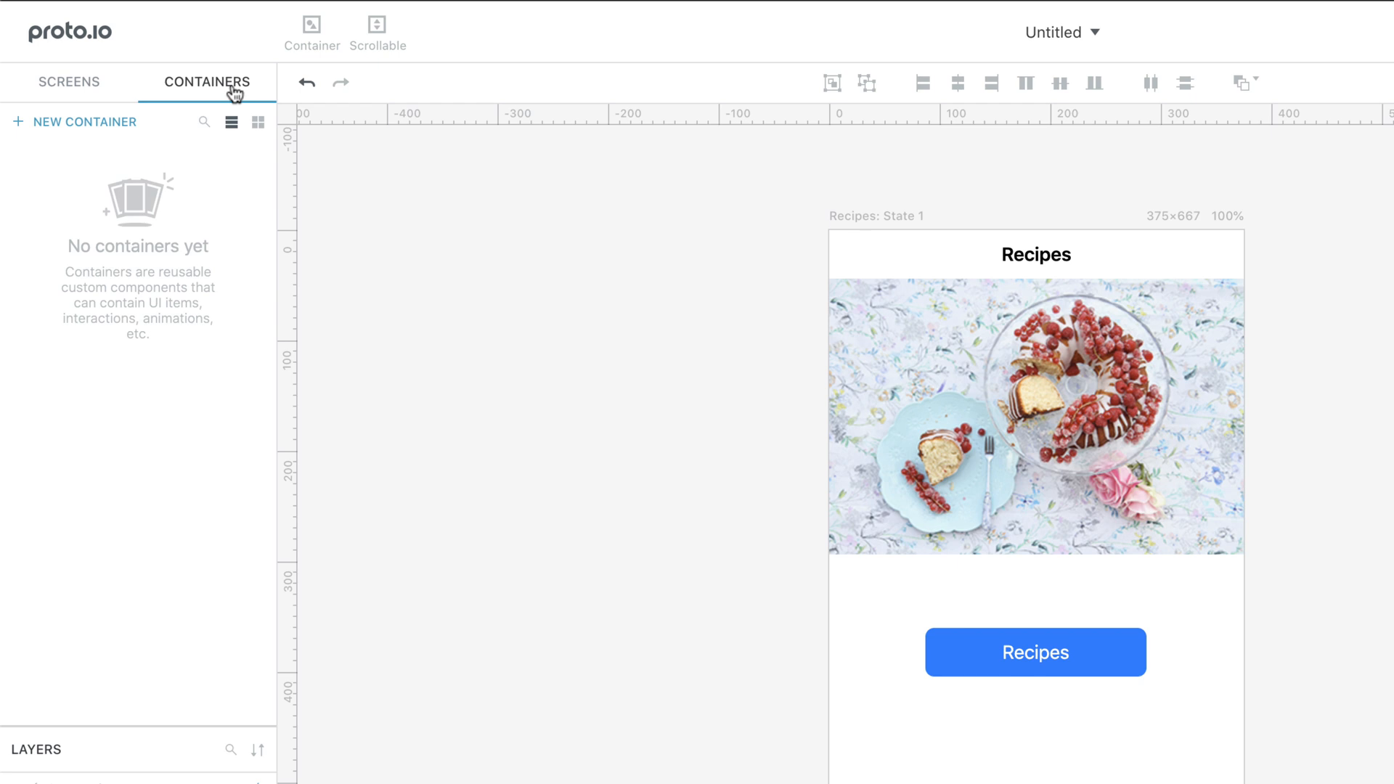
mouse_move(331, 33)
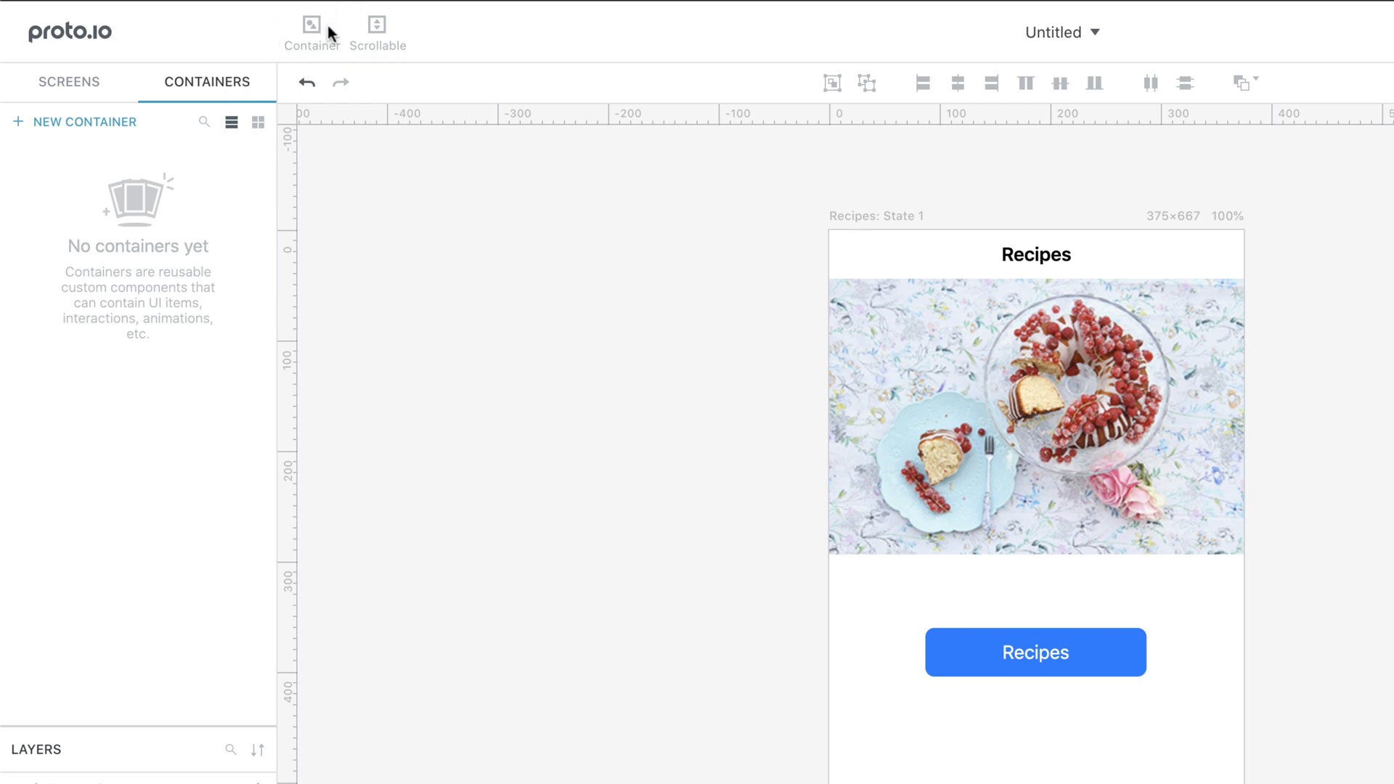
left_click(69, 81)
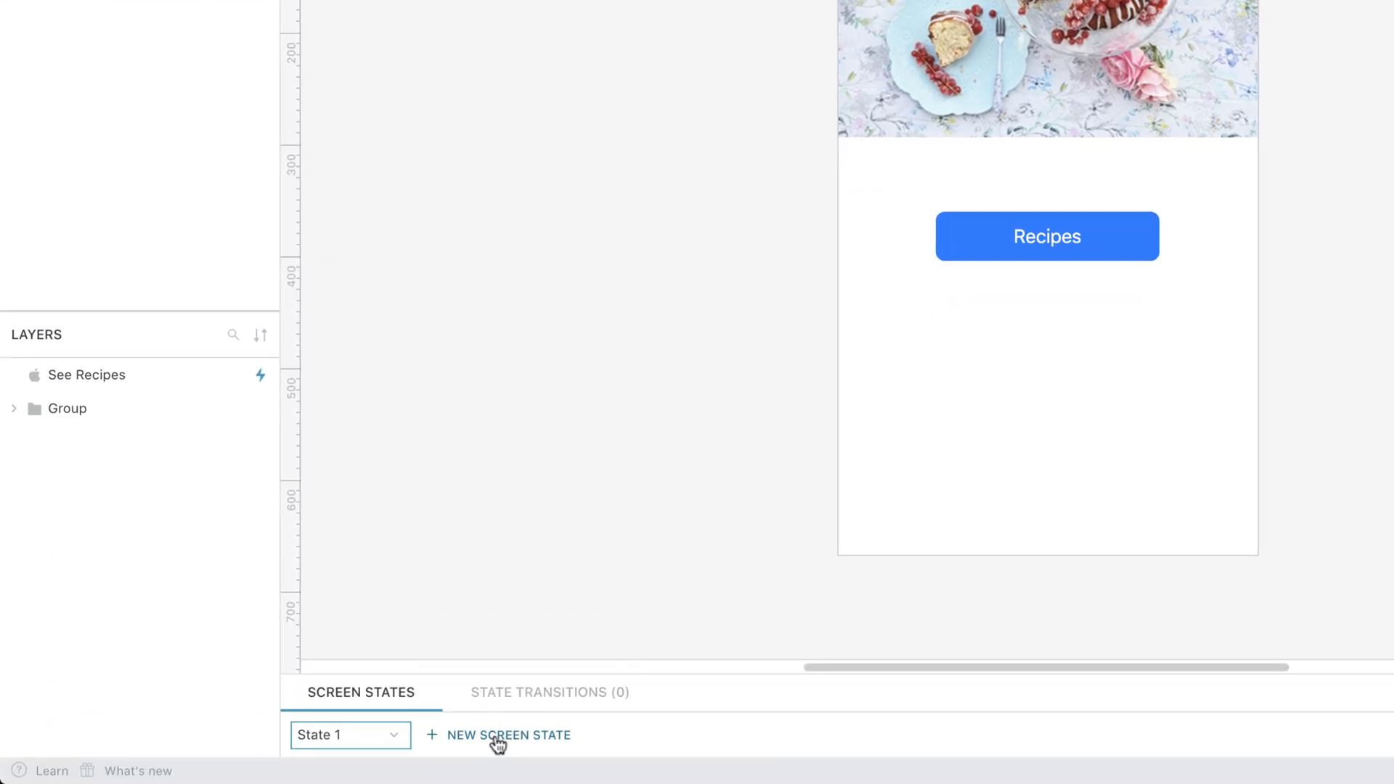
Create State 2 of the Recipes screen with the See Recipes button moved down and hidden.
left_click(508, 734)
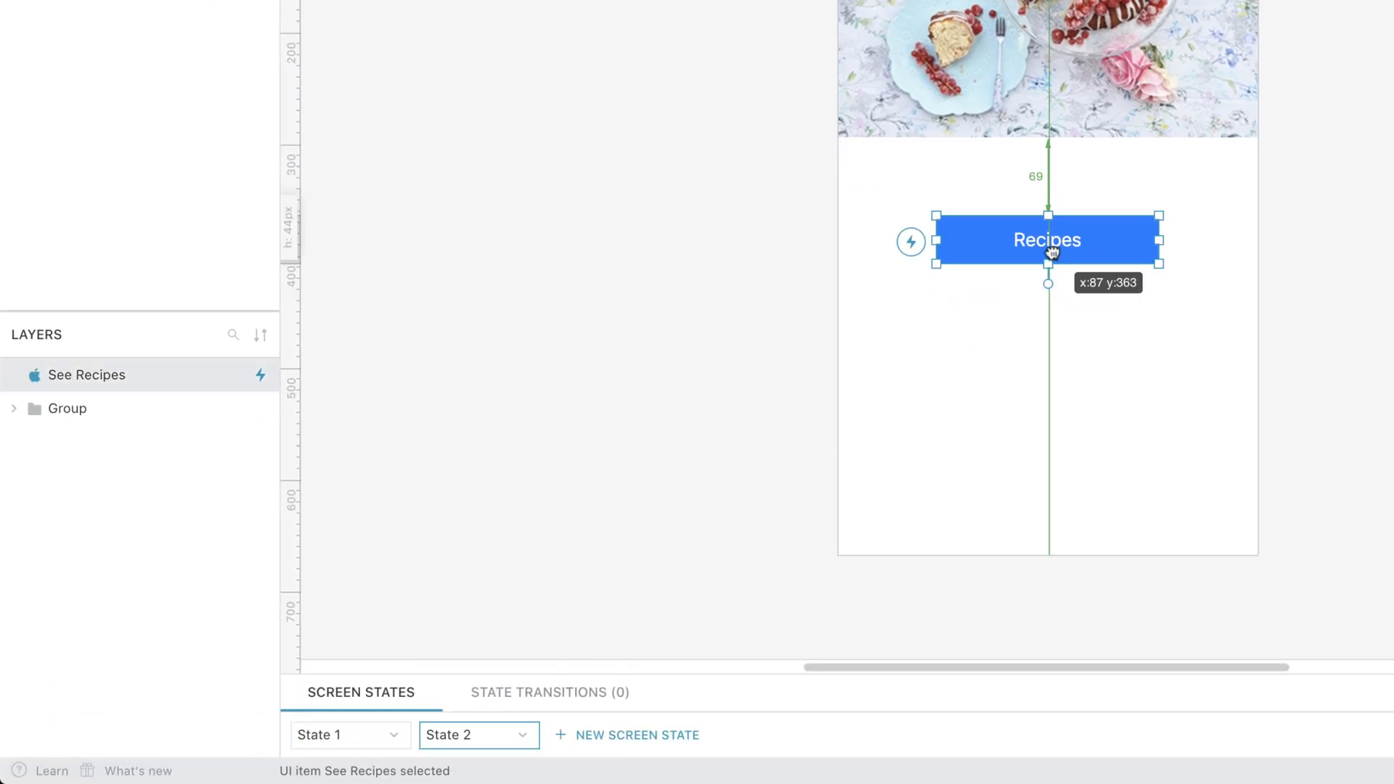
left_click_drag(1046, 238, 1047, 325)
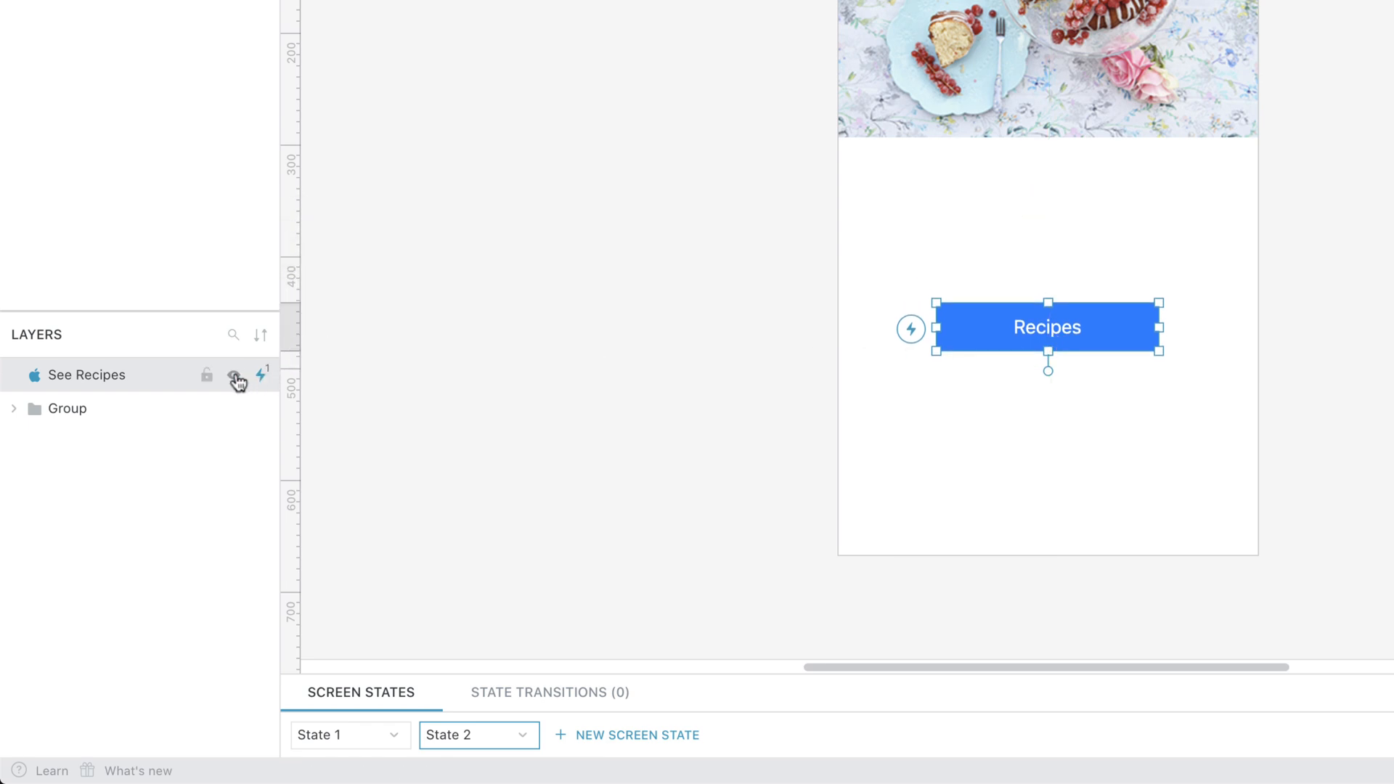
left_click(550, 692)
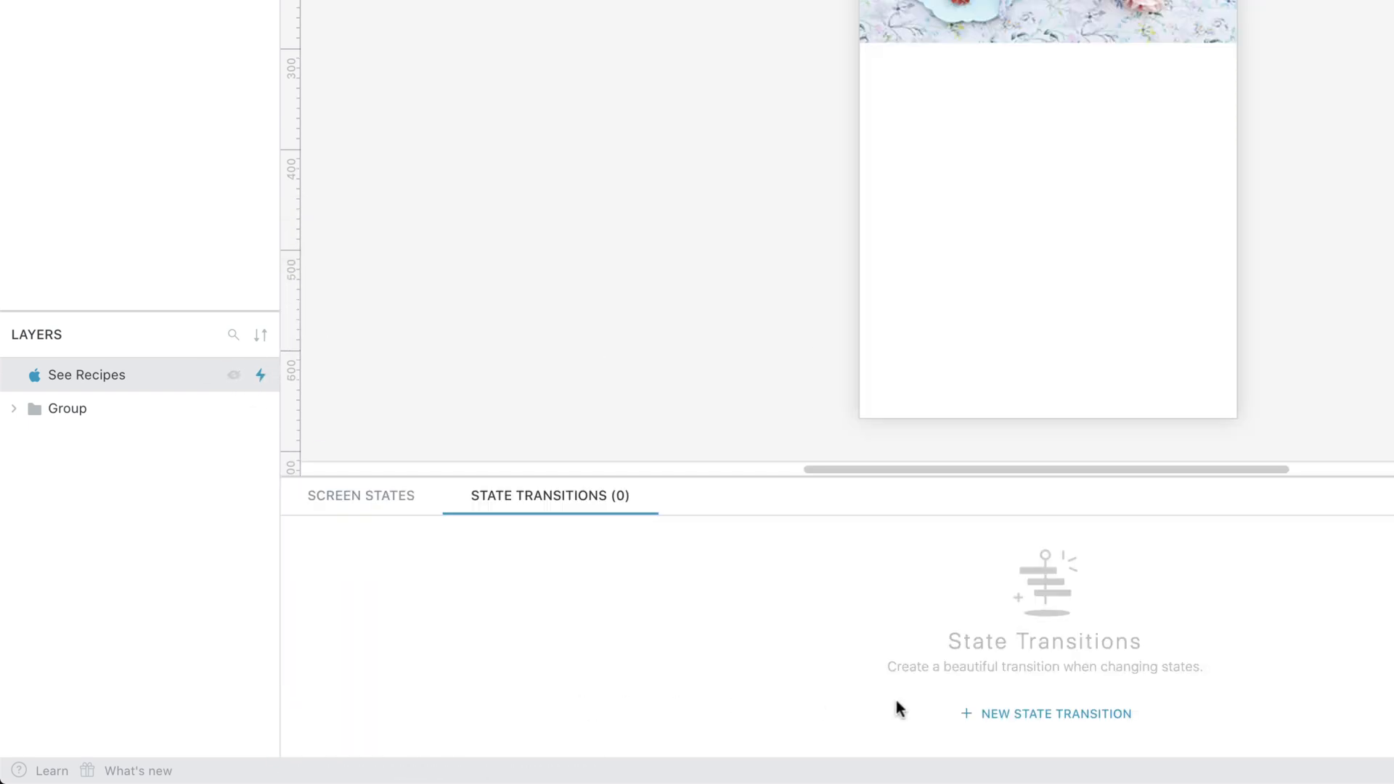
Add a State 1 to State 2 transition and pause its preview.
left_click(1055, 712)
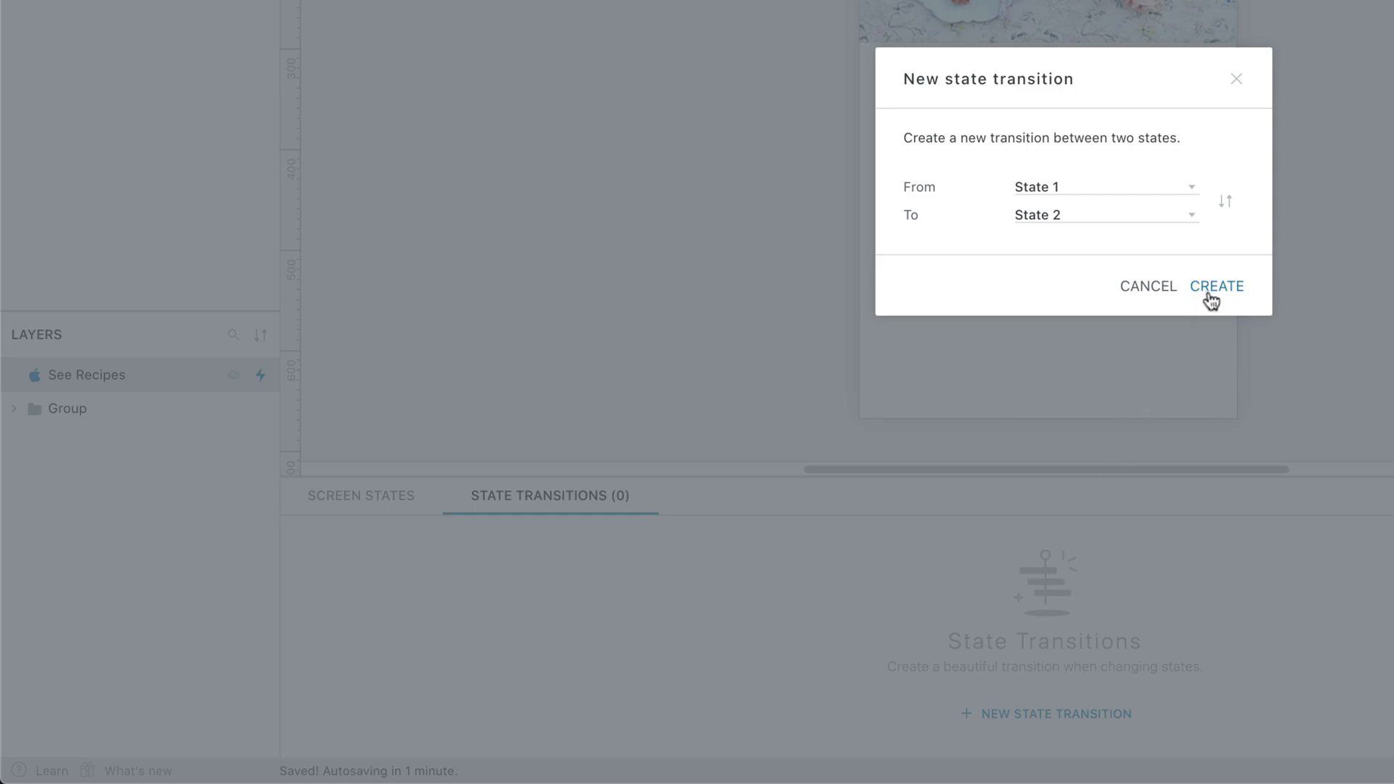
left_click(1216, 285)
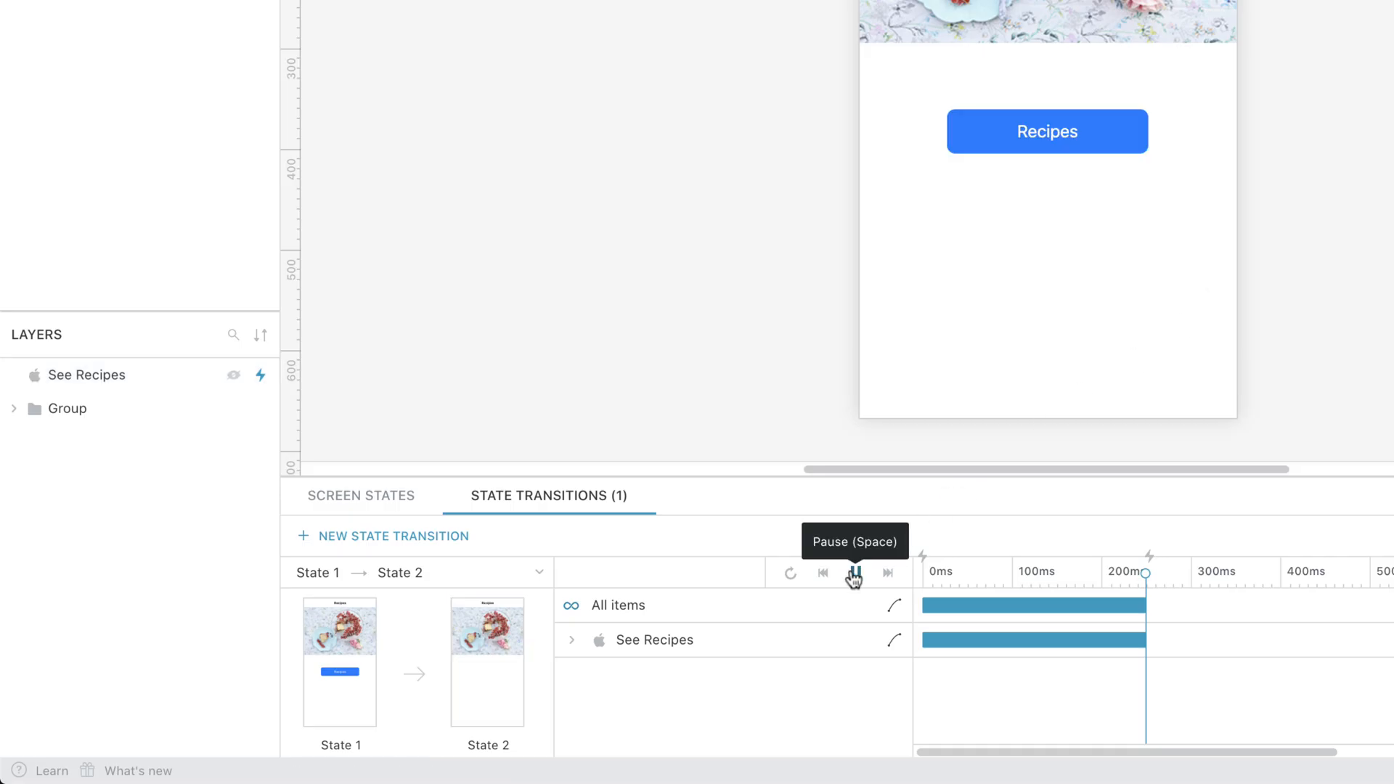
left_click(852, 573)
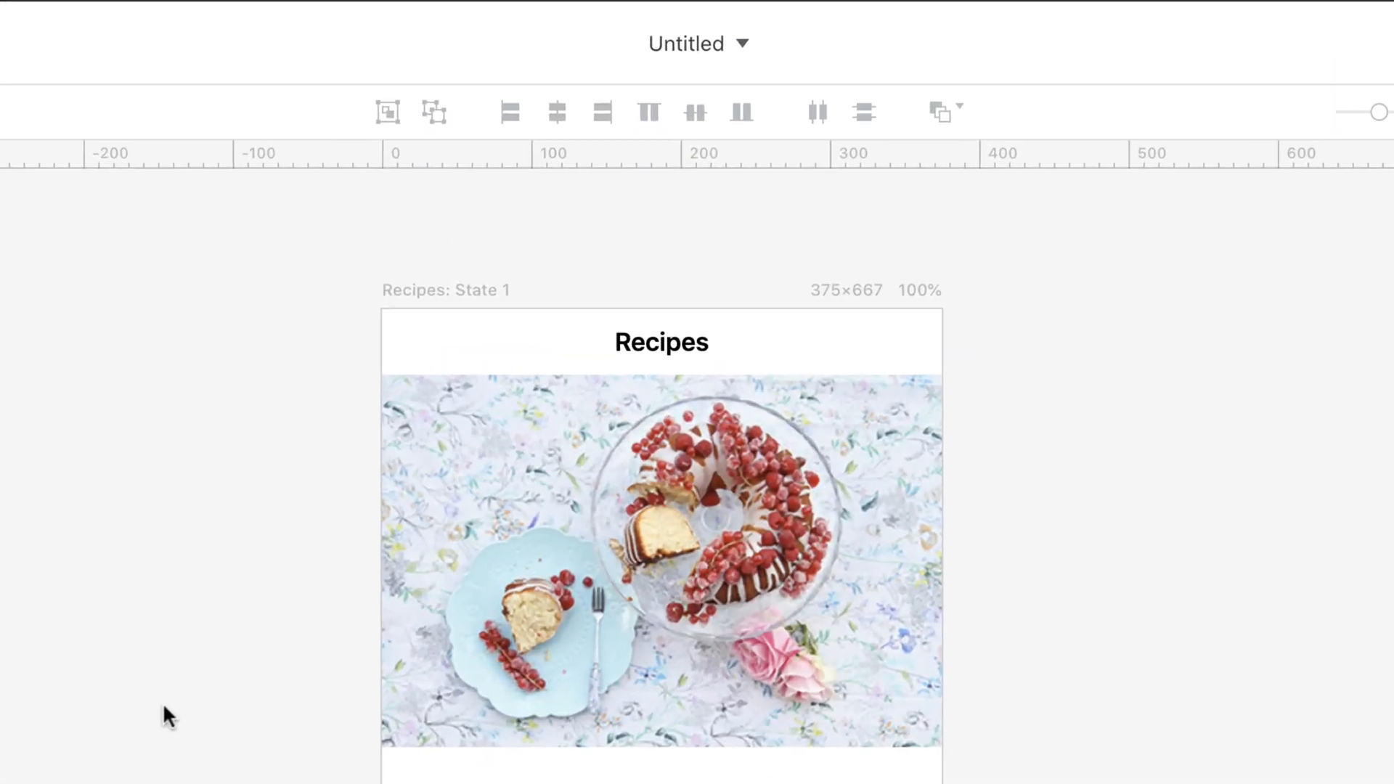
left_click(698, 43)
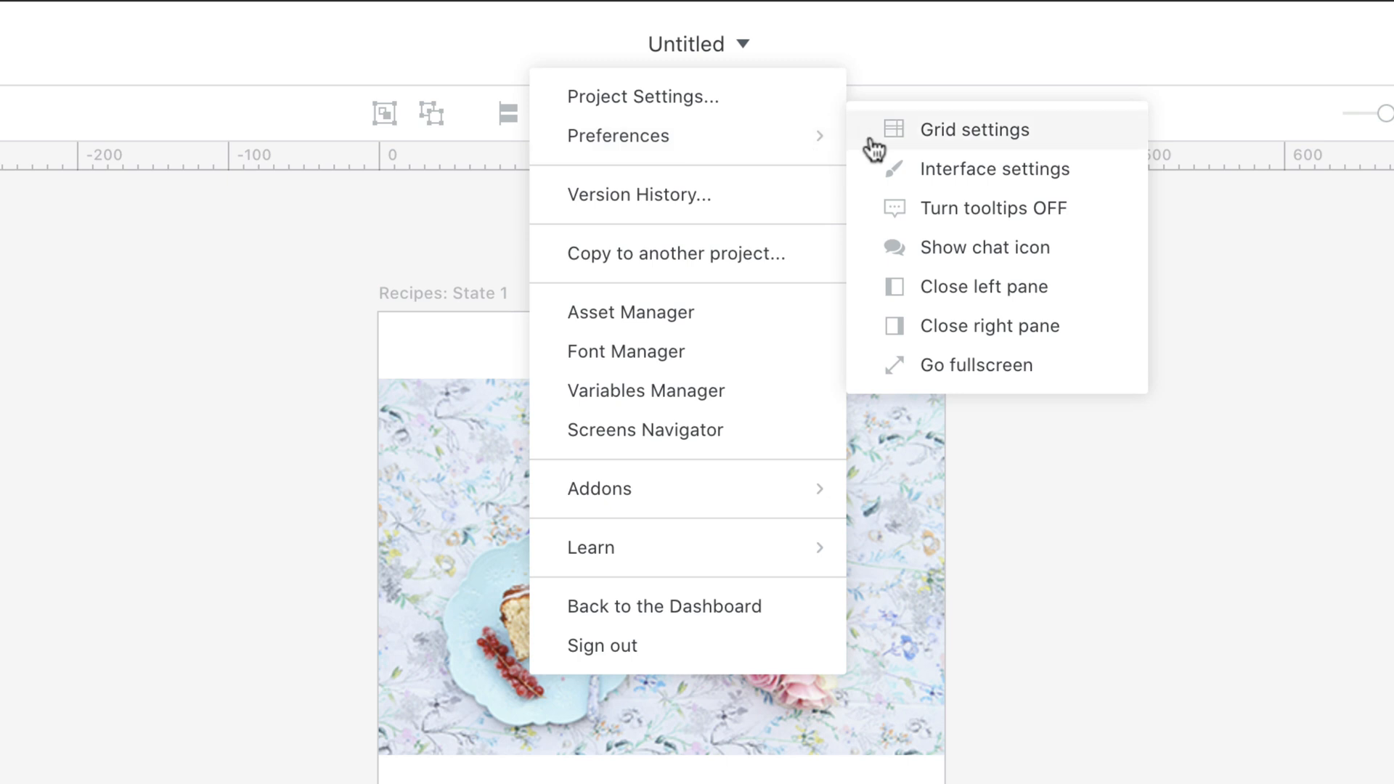
mouse_move(953, 145)
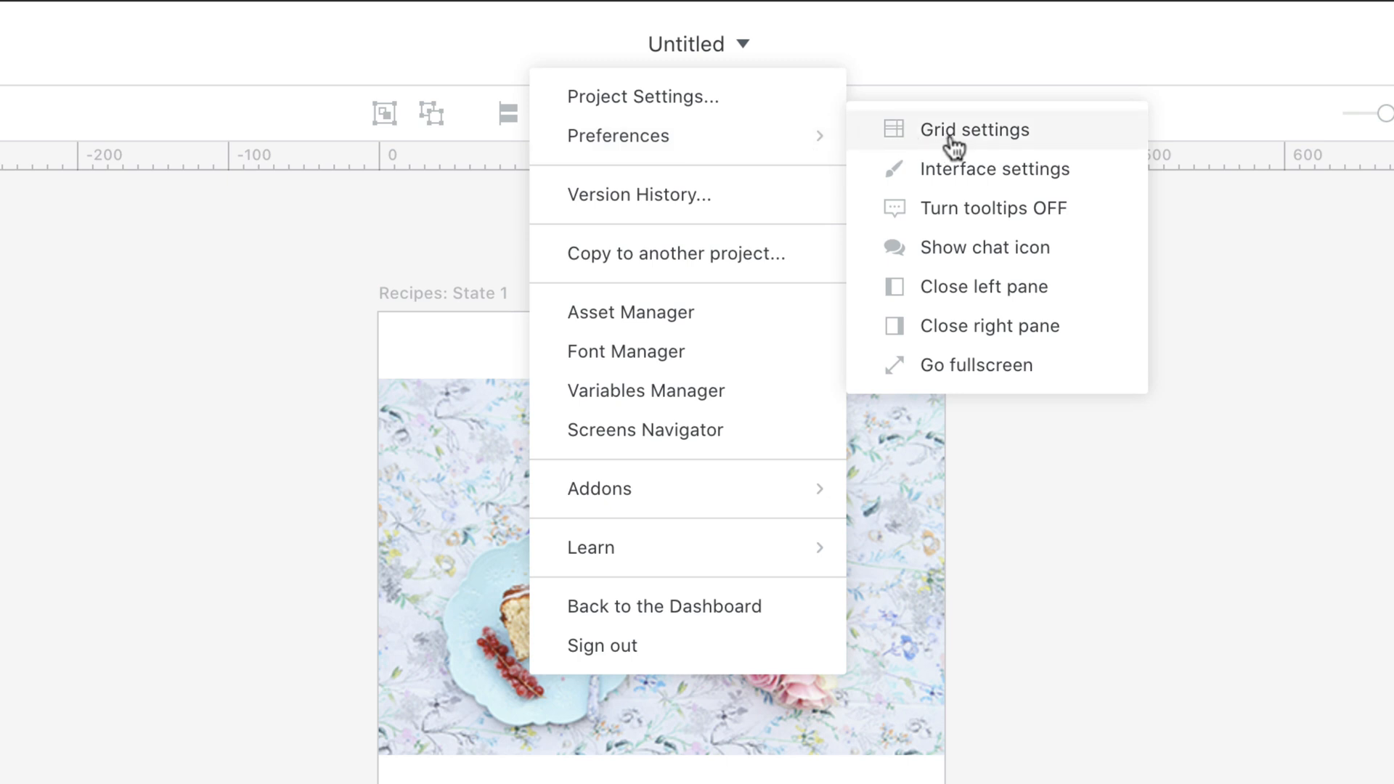
mouse_move(955, 175)
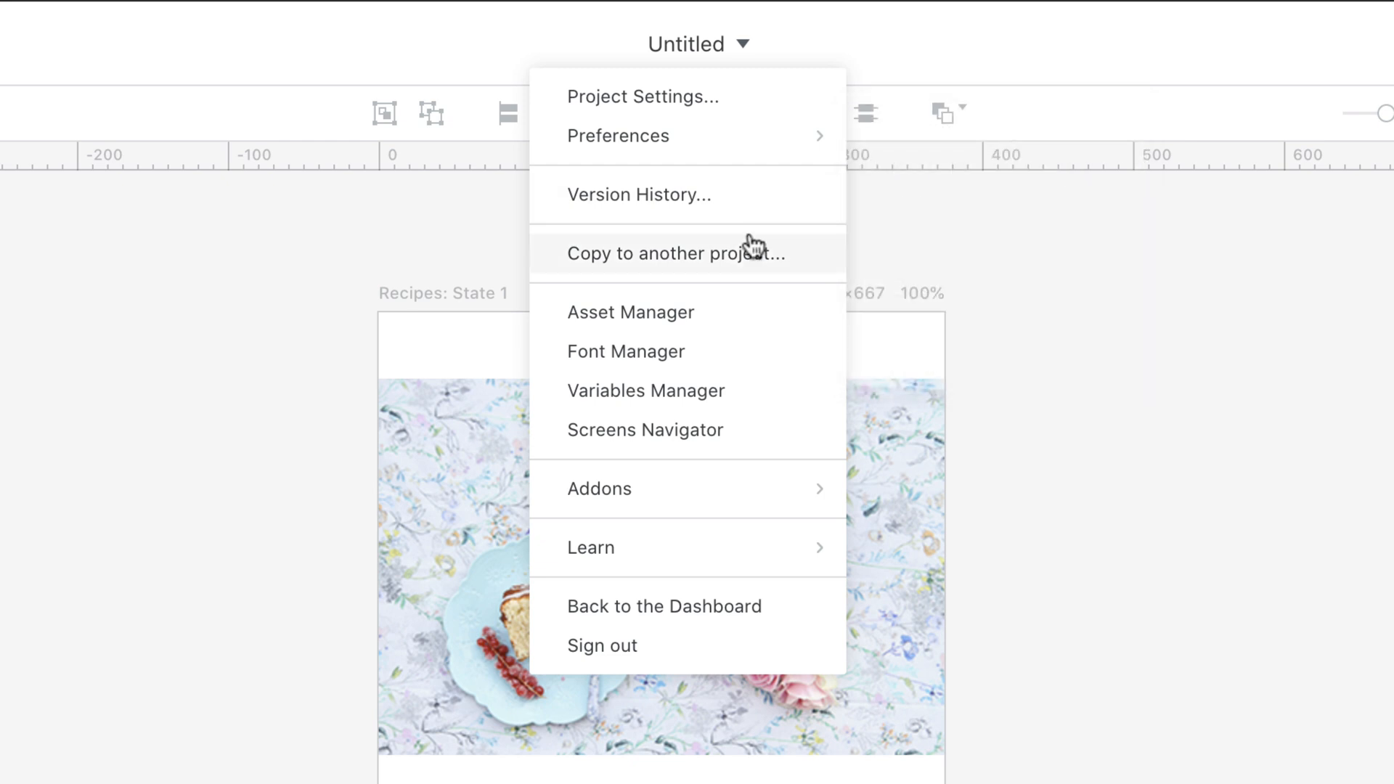
mouse_move(752, 261)
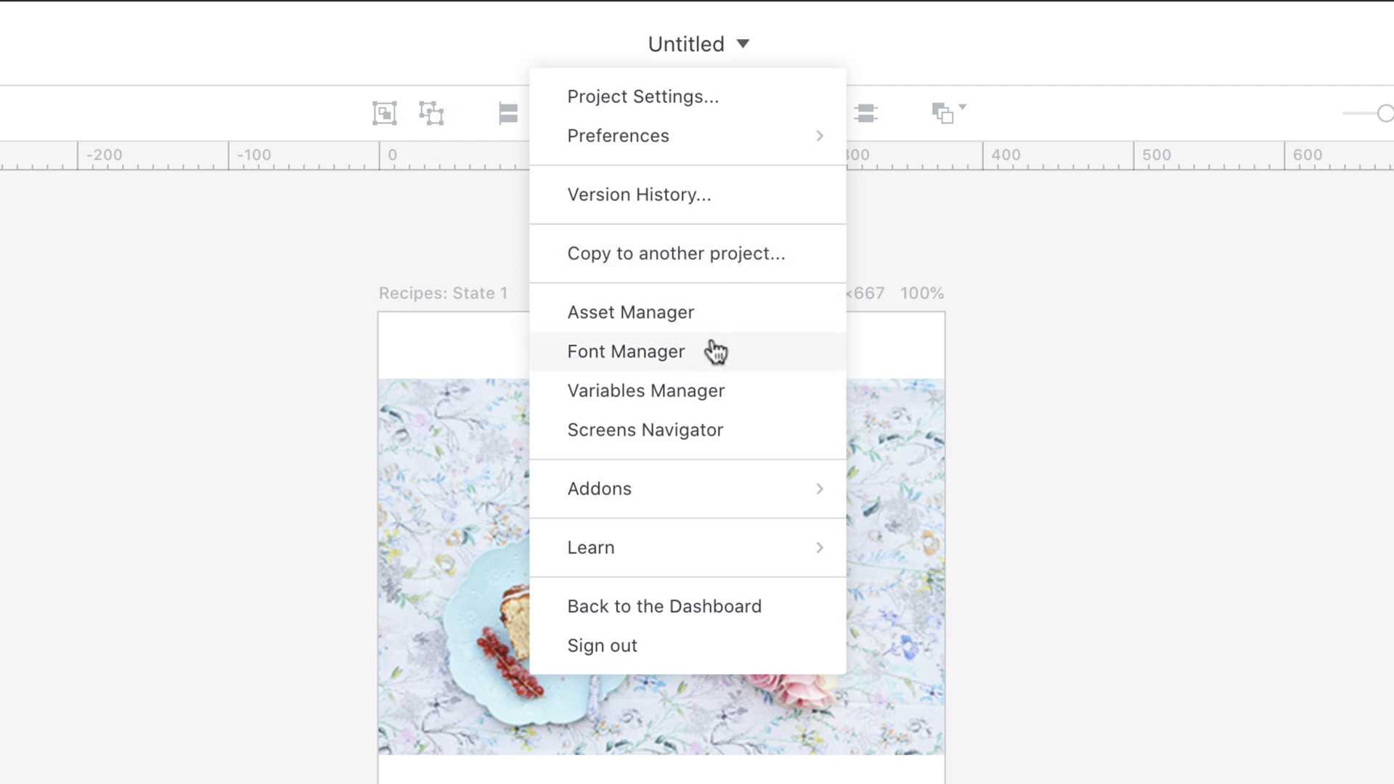
mouse_move(715, 363)
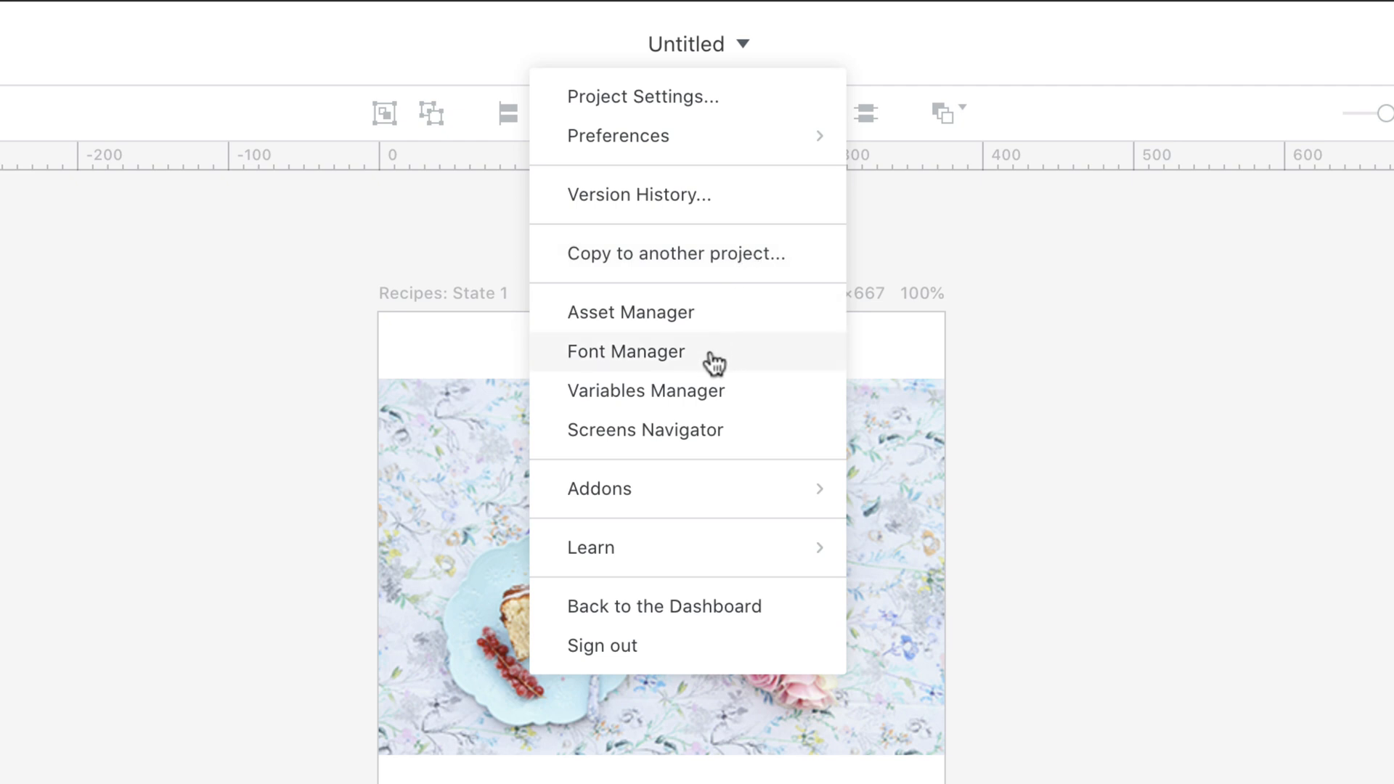
mouse_move(710, 400)
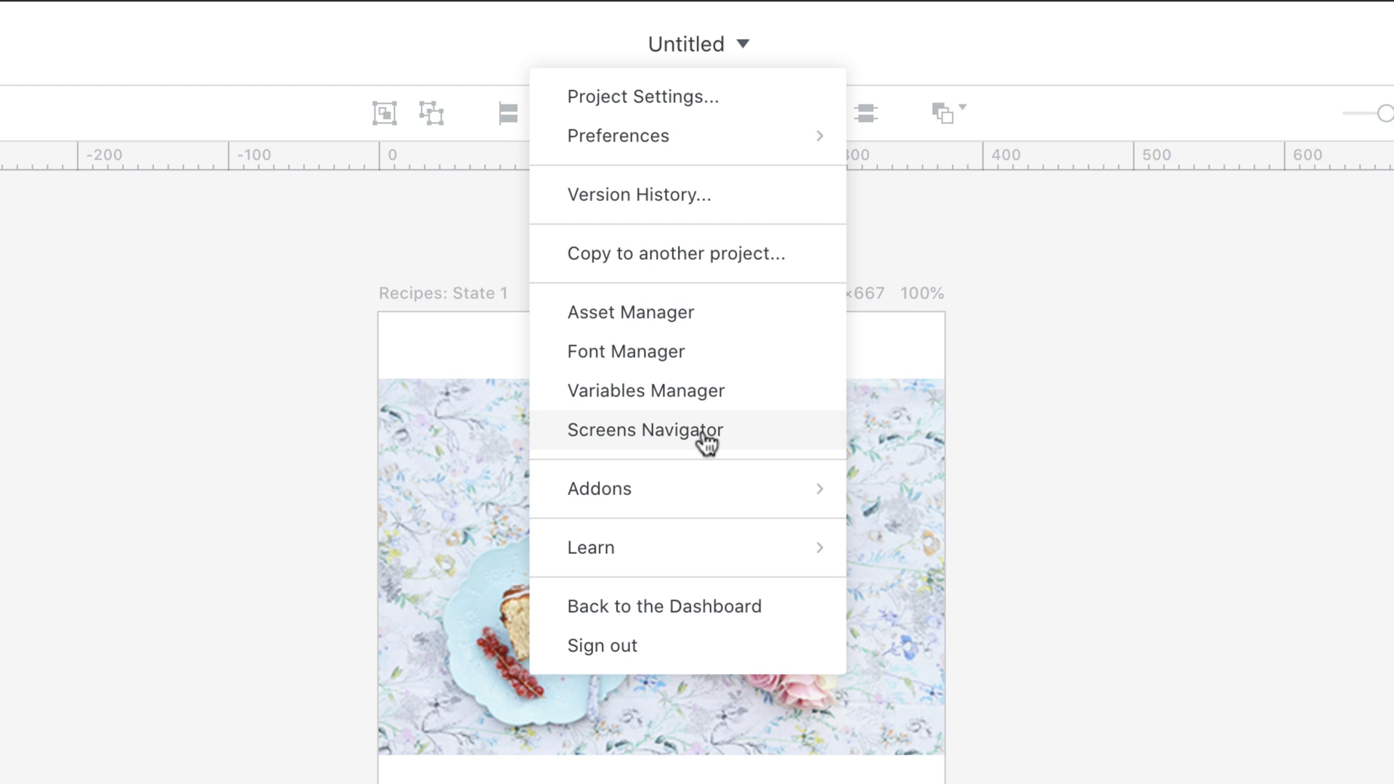
mouse_move(599, 488)
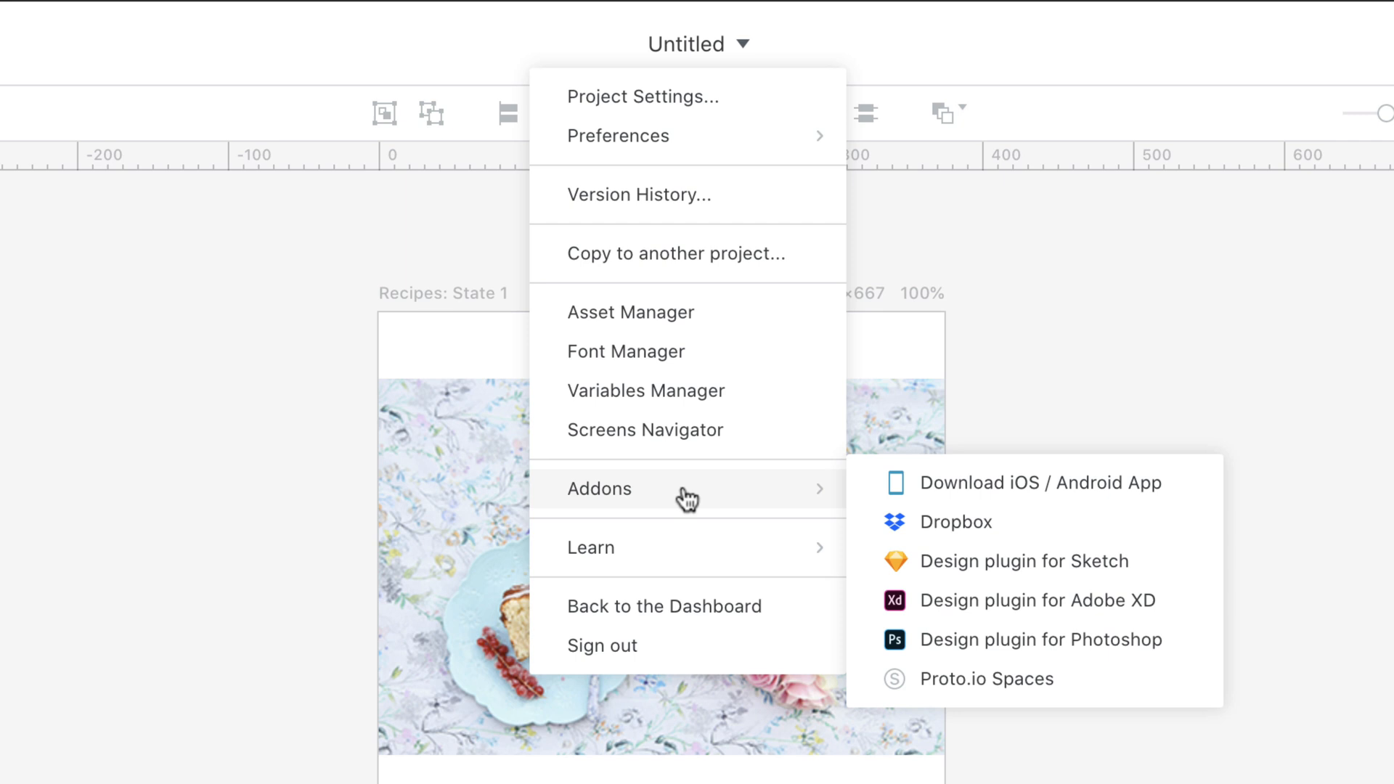
mouse_move(954, 523)
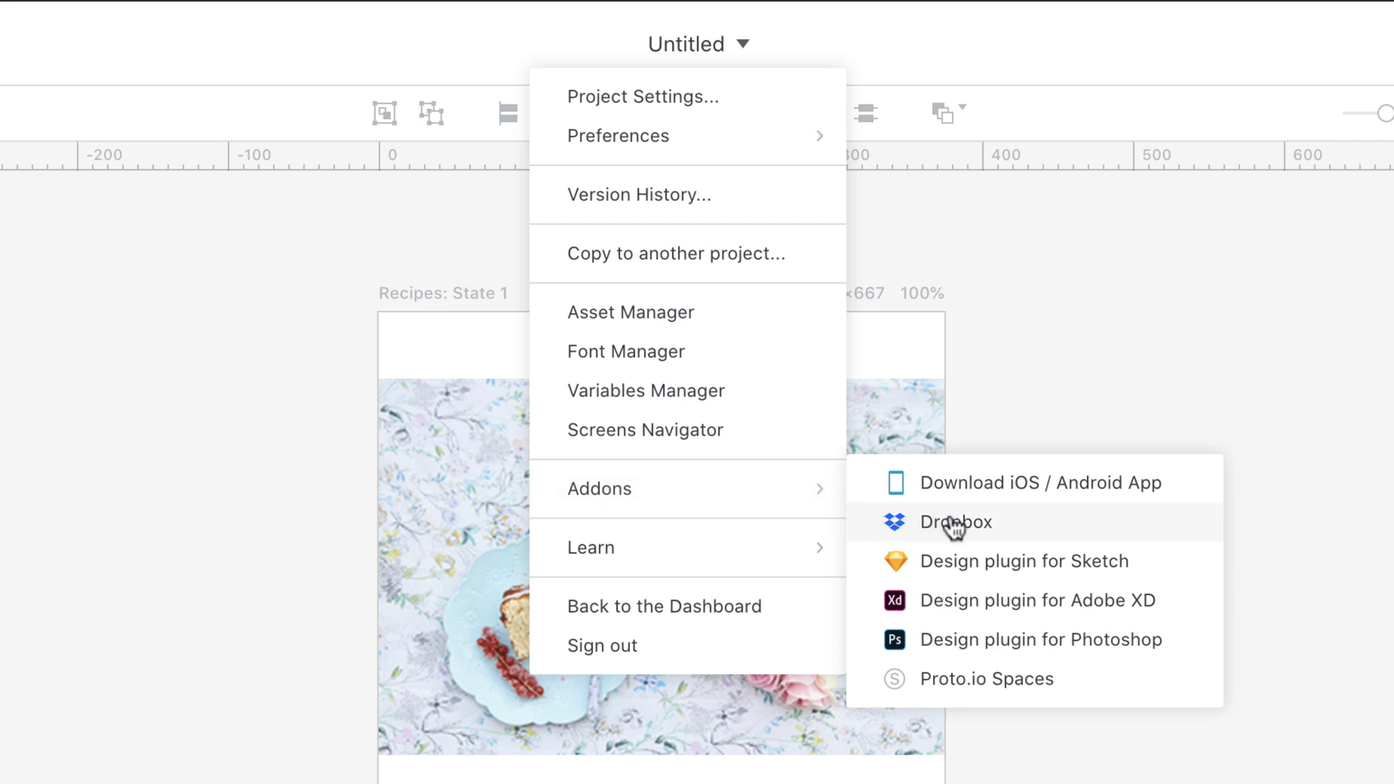
mouse_move(951, 578)
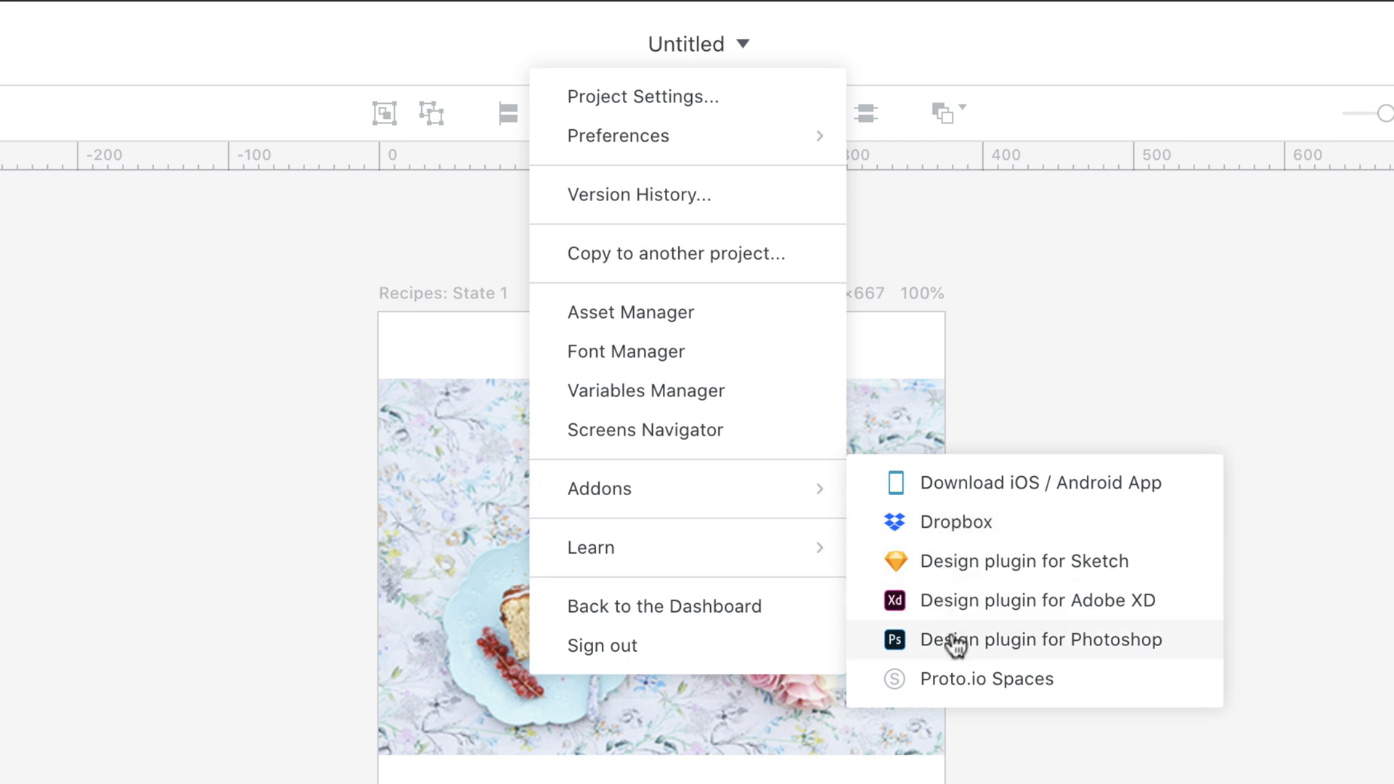
mouse_move(955, 678)
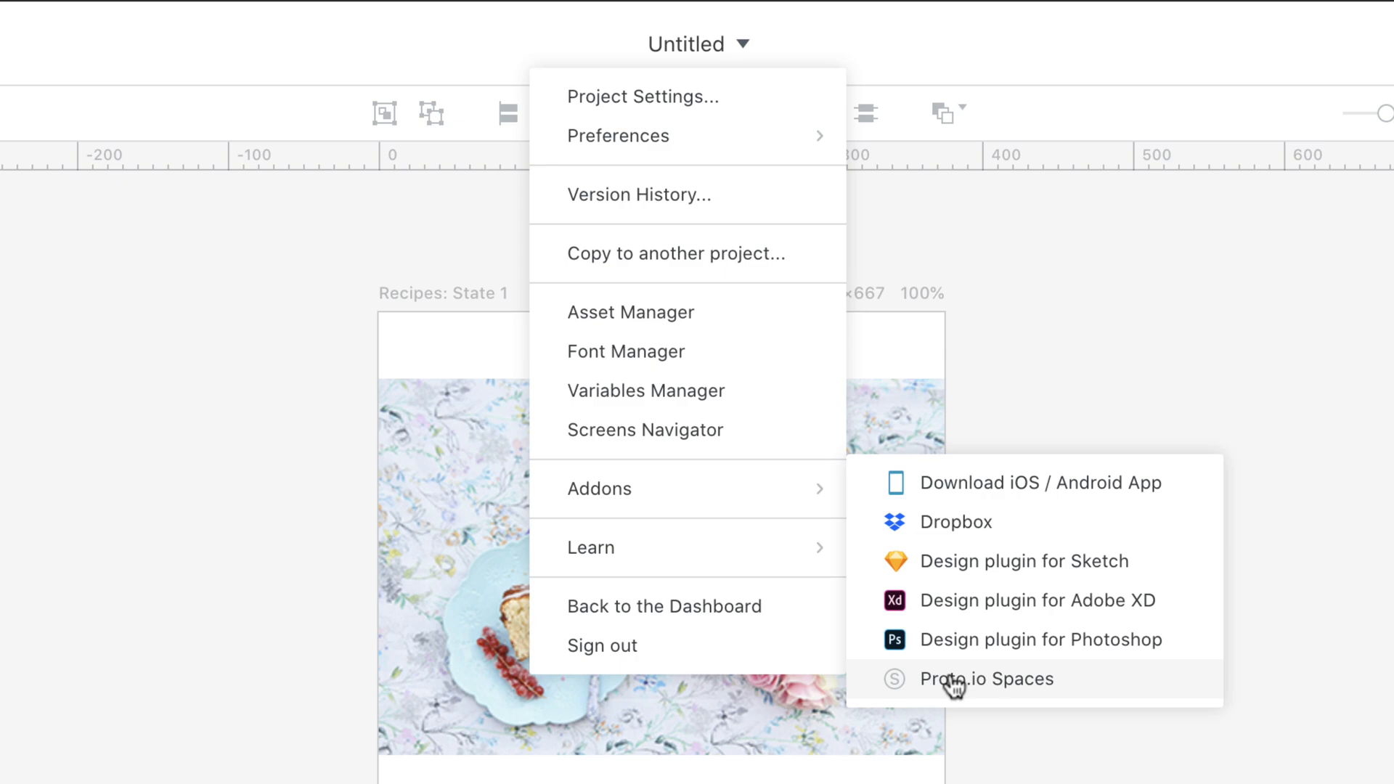
left_click(986, 678)
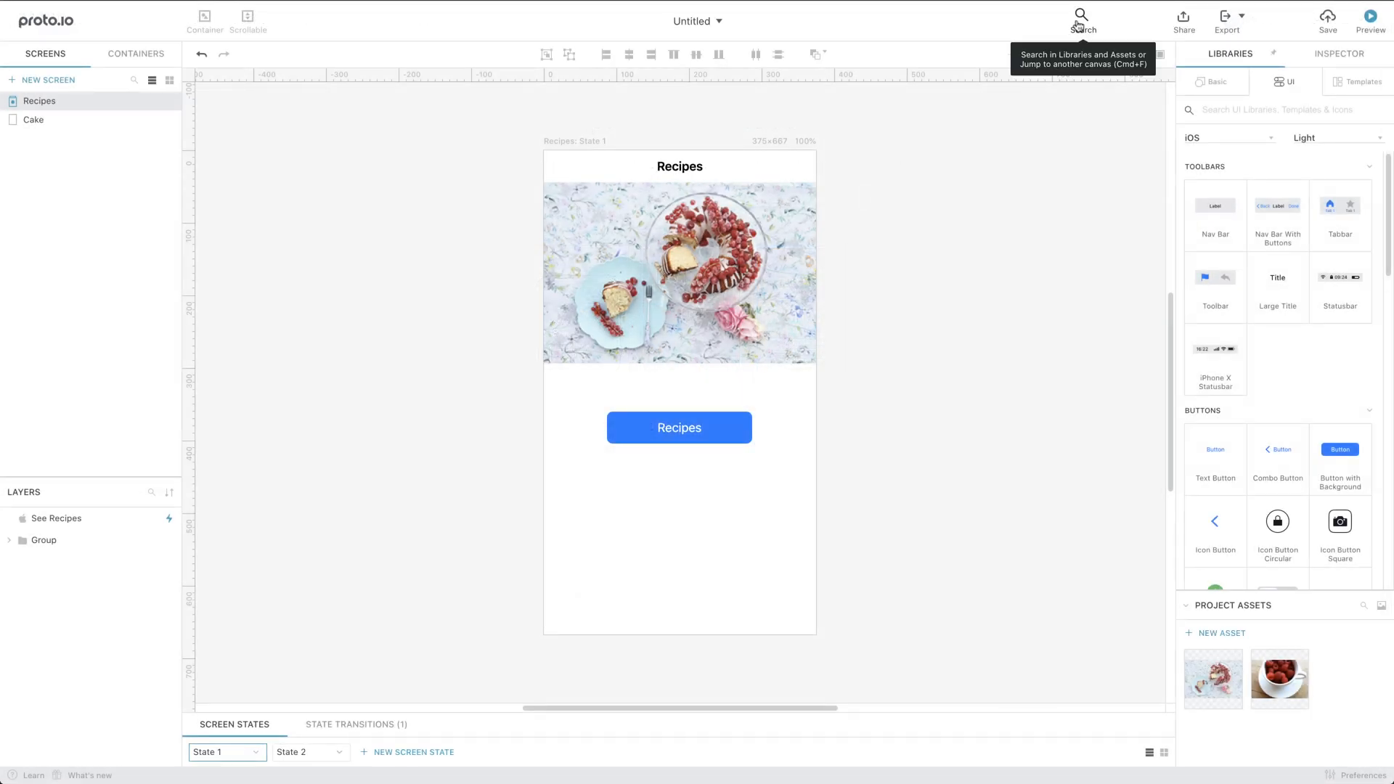
Search the project's screens and assets, then bring up the share prompt.
left_click(1081, 14)
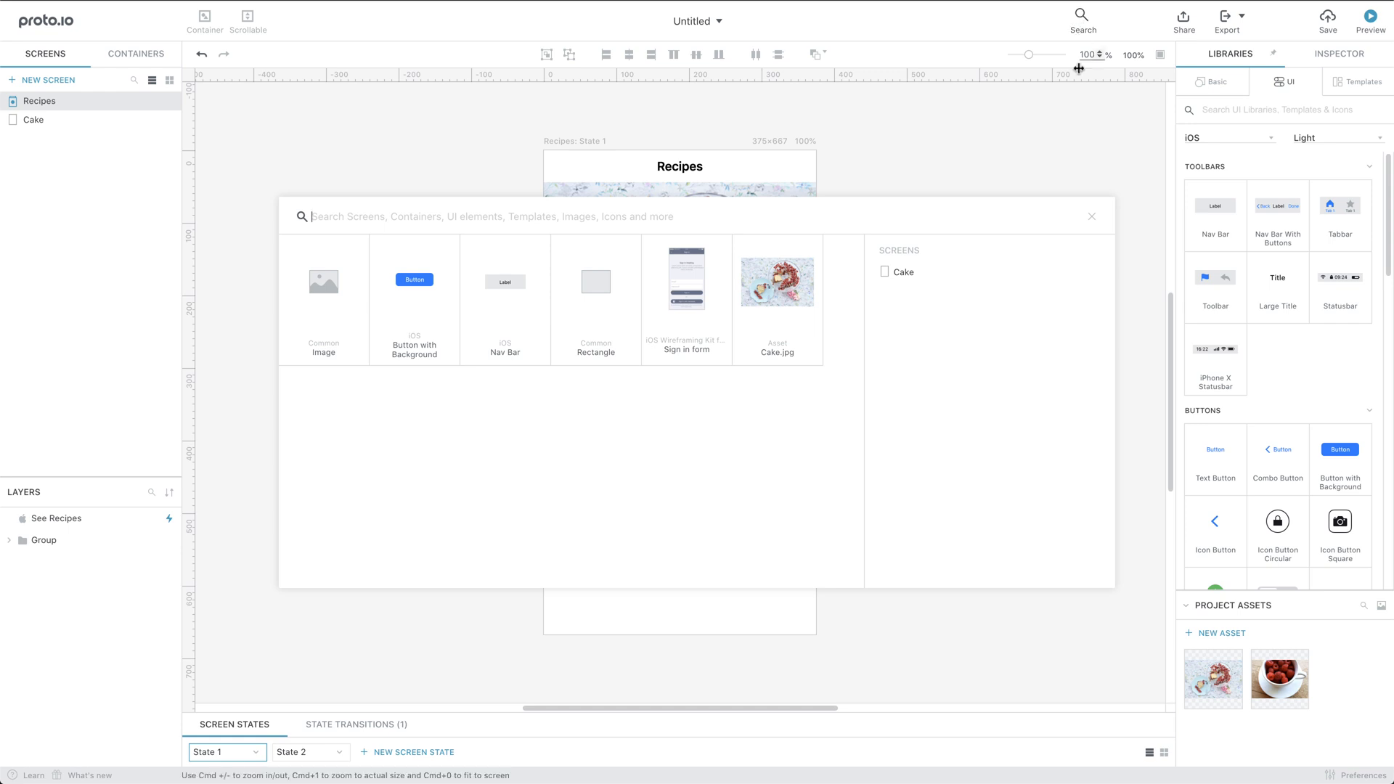
left_click(1184, 18)
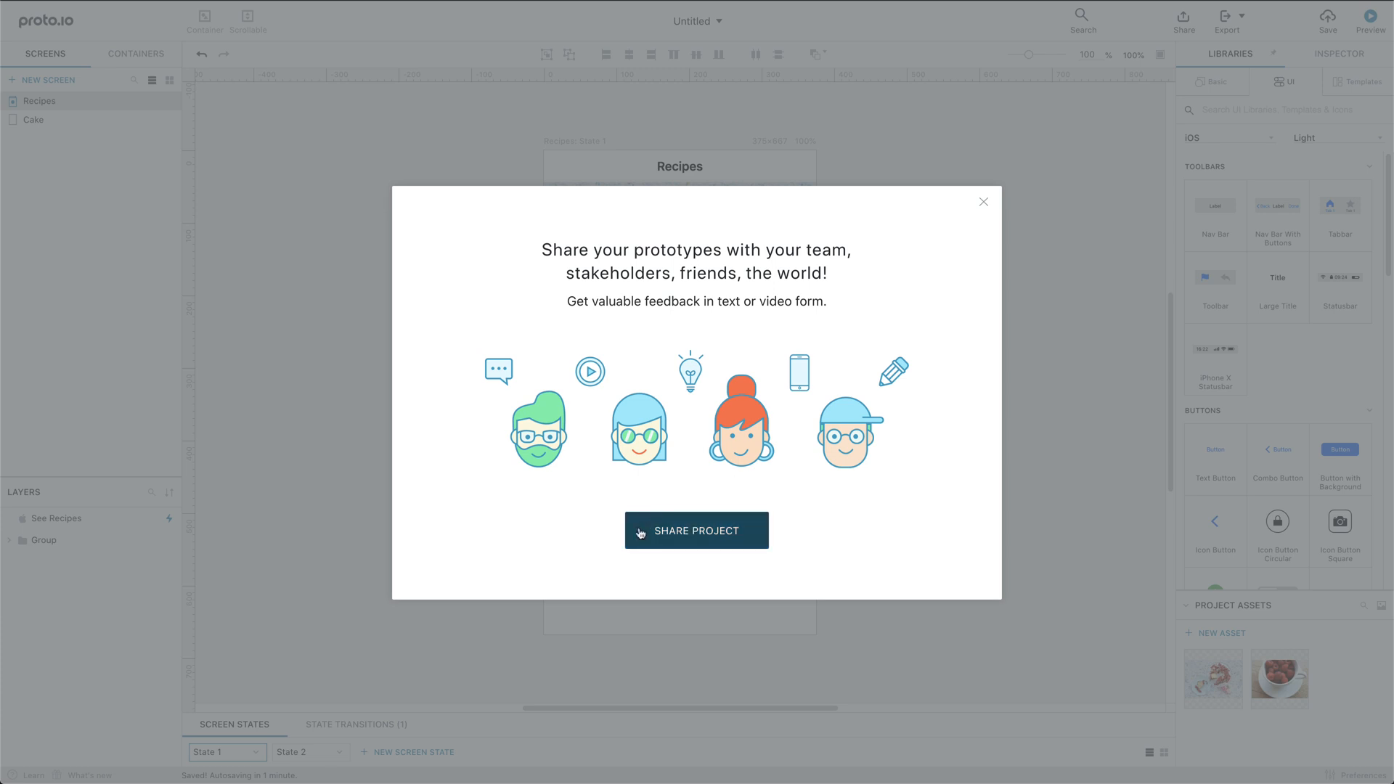
Create a share link, set who can view it, and enable password protection.
left_click(696, 530)
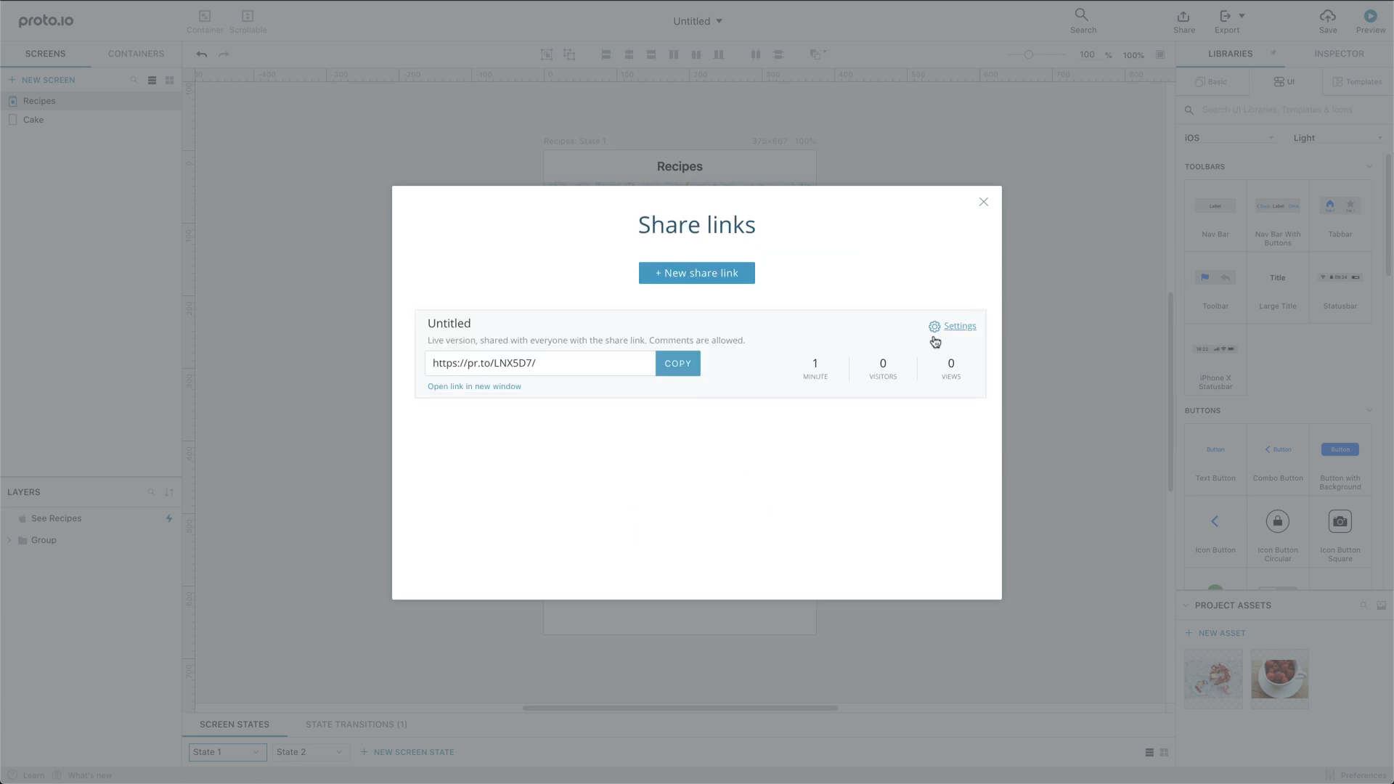
left_click(959, 325)
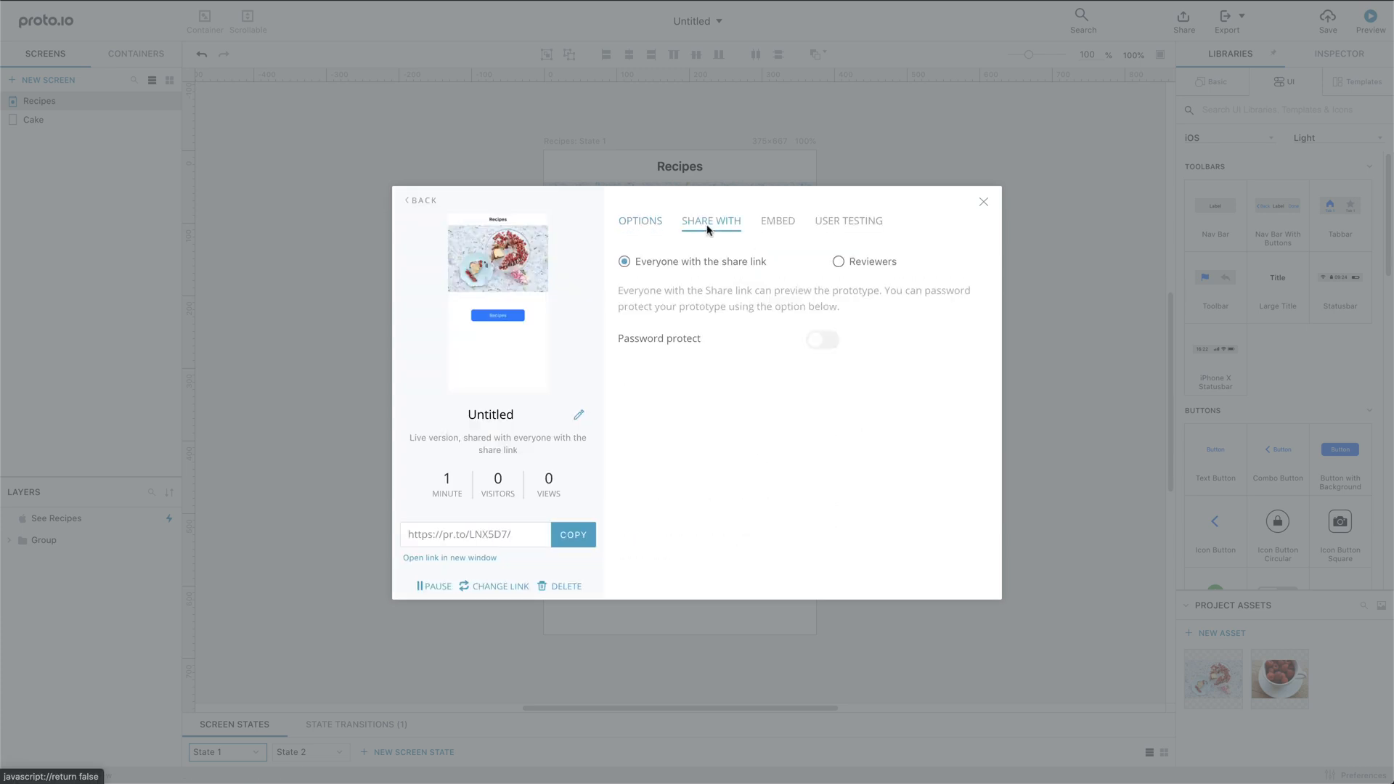
left_click(820, 340)
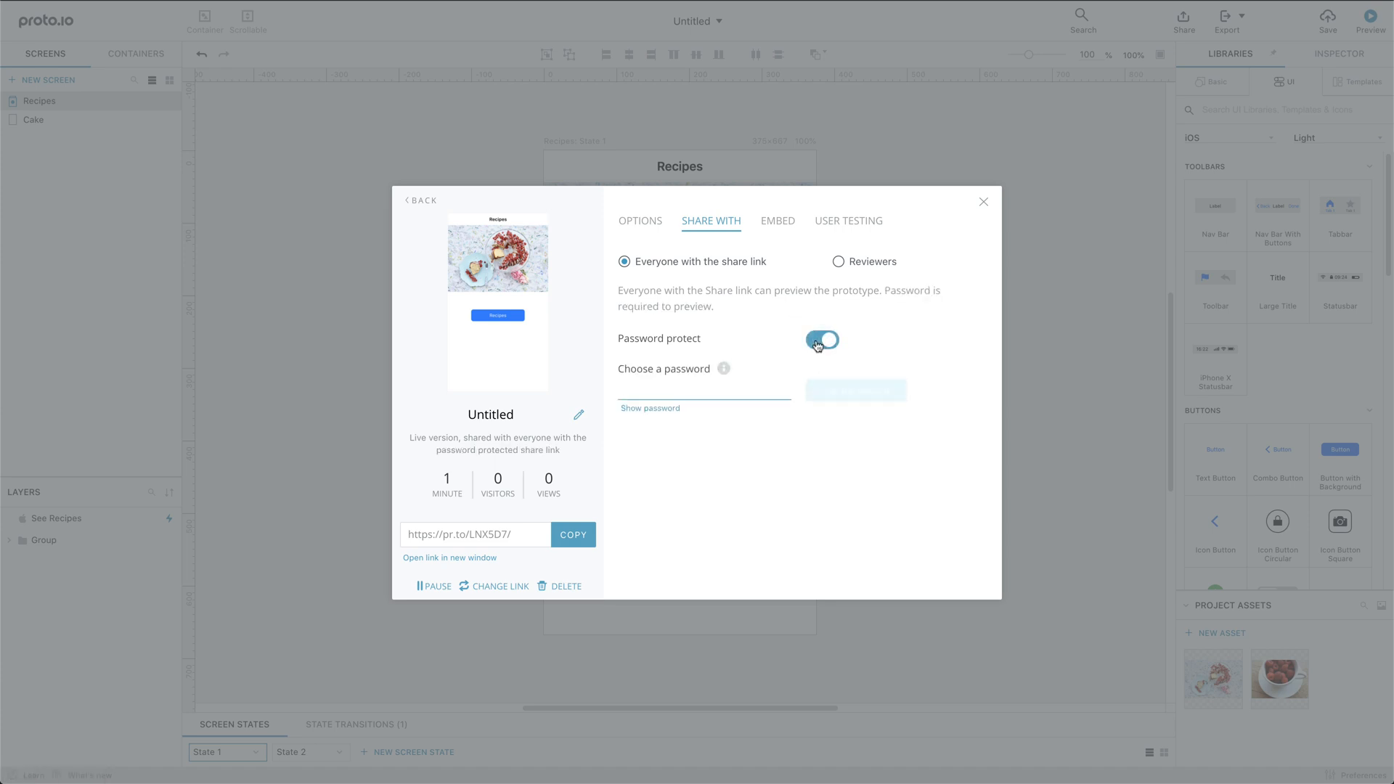
left_click(983, 202)
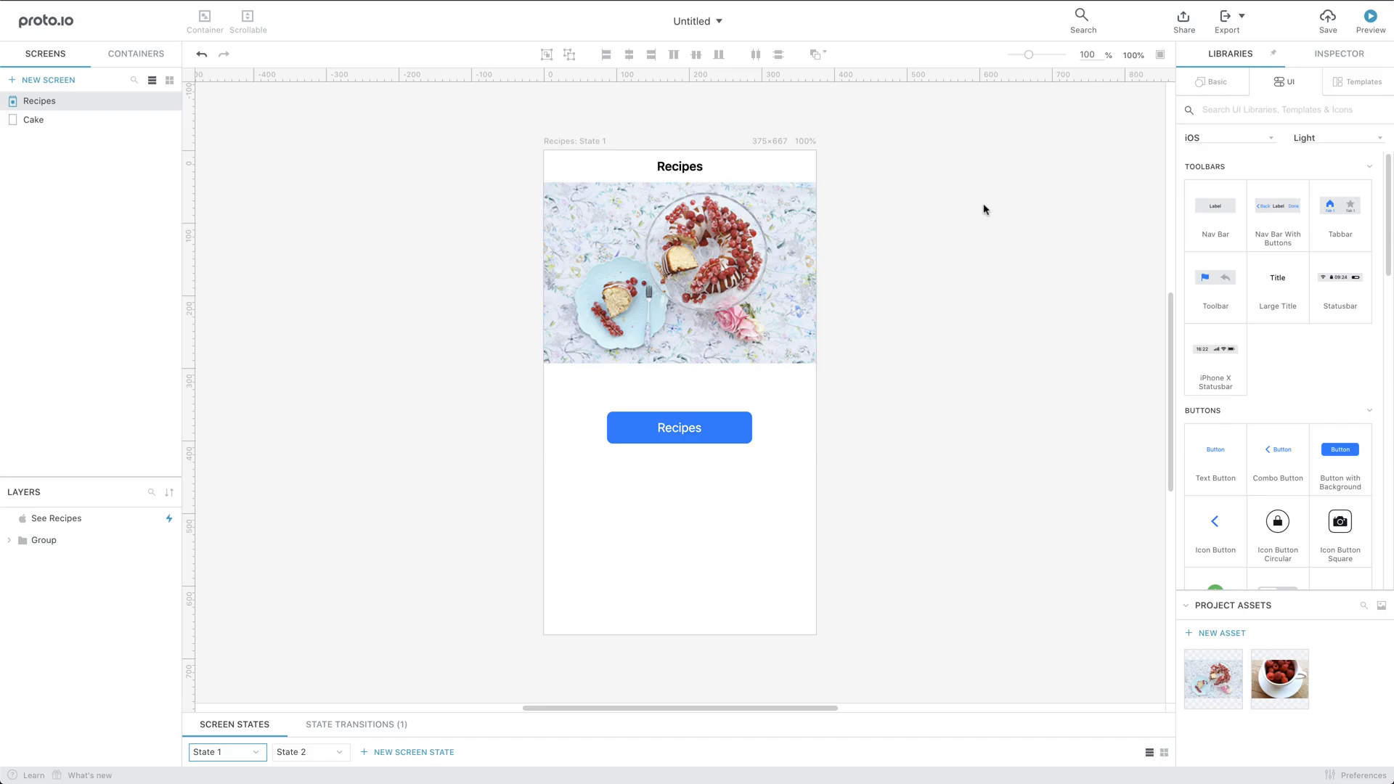
left_click(1227, 16)
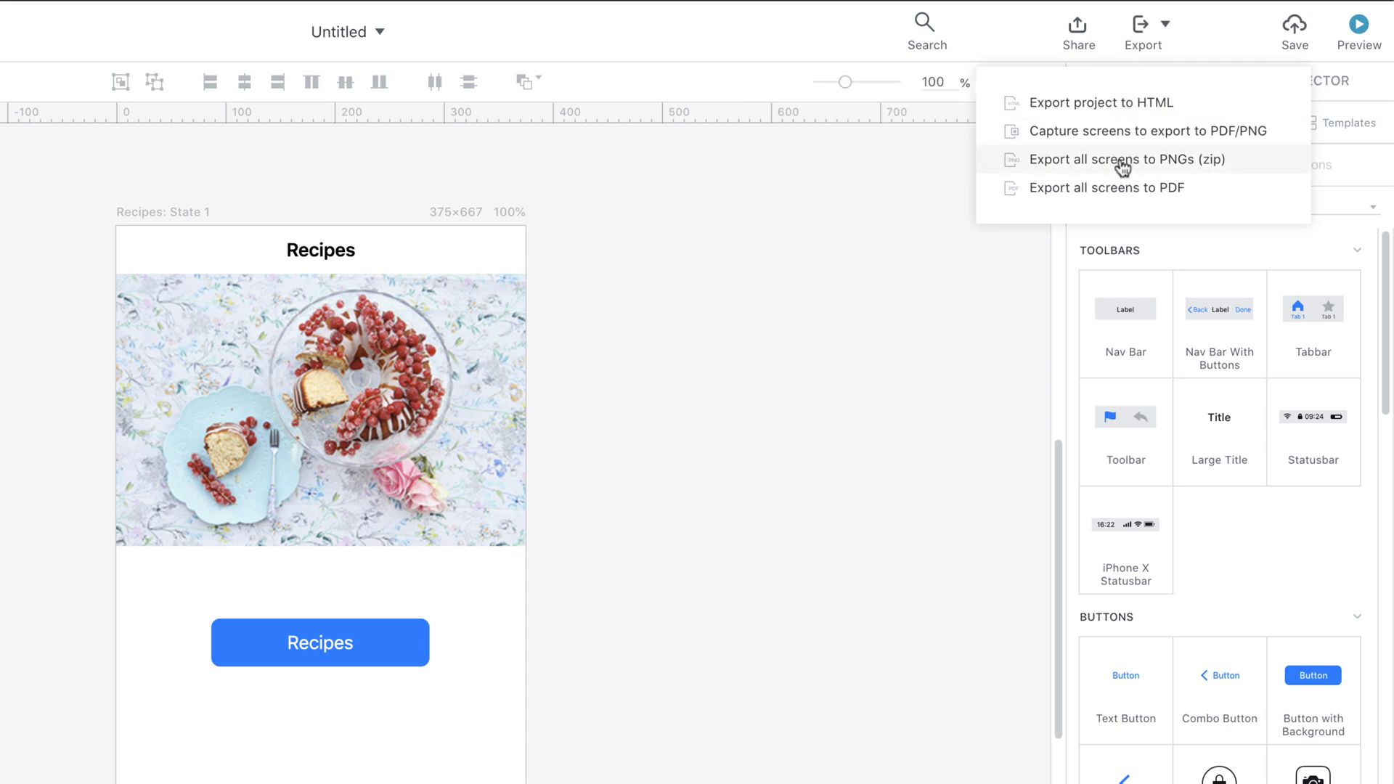
mouse_move(1121, 187)
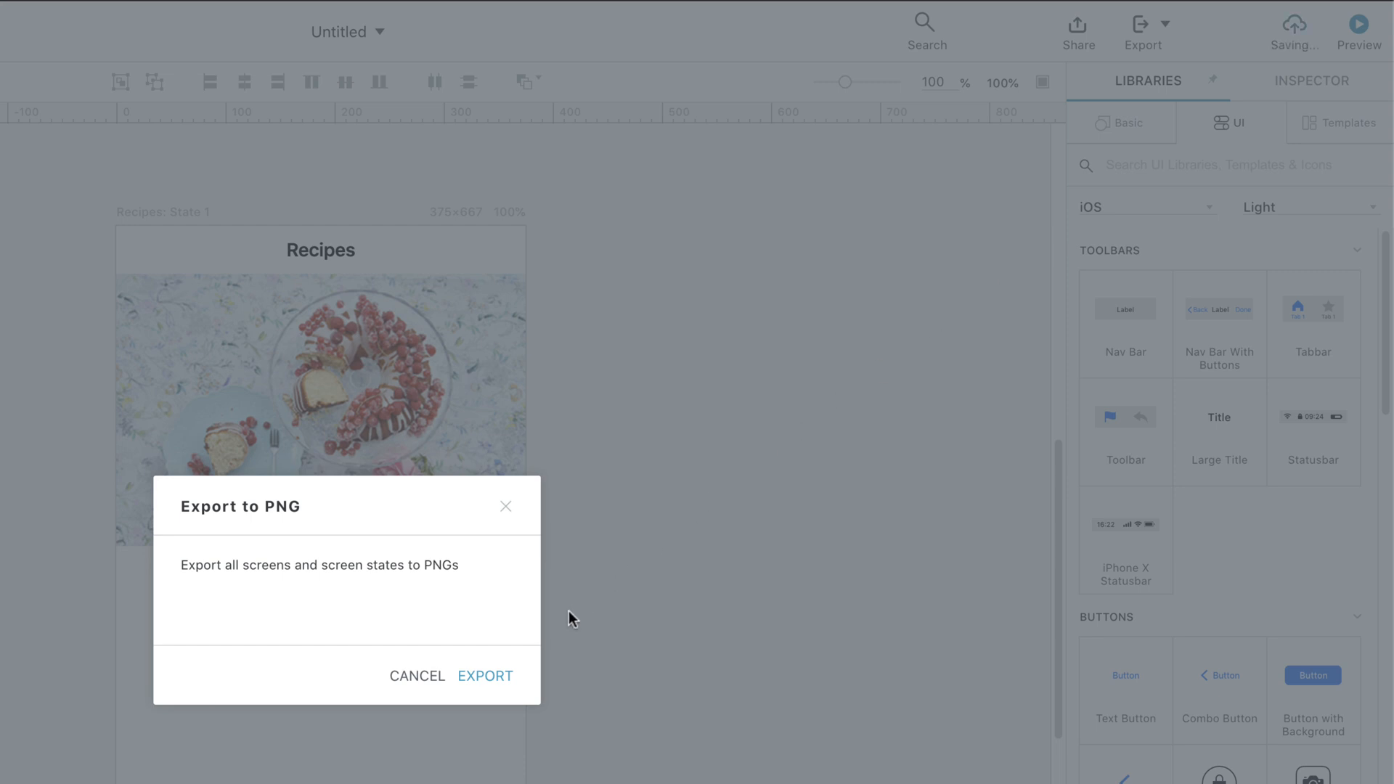
Export all screens and screen states to a zip of PNGs.
left_click(484, 675)
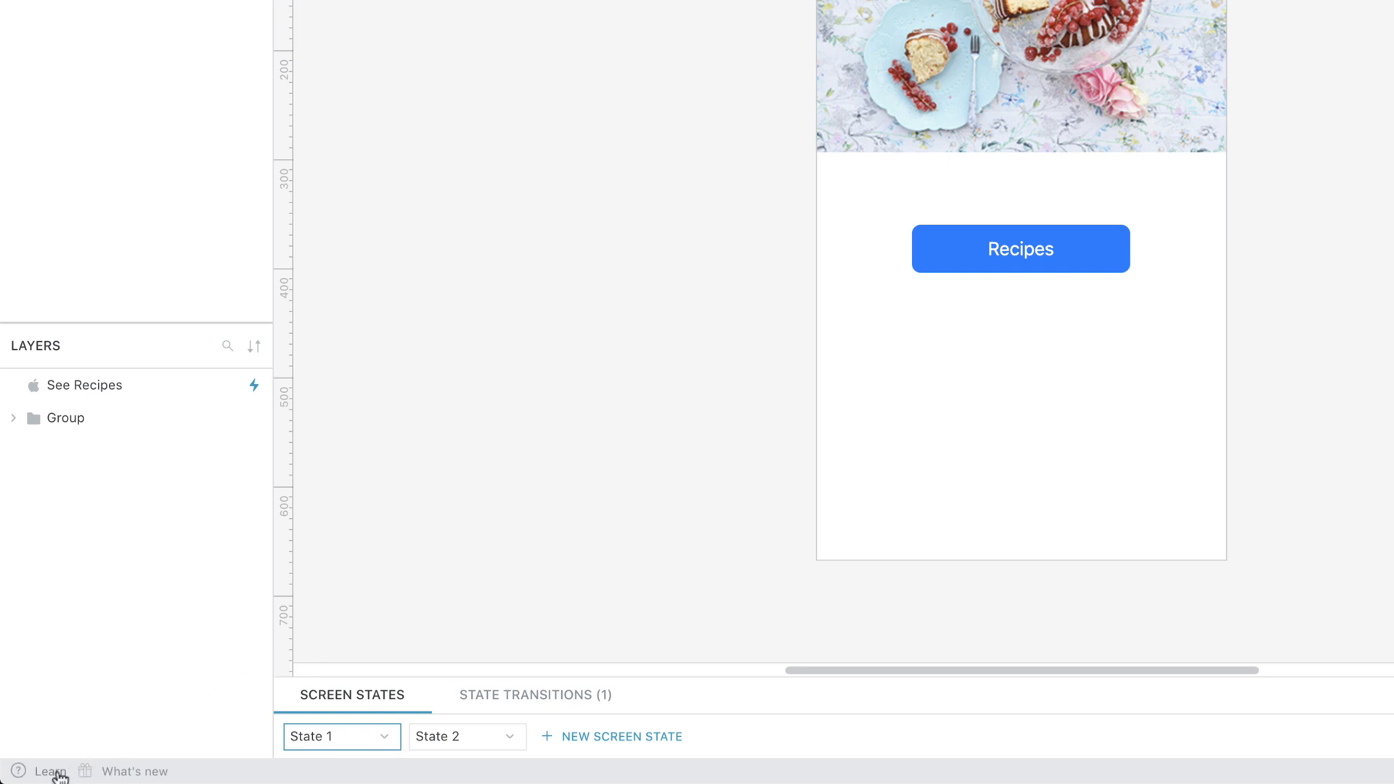
Open the Learn menu listing the editor tour, user guide and video tutorials.
left_click(50, 770)
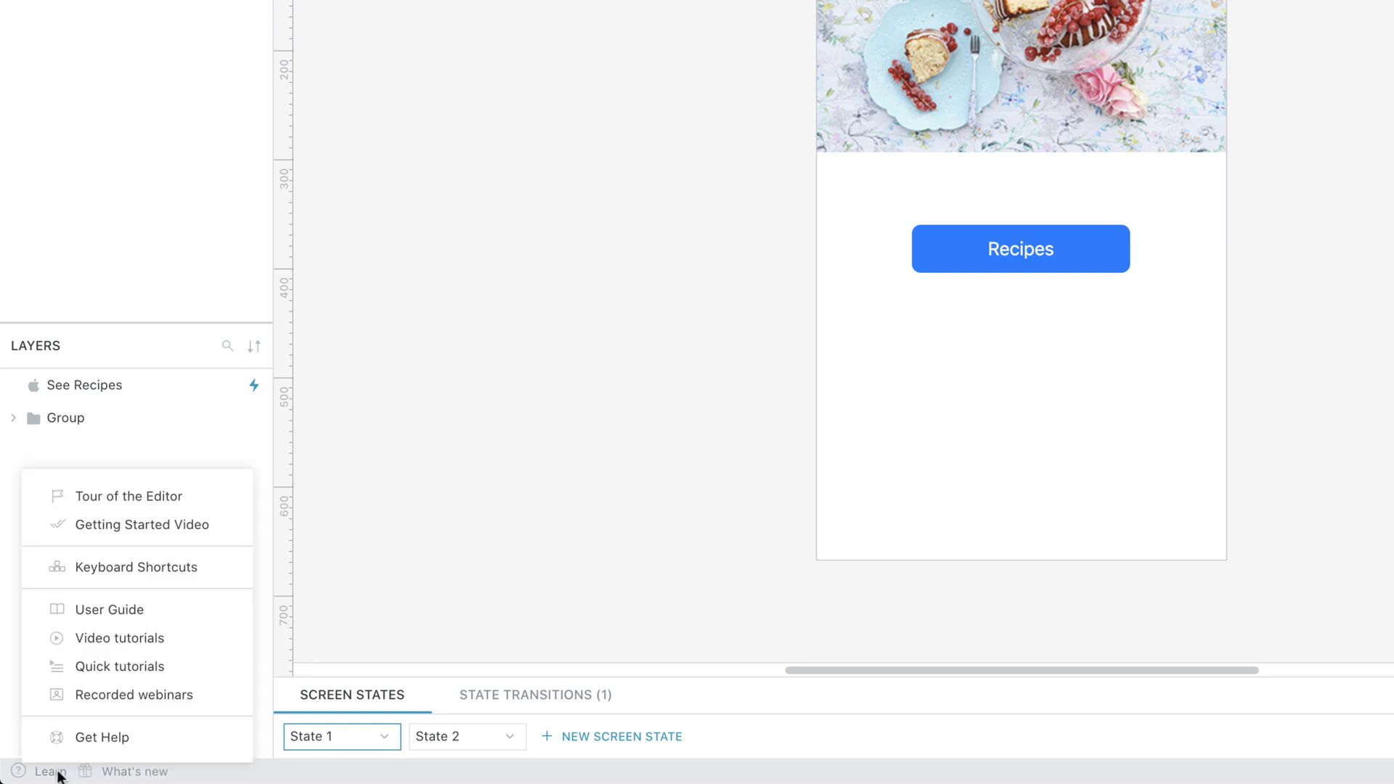